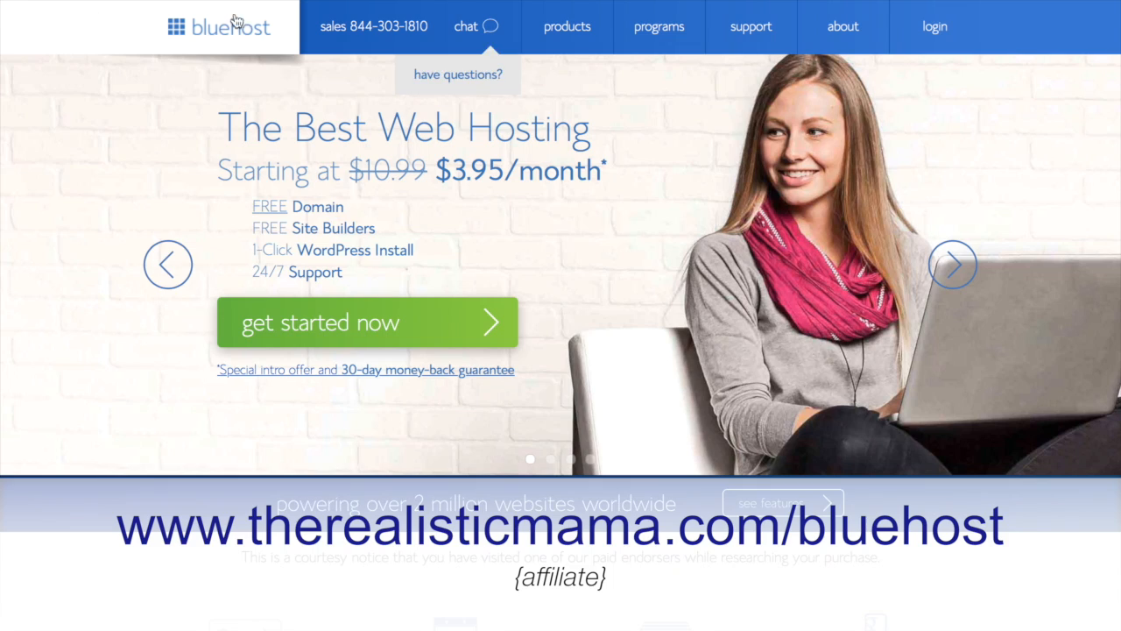
mouse_move(733, 394)
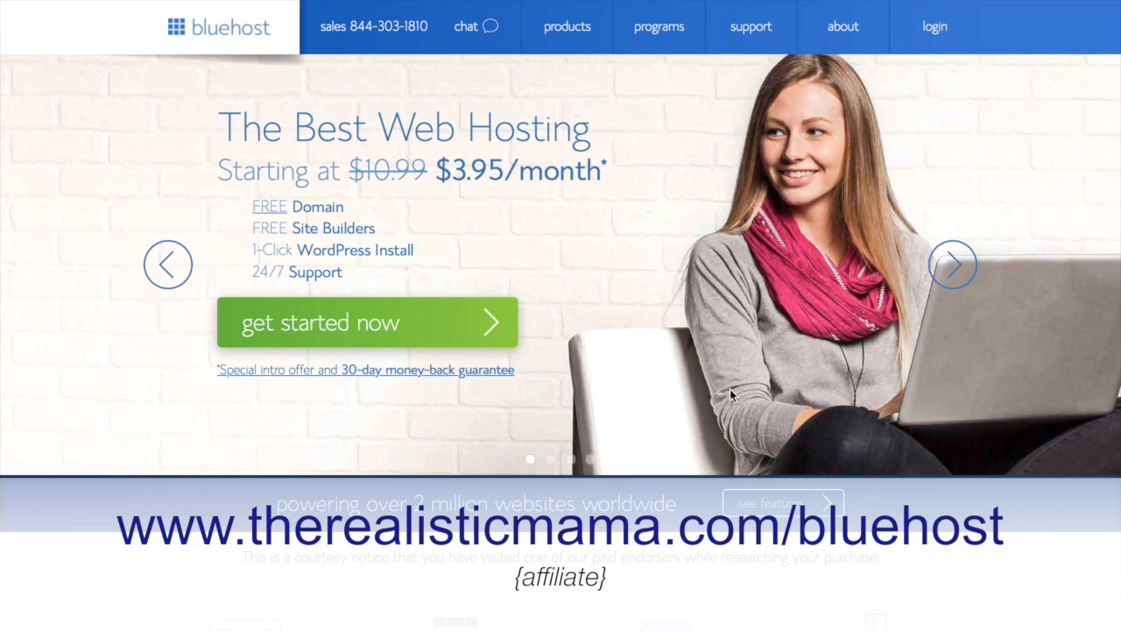
mouse_move(587, 351)
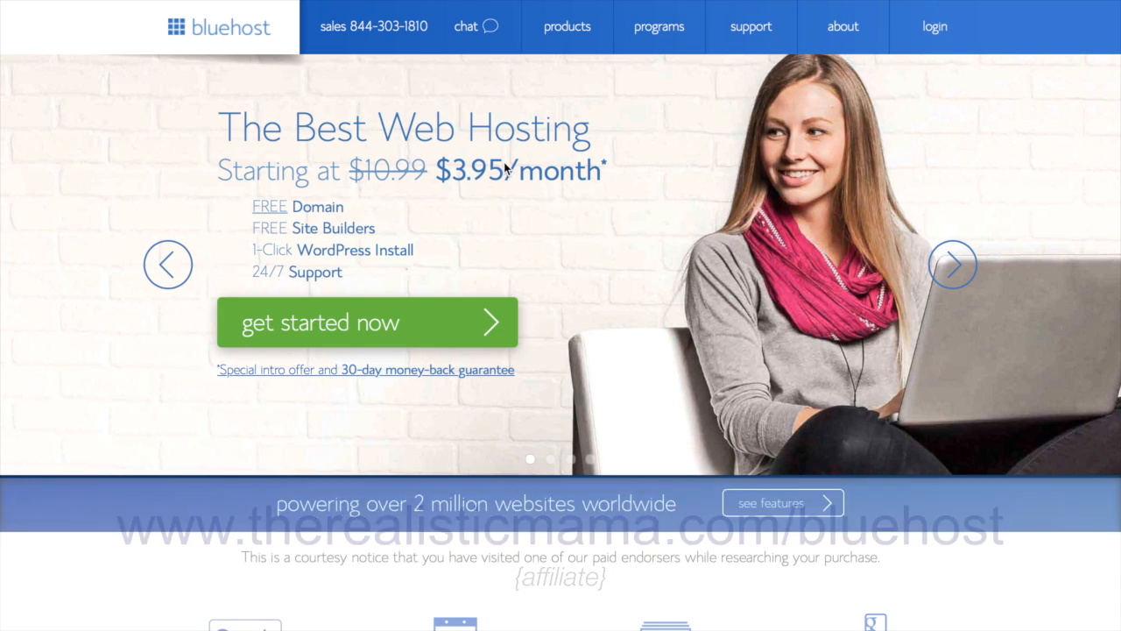
Step: Start the hosting sign-up and check availability of the new domain startablog.com
left_click(368, 322)
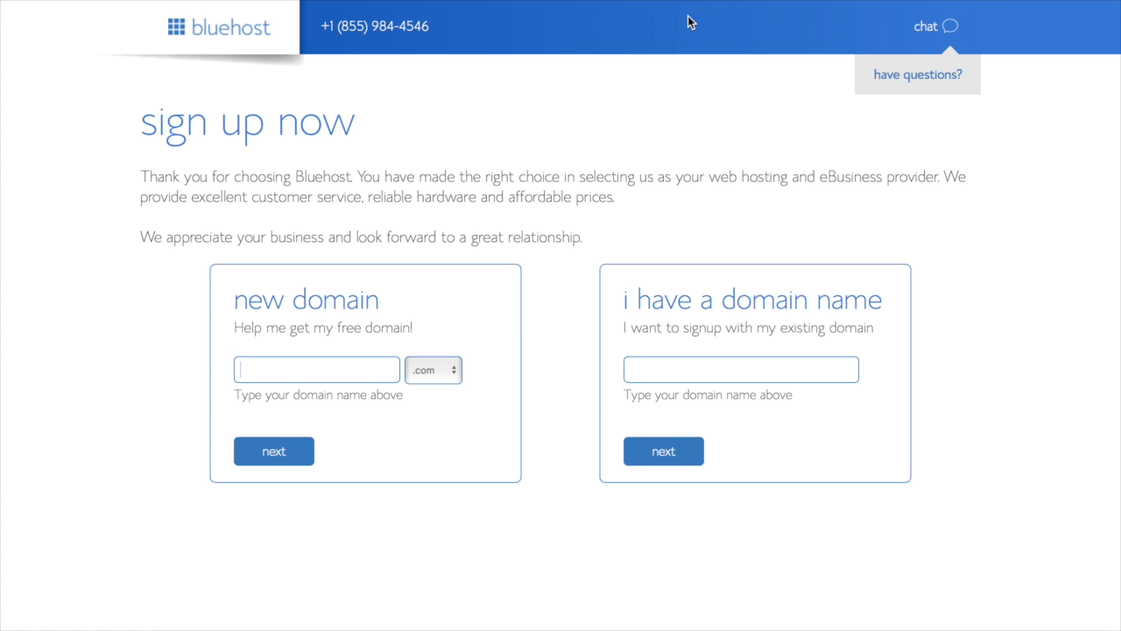
type("start")
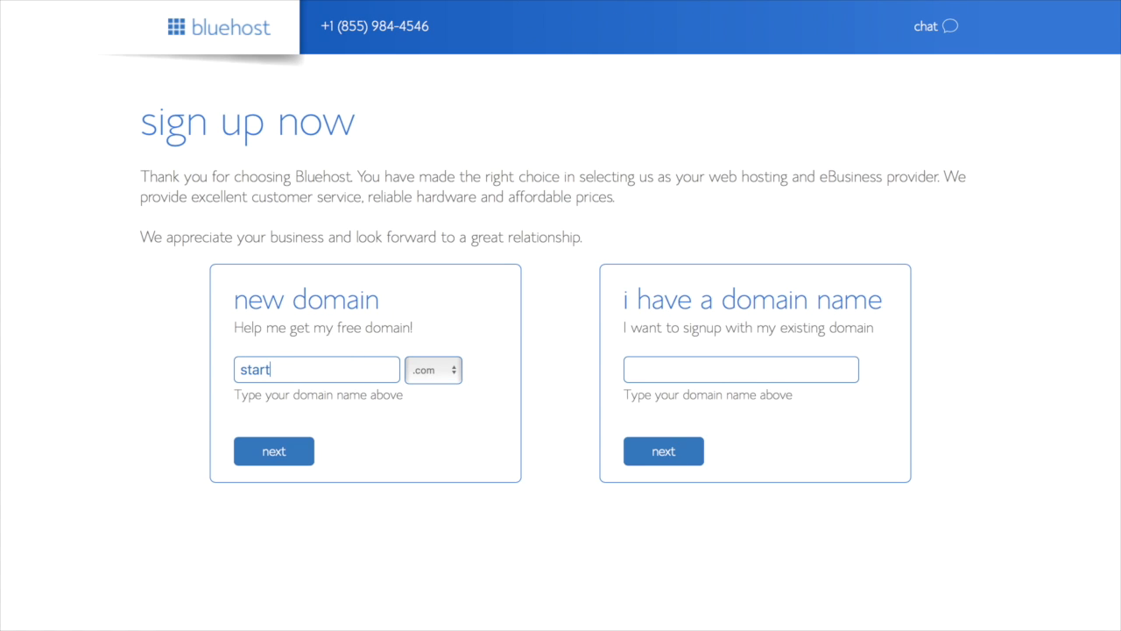
type("ablog")
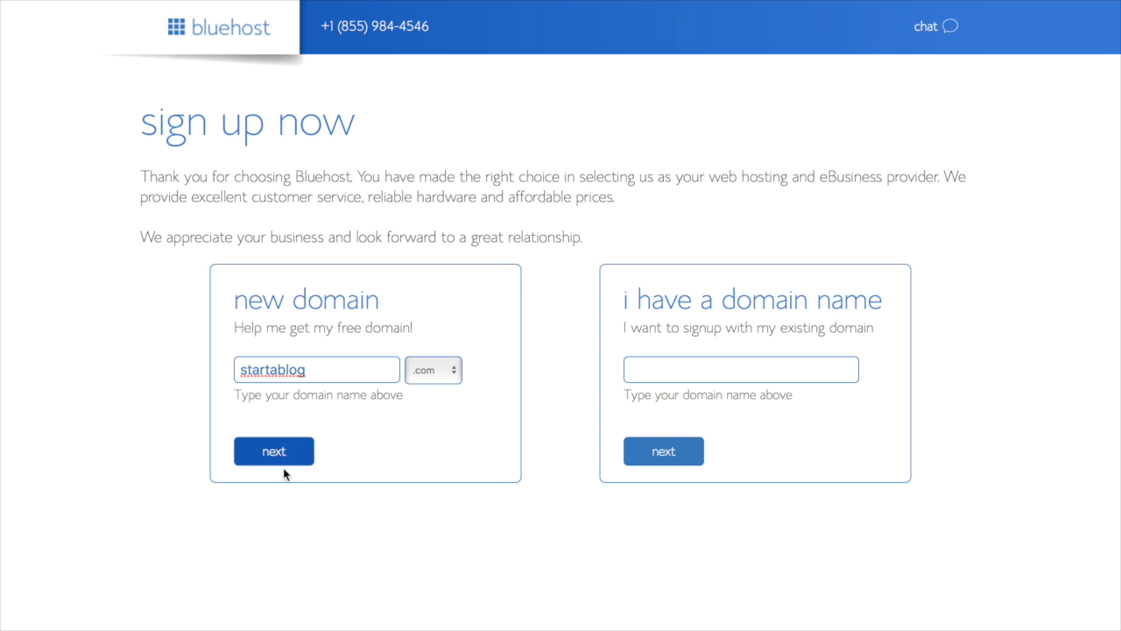
left_click(273, 450)
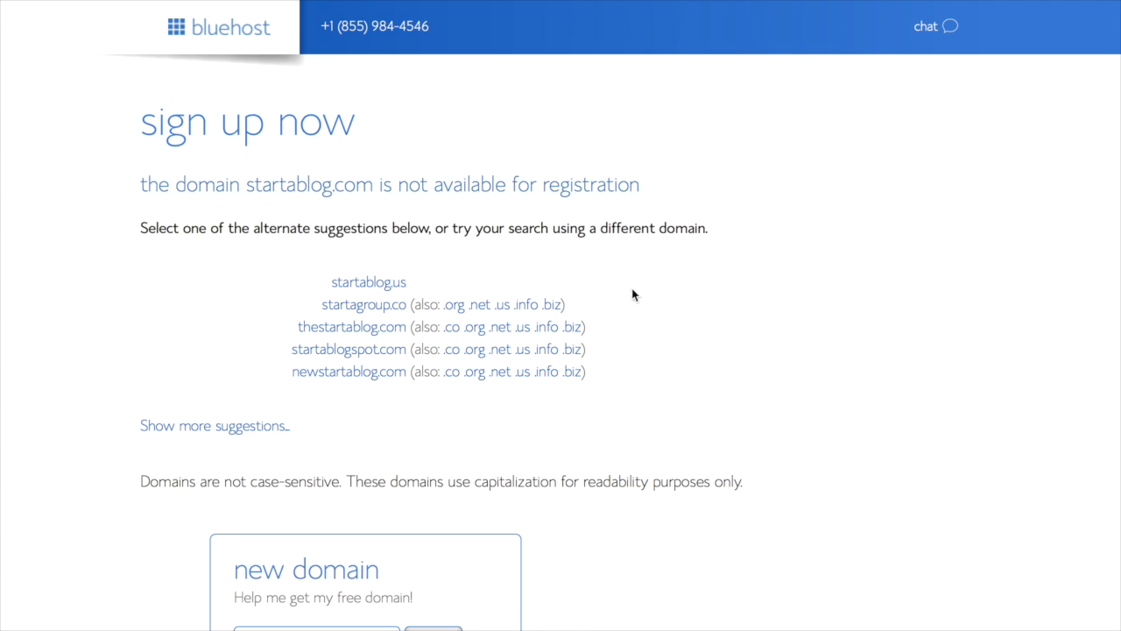
mouse_move(550, 426)
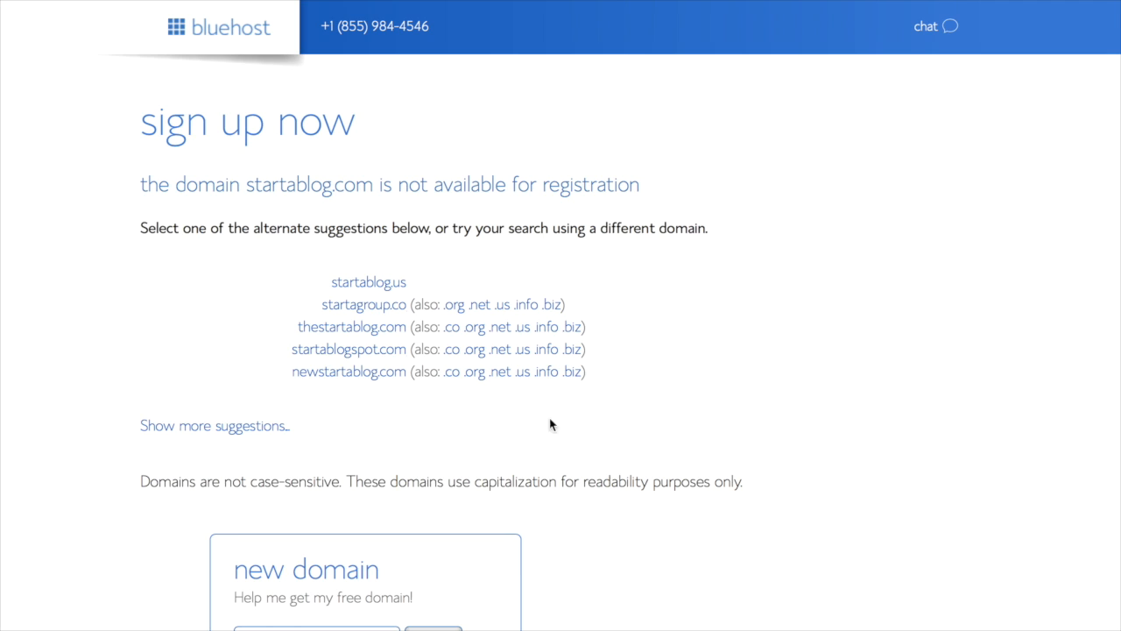
mouse_move(935, 27)
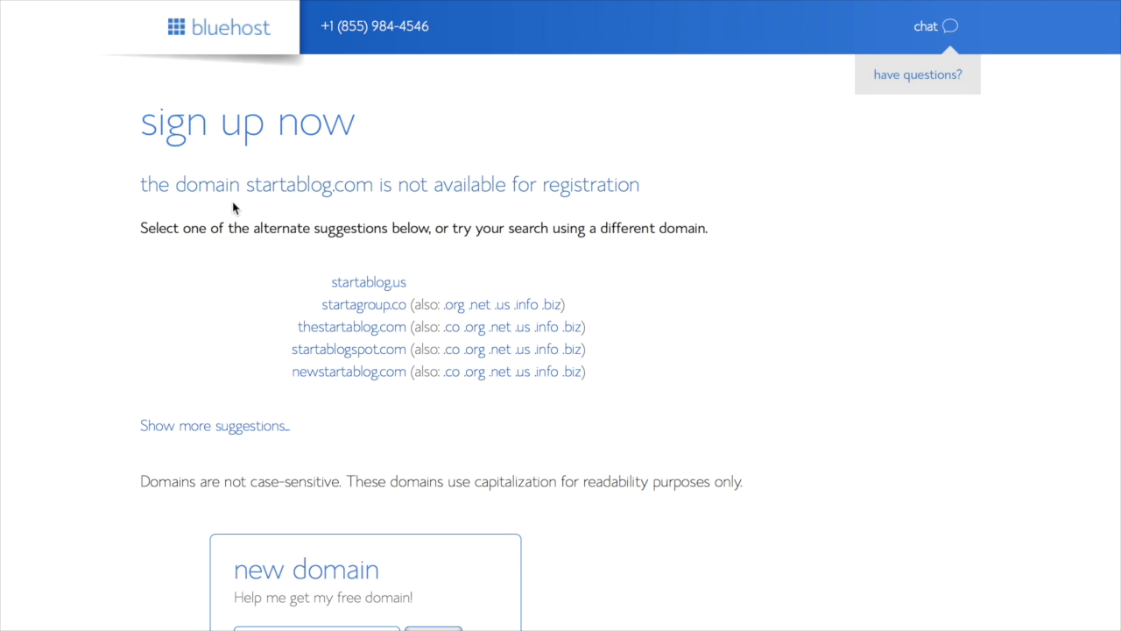
mouse_move(348, 349)
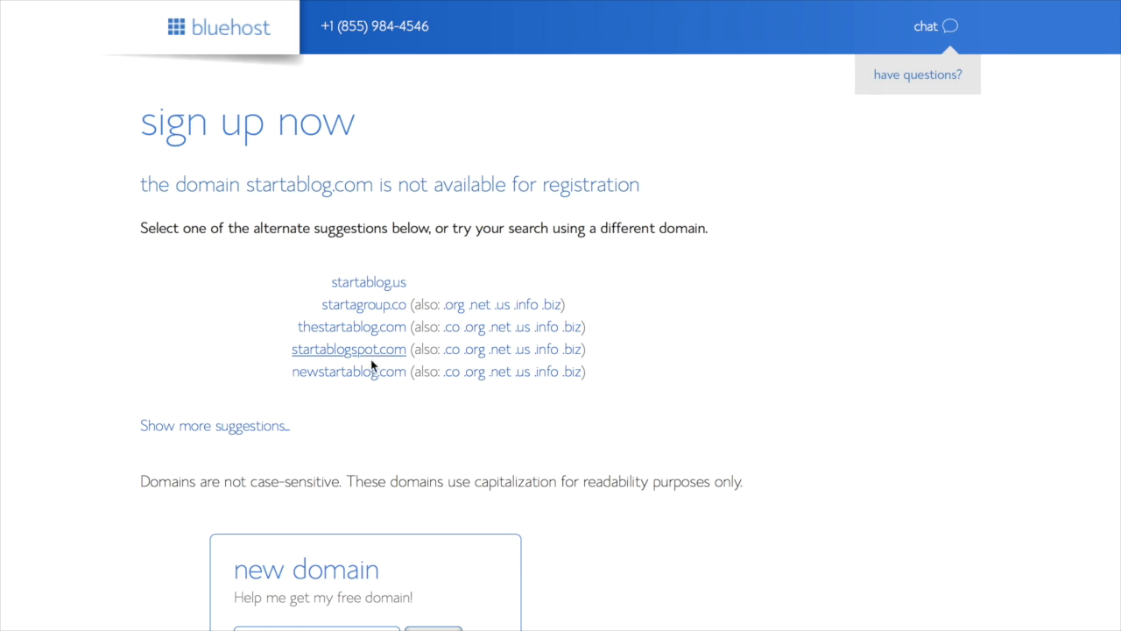
Step: After startablog.com is unavailable, begin entering quittwork as the new domain
scroll("down", 3)
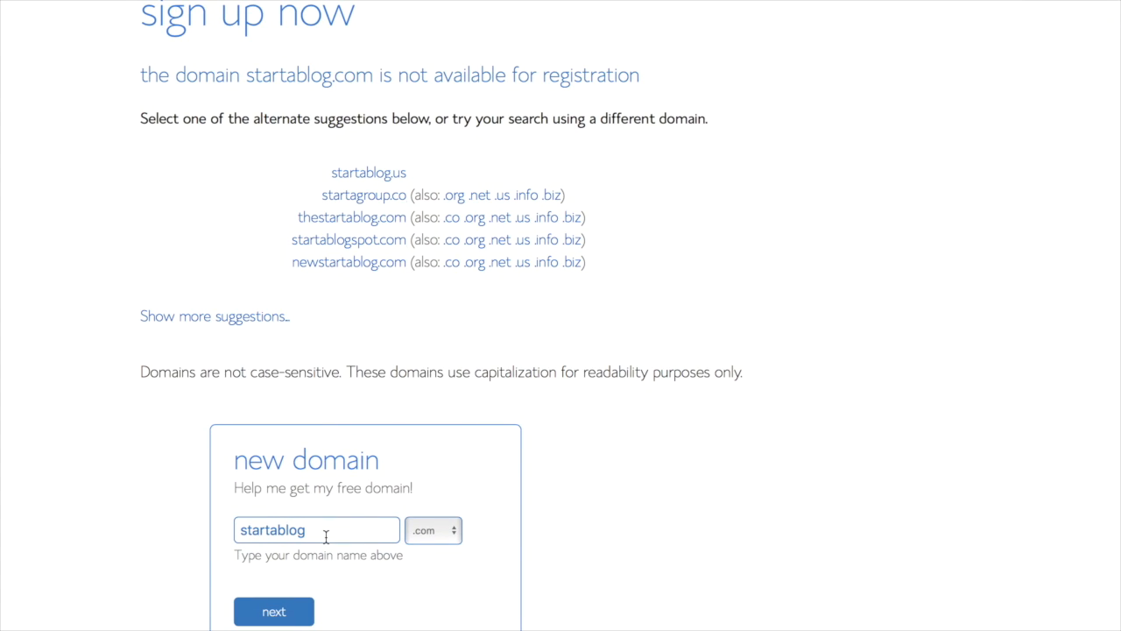
type("quittwork")
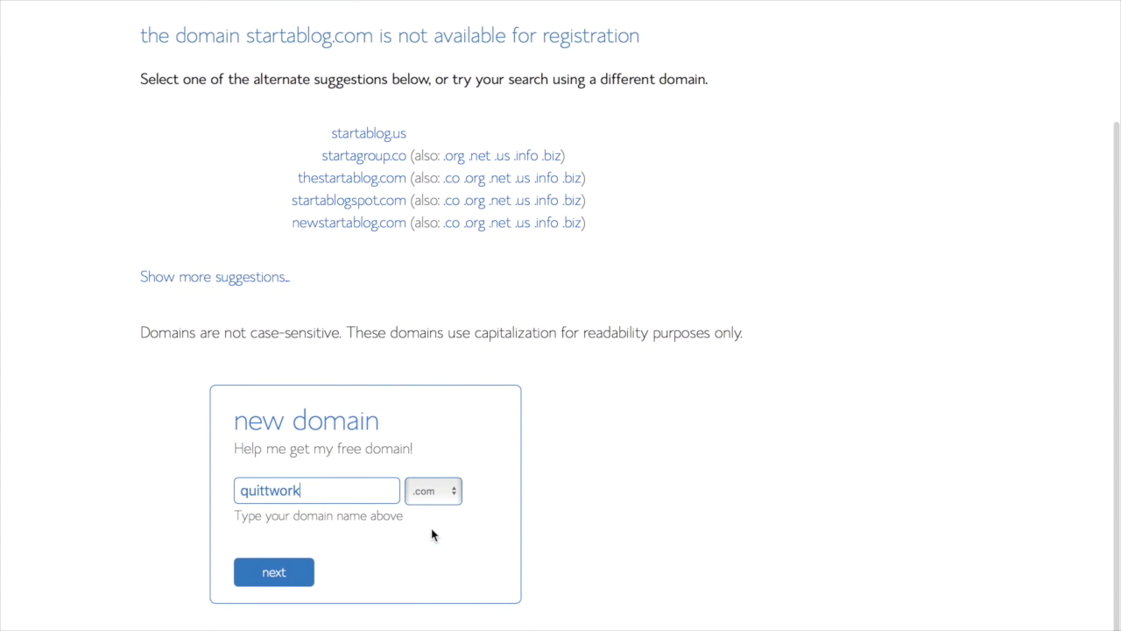
mouse_move(546, 457)
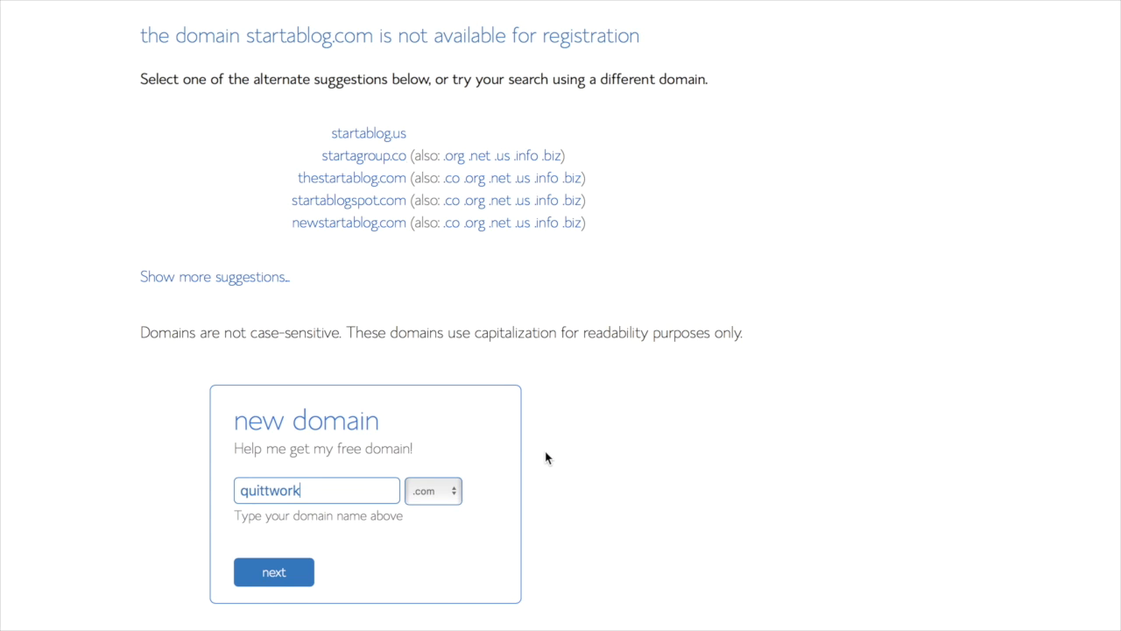
mouse_move(322, 445)
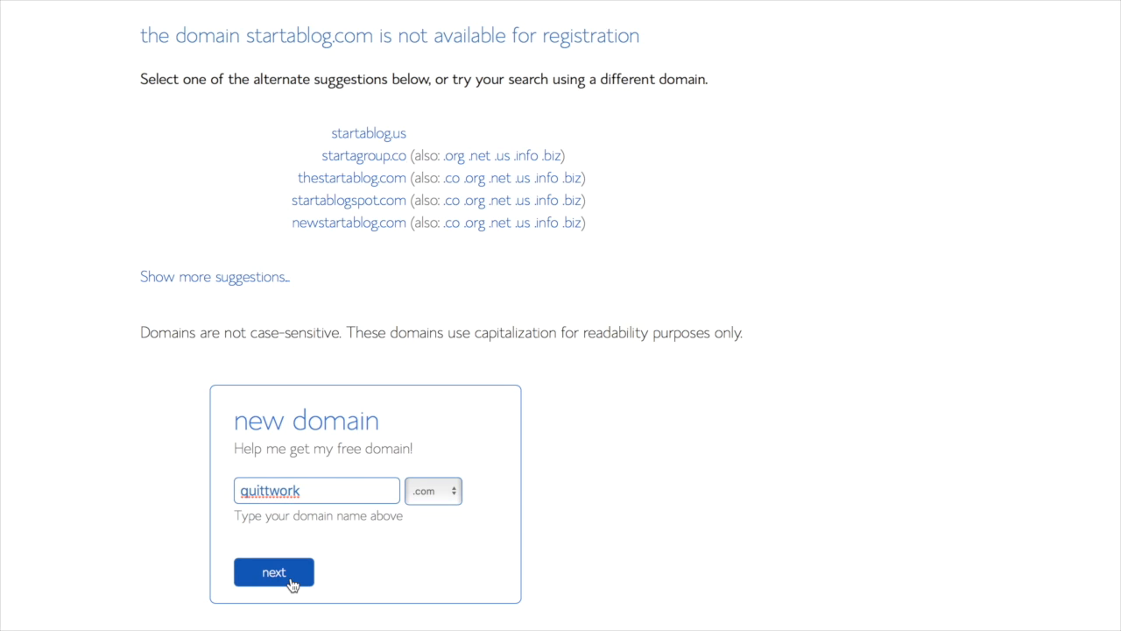
left_click(273, 572)
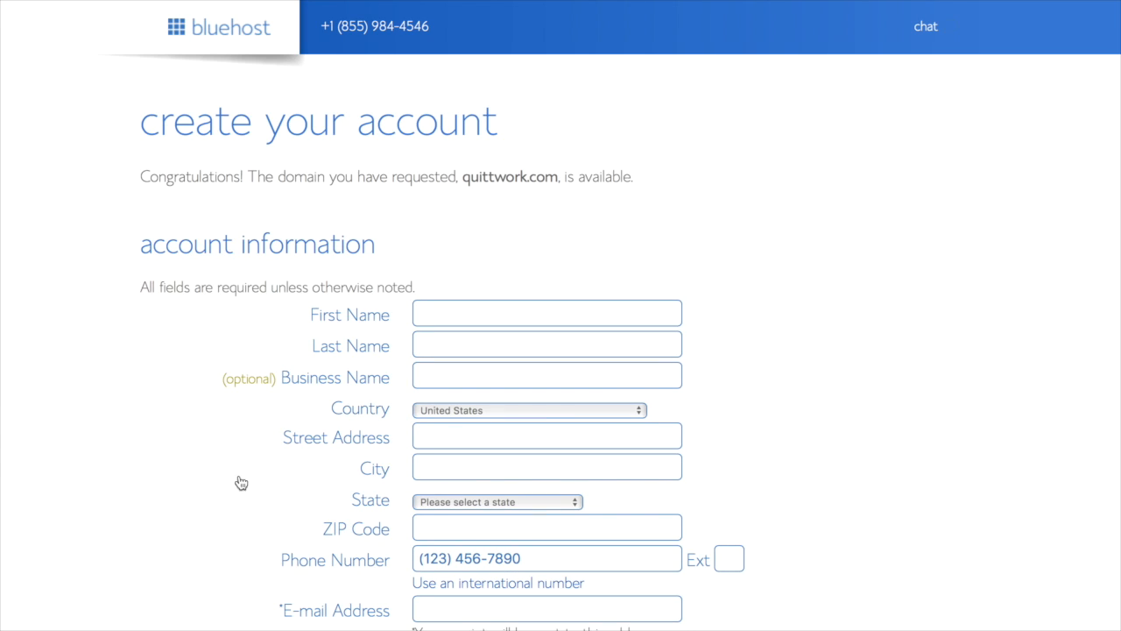
mouse_move(515, 196)
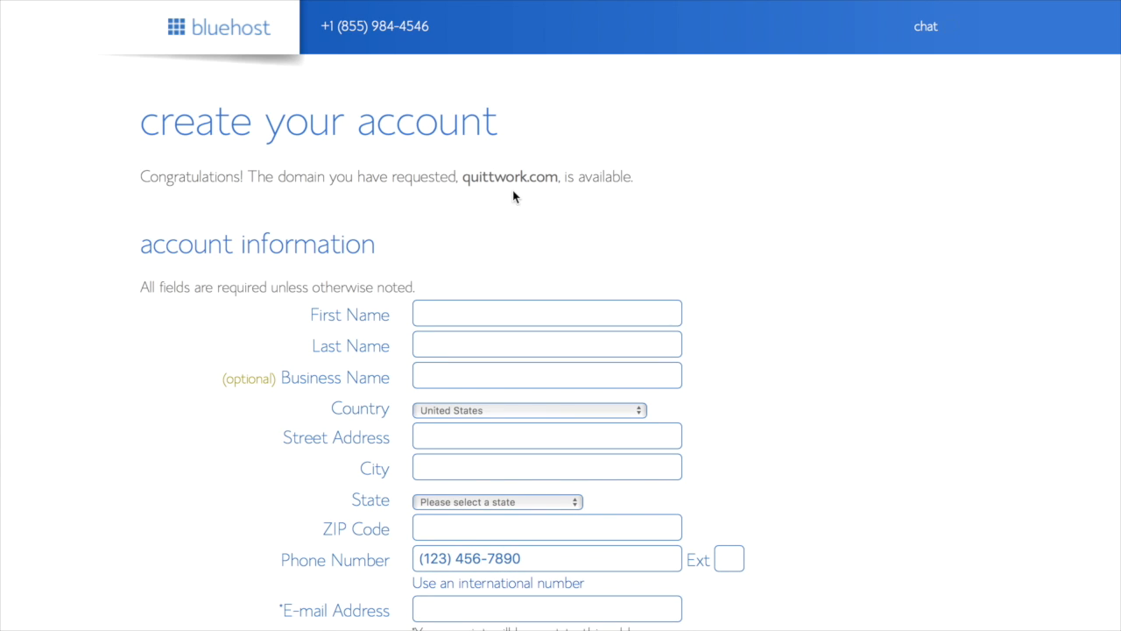
mouse_move(925, 26)
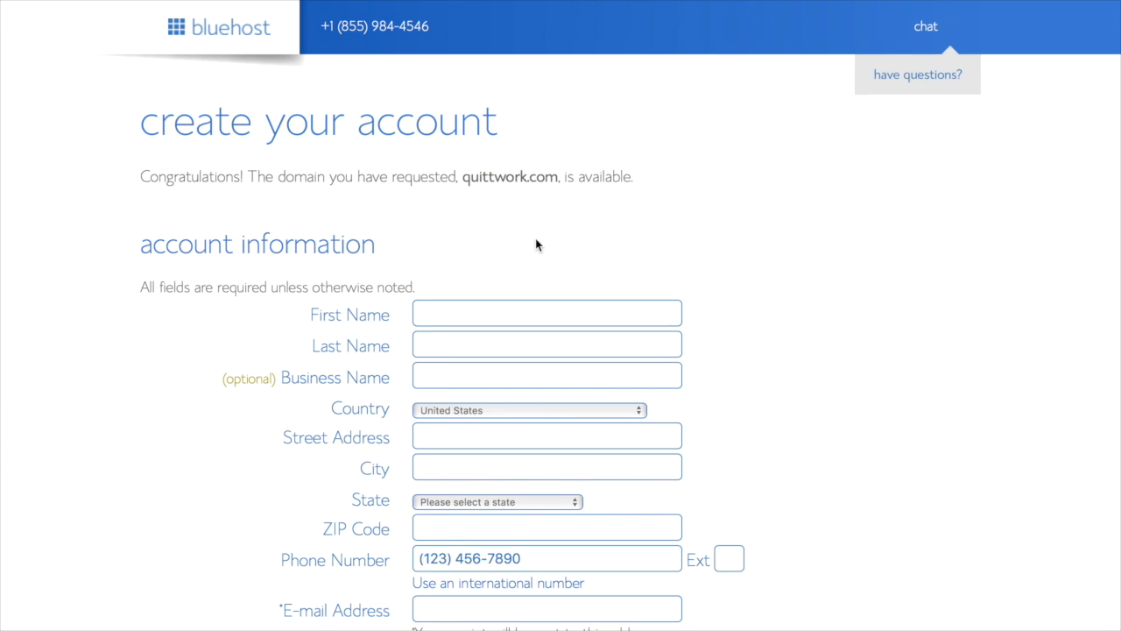
type("Alida")
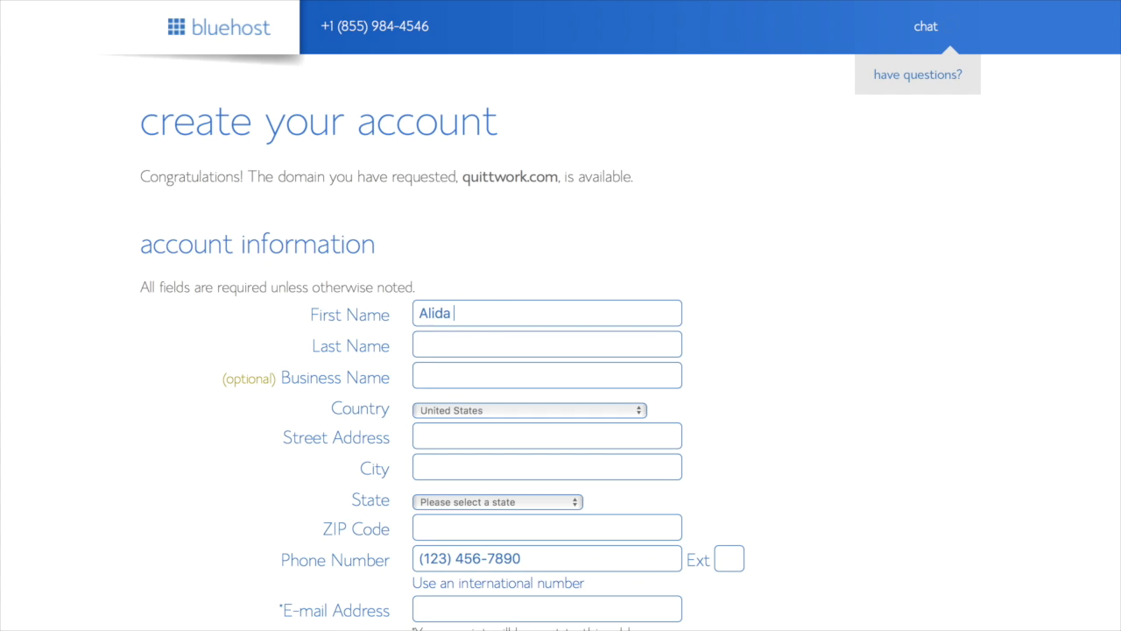
type("Quittschrei")
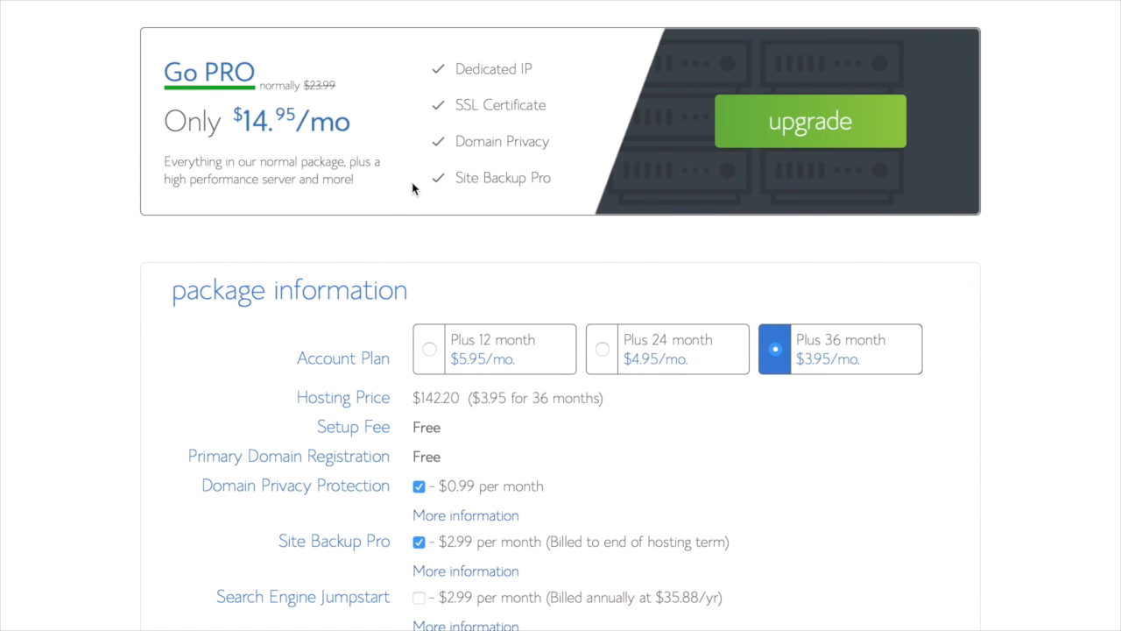
Step: Keep the 36-month account plan in the package information
scroll("down", 3)
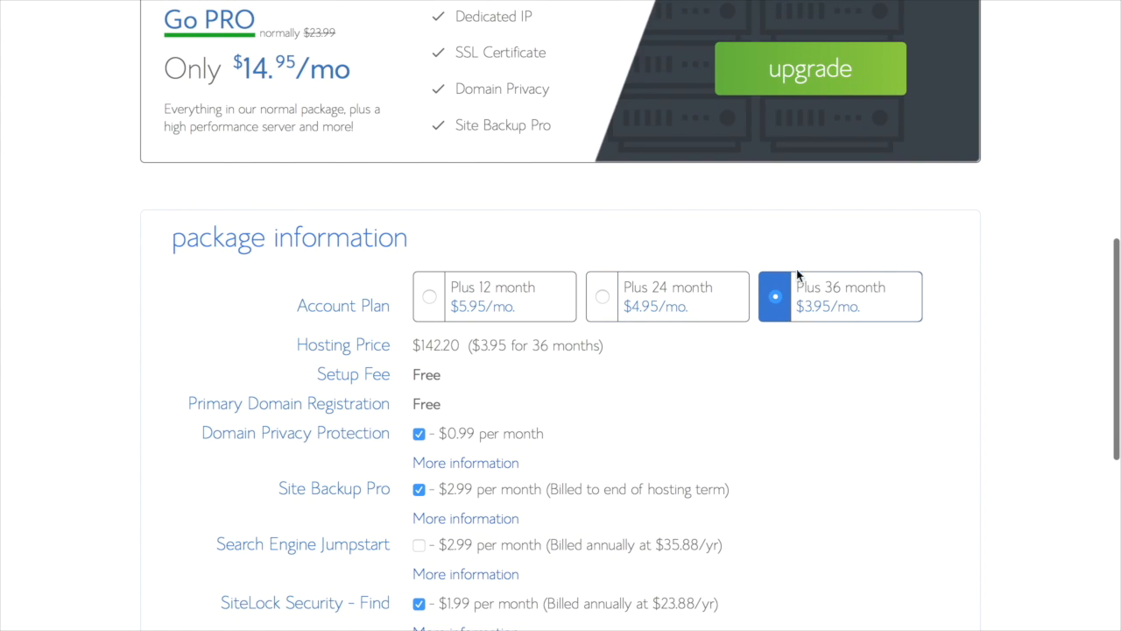
mouse_move(832, 318)
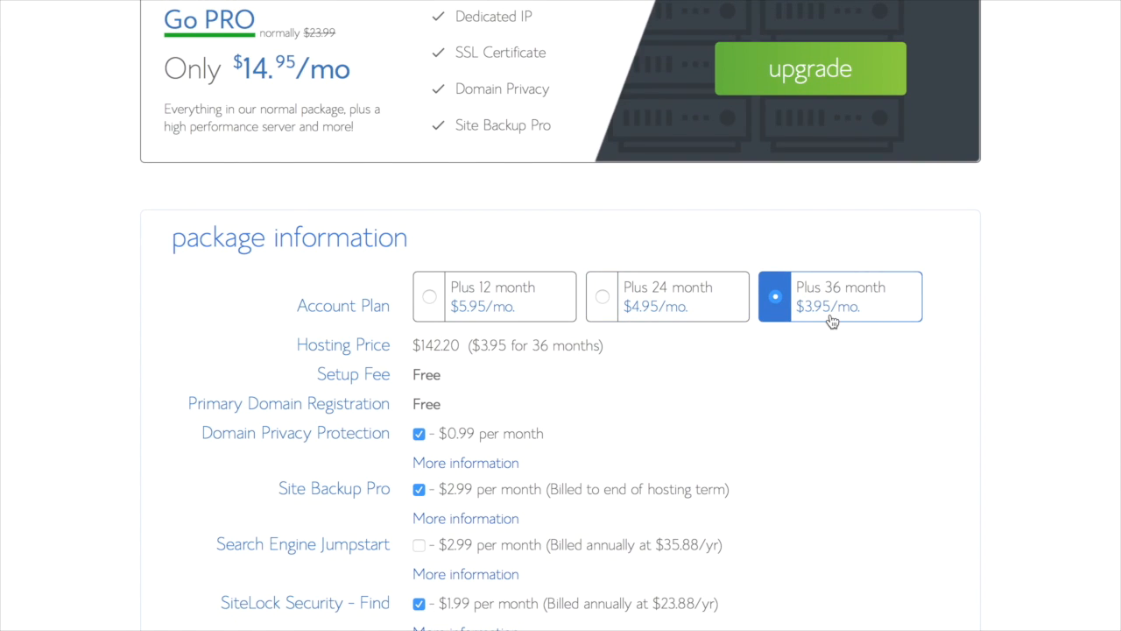
mouse_move(862, 280)
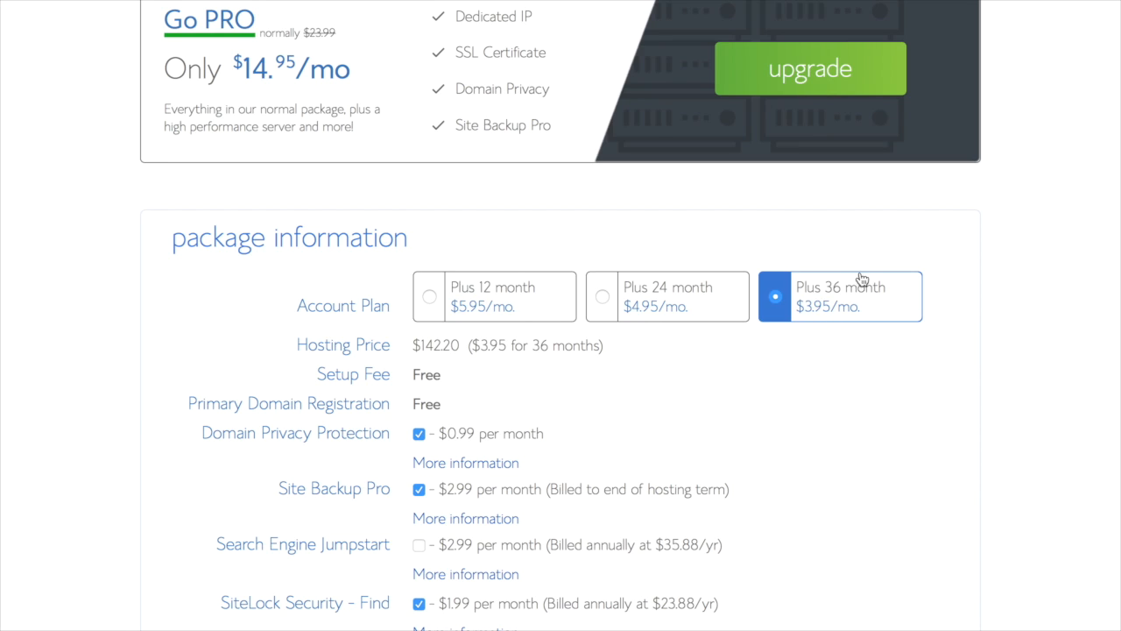
mouse_move(739, 395)
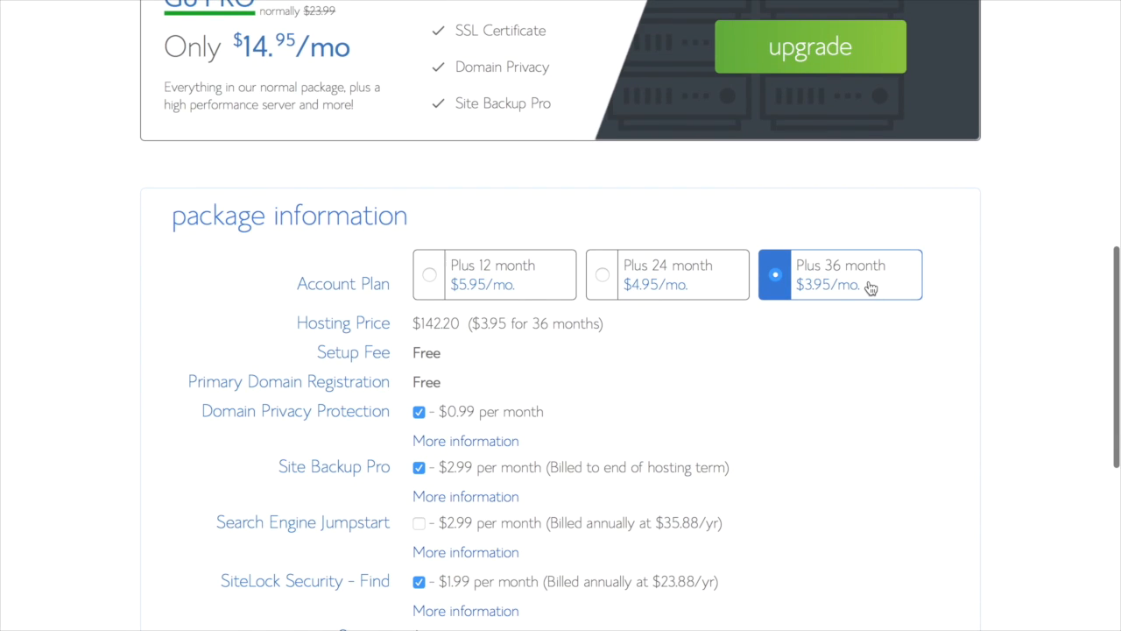
left_click(430, 273)
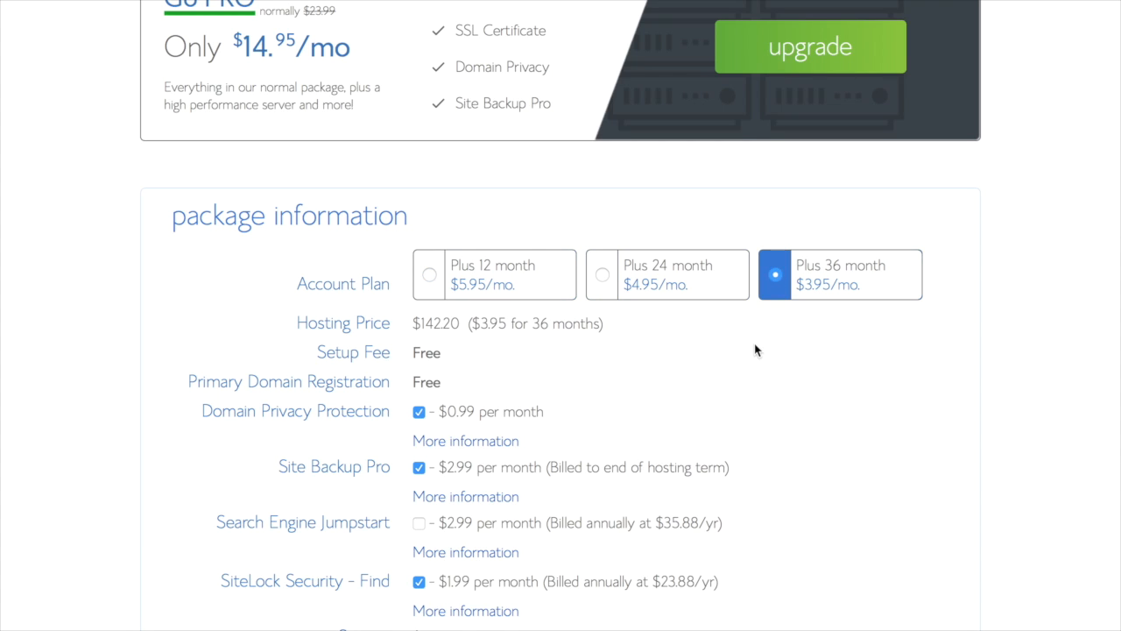
scroll("down", 3)
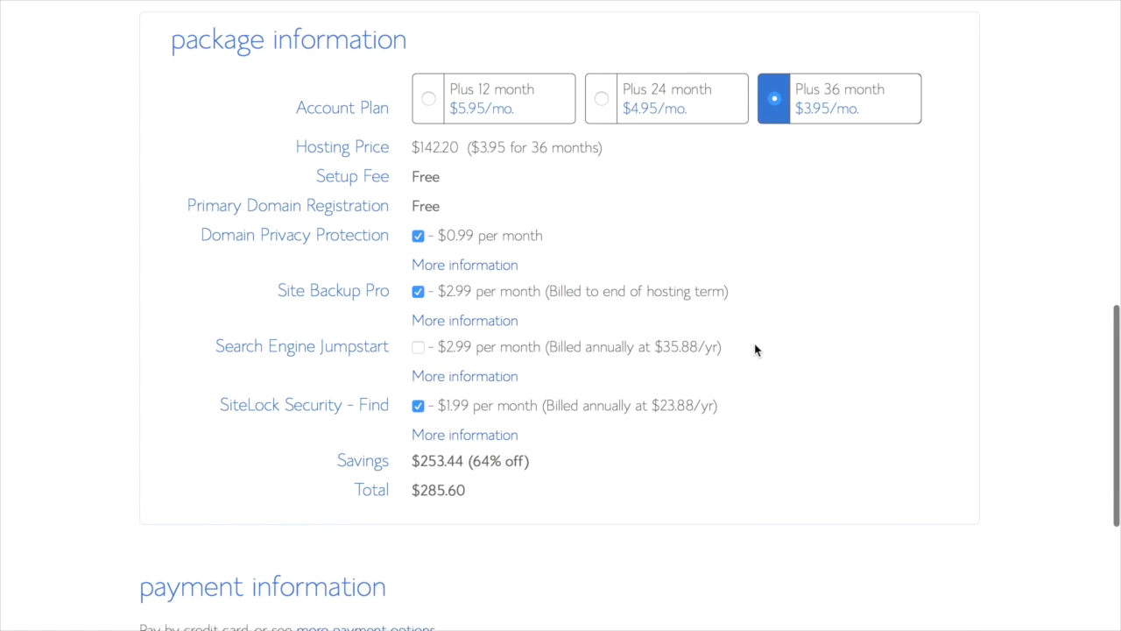
scroll("down", 3)
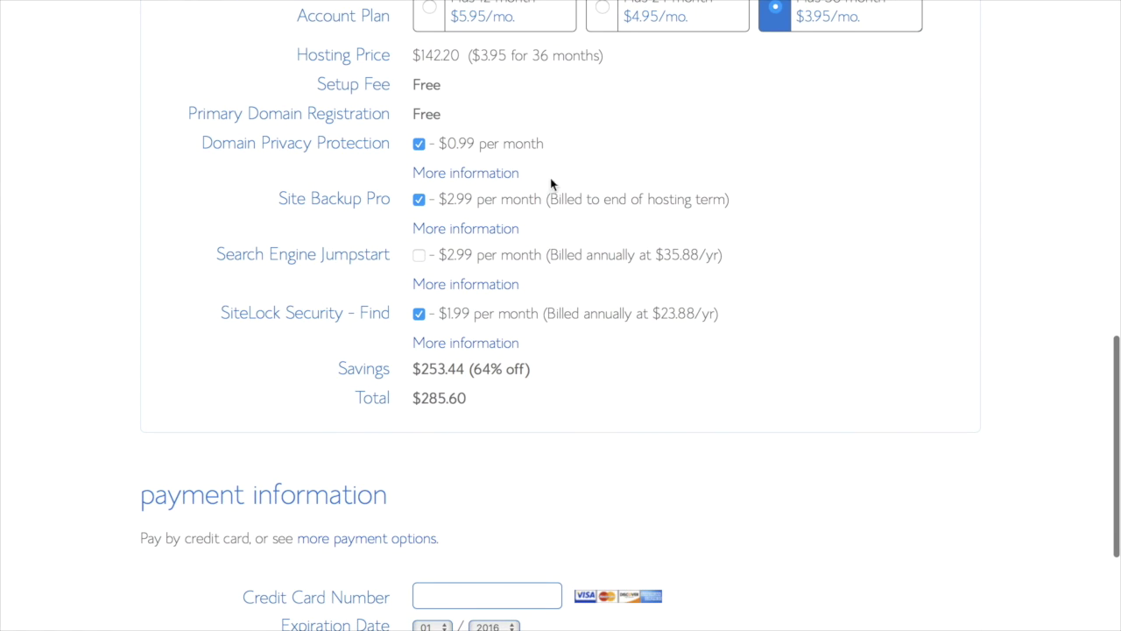
mouse_move(403, 166)
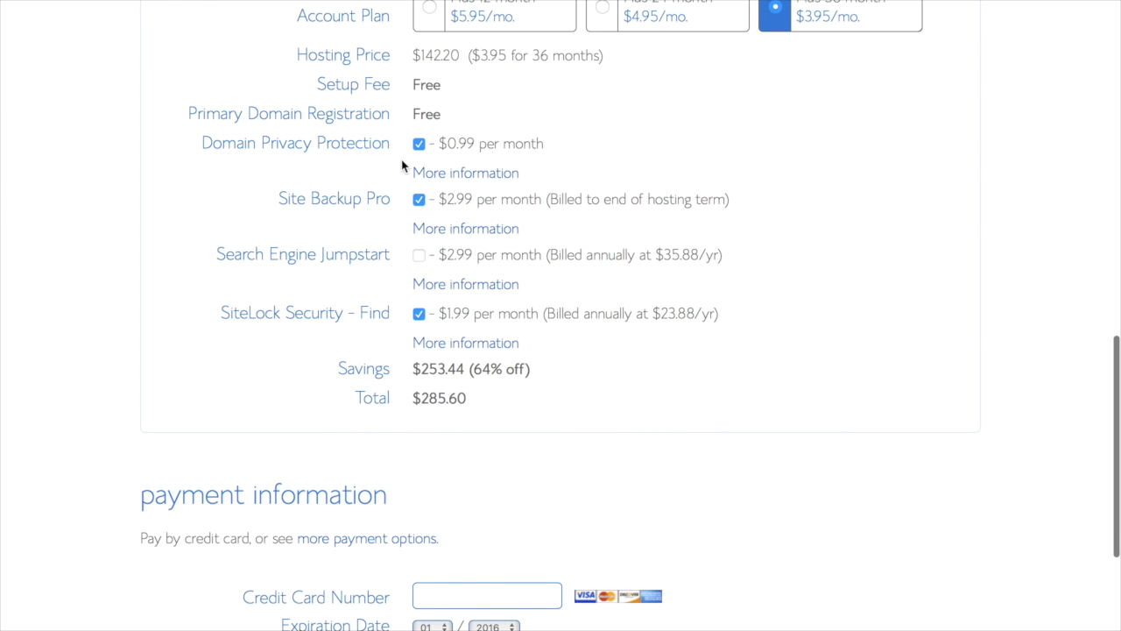
mouse_move(555, 144)
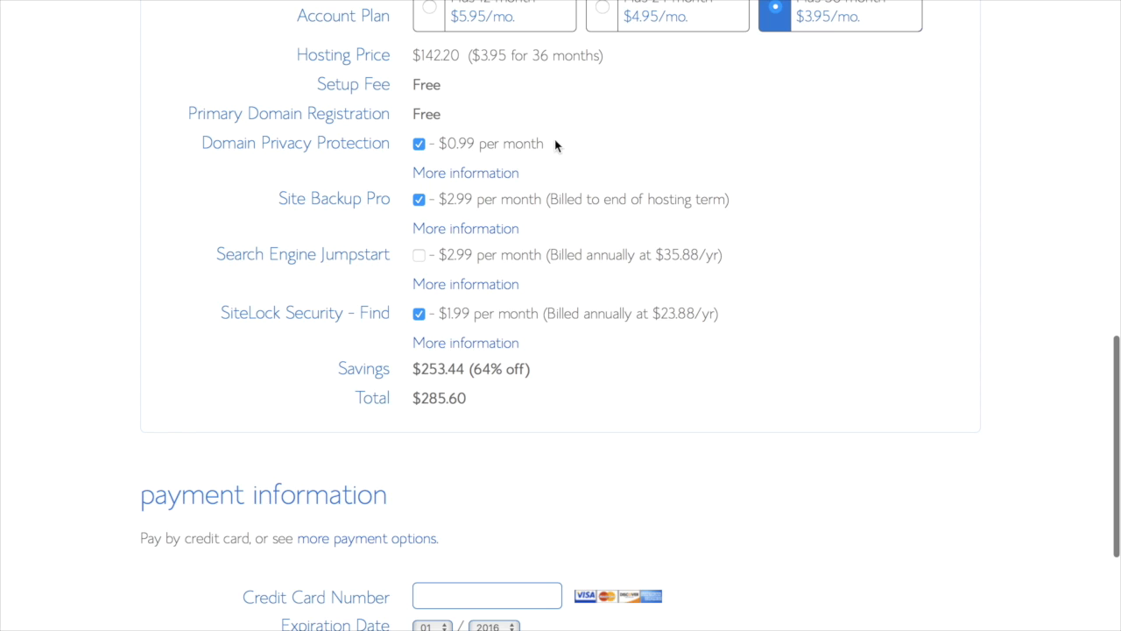
mouse_move(557, 161)
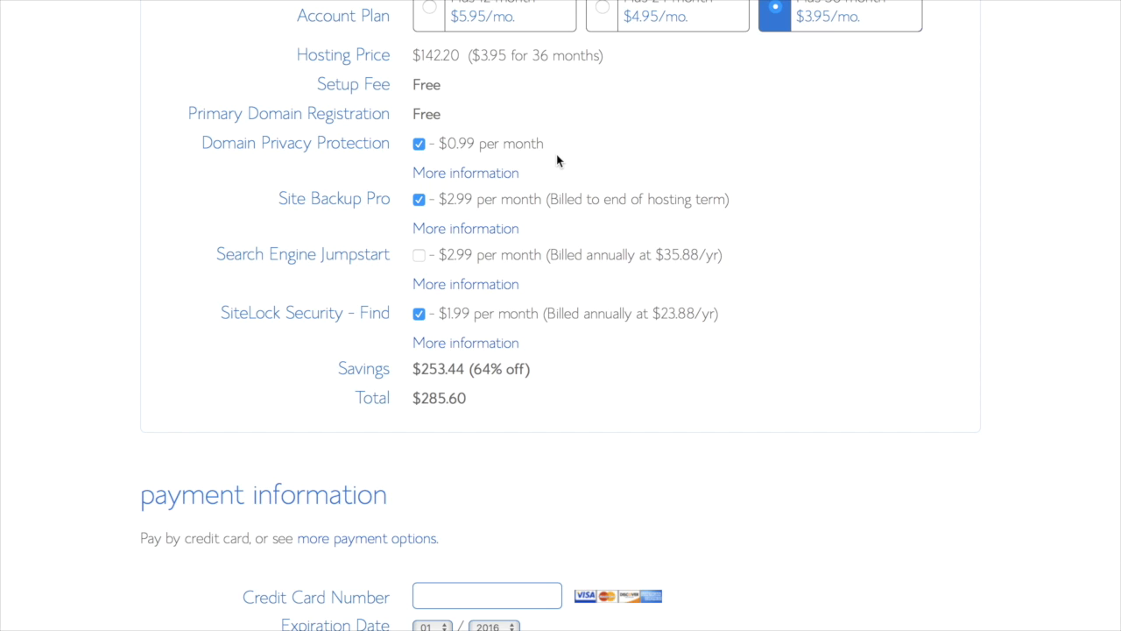
mouse_move(428, 205)
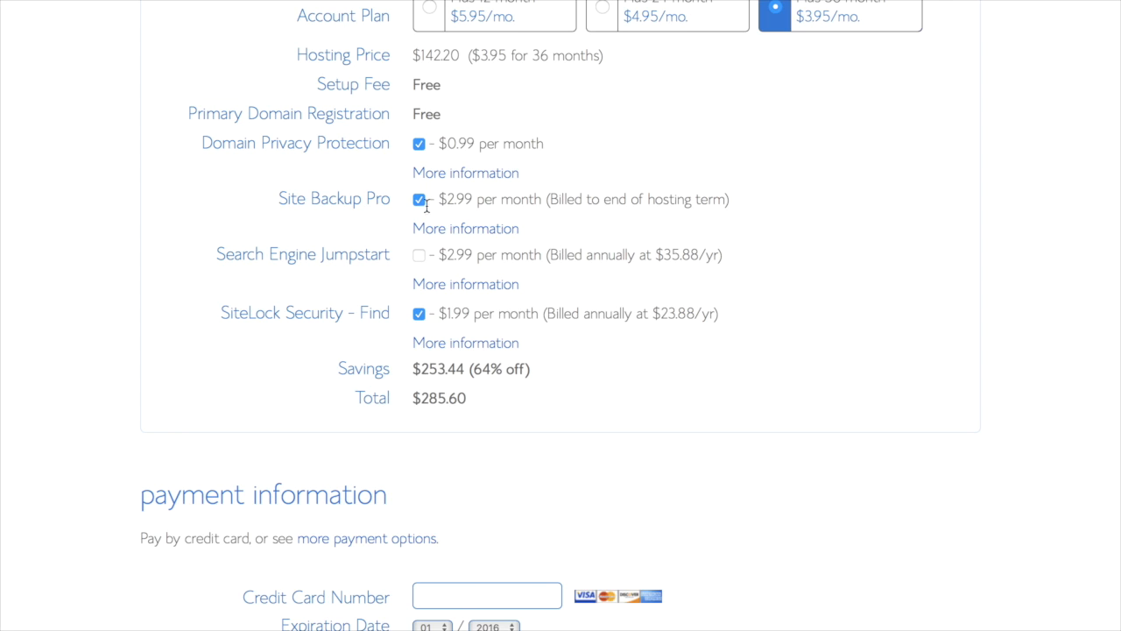
Step: Uncheck Site Backup Pro and SiteLock Security, leaving the total at $154.08
left_click(418, 200)
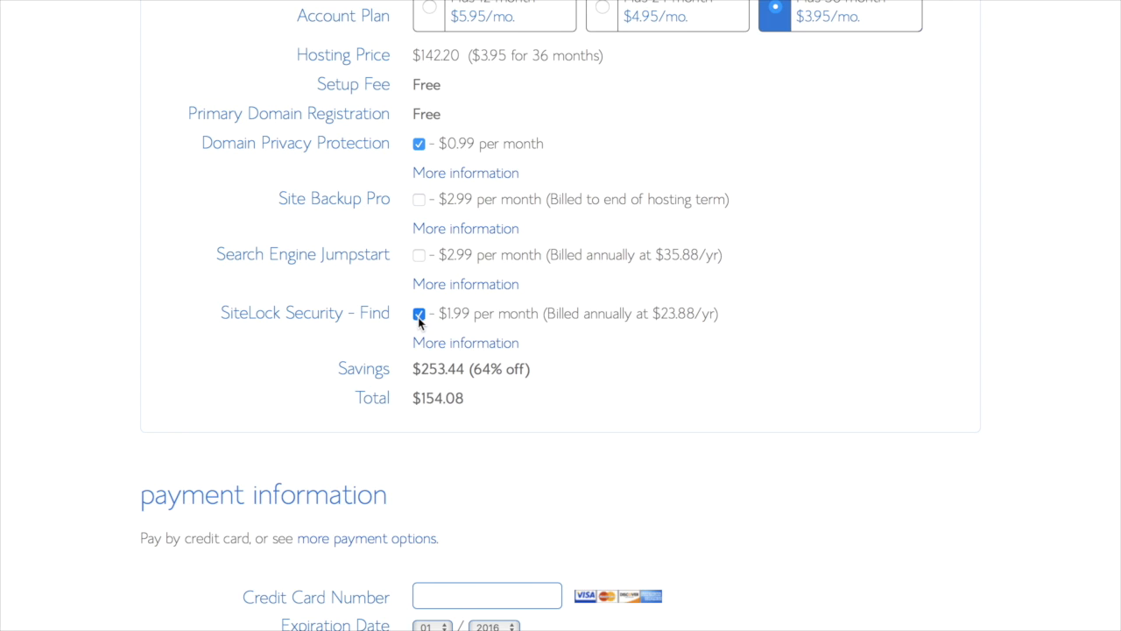
left_click(419, 314)
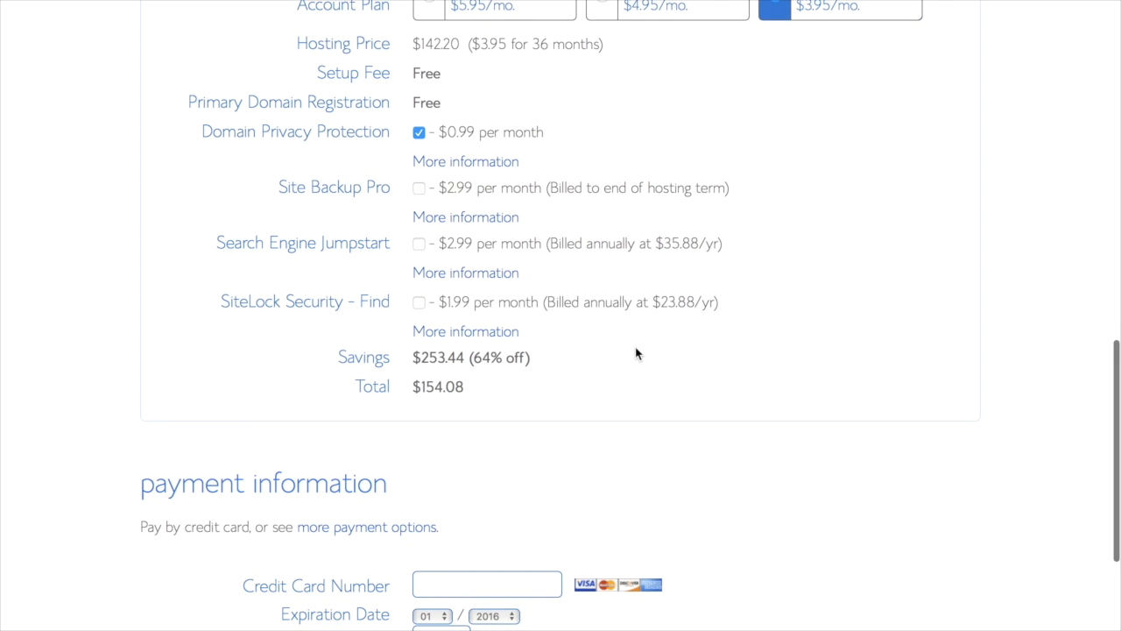
mouse_move(208, 173)
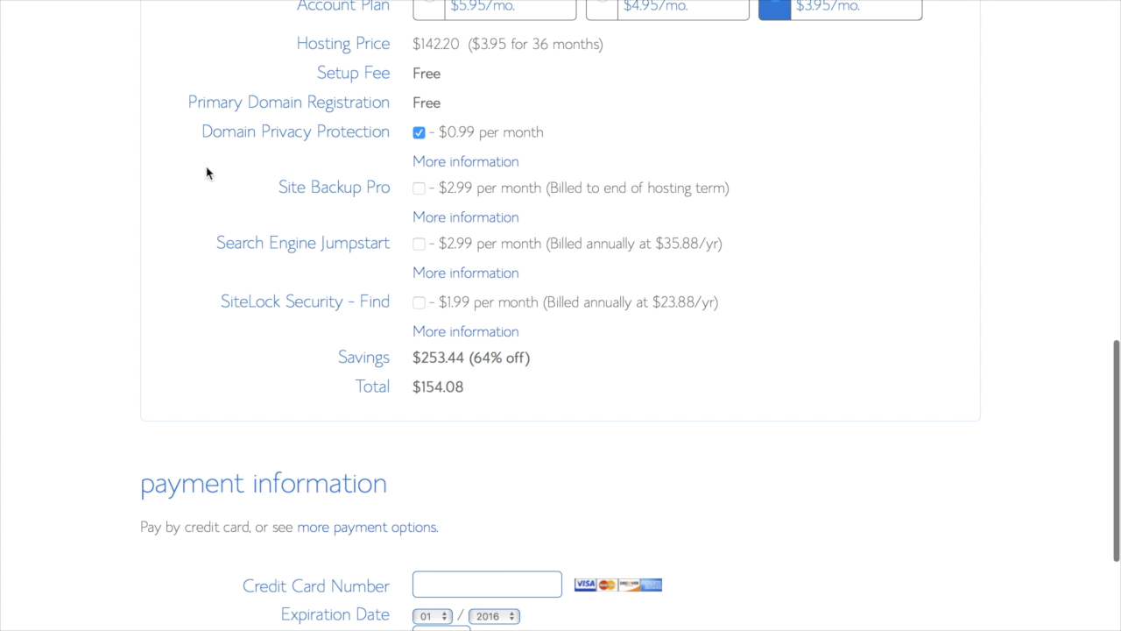
scroll("down", 3)
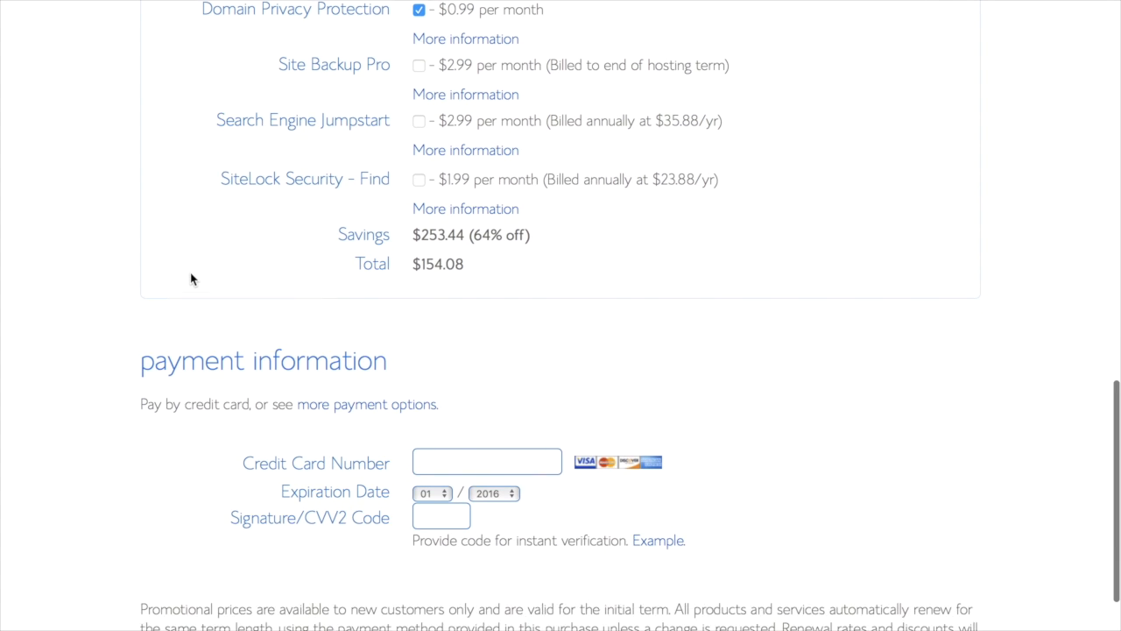
Step: Confirm agreement to the terms and policies and submit the hosting order
scroll("down", 3)
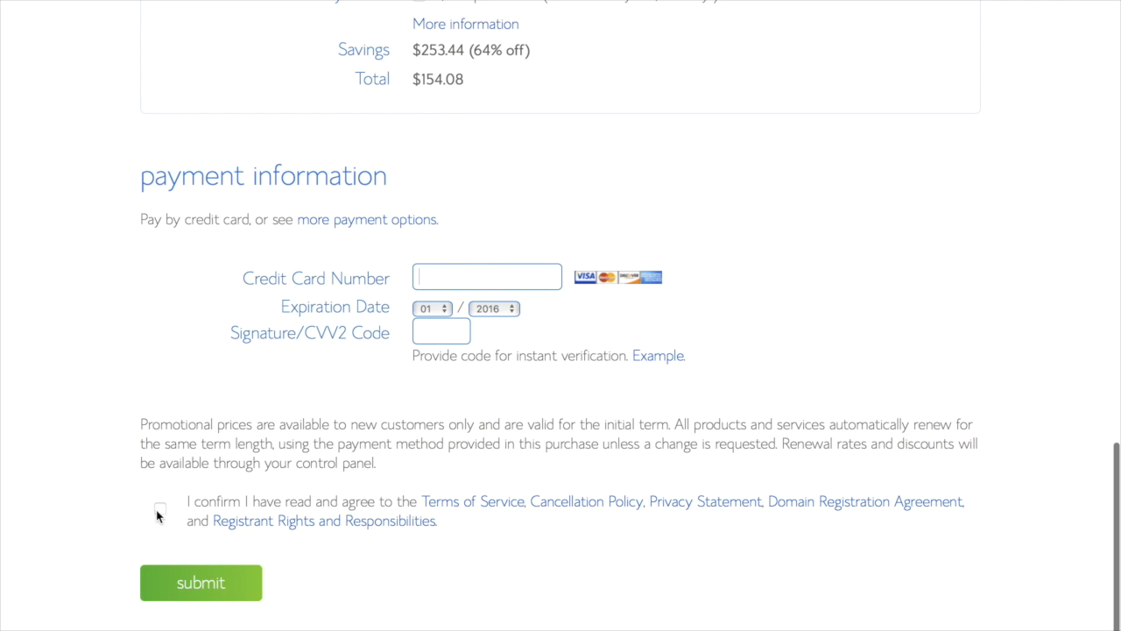
left_click(159, 508)
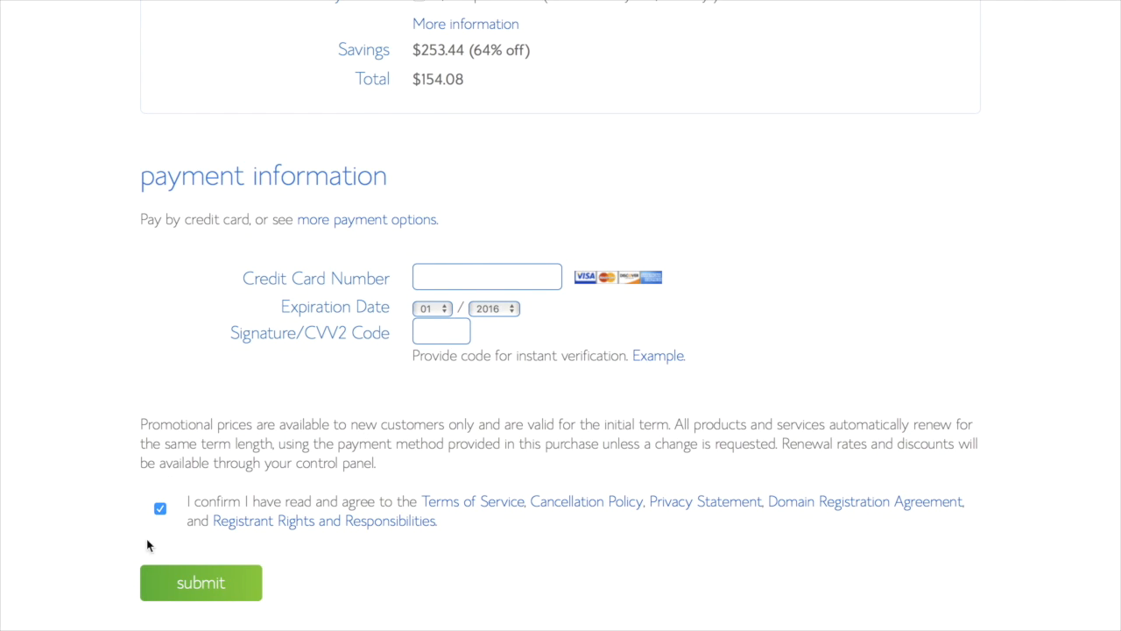
mouse_move(208, 581)
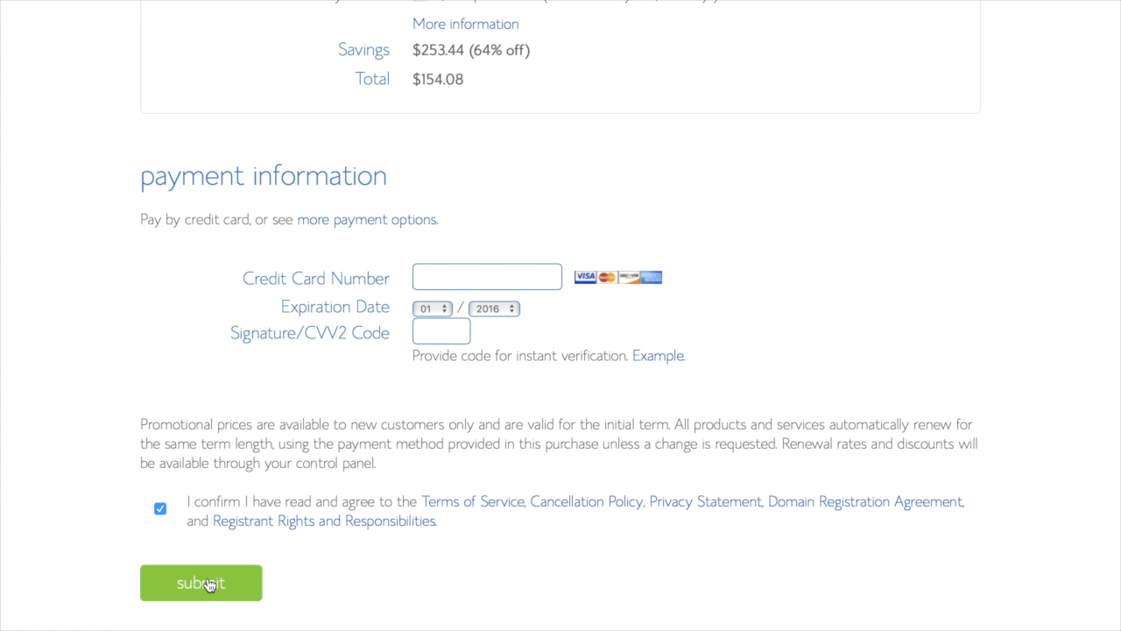
left_click(200, 582)
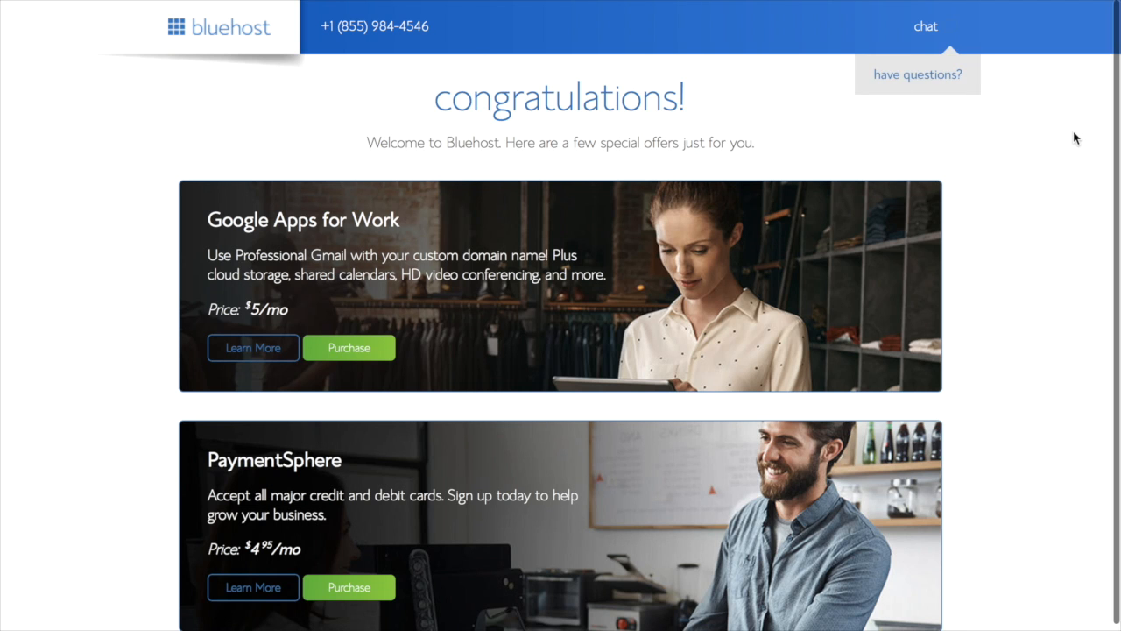
Step: Decline the post-purchase special offers with 'no thanks'
scroll("down", 3)
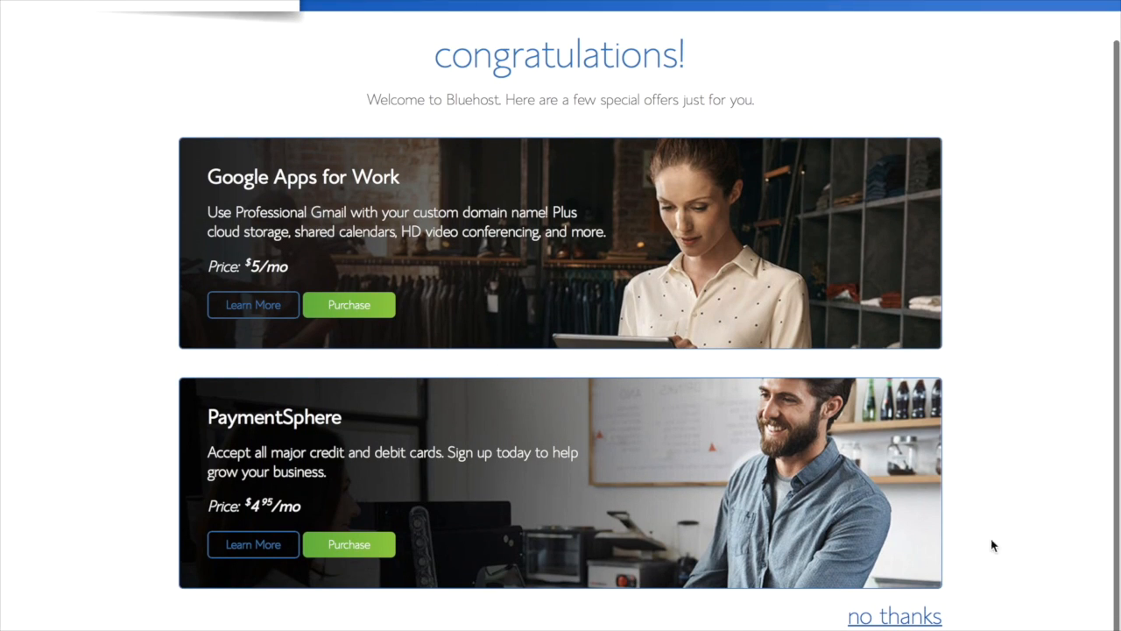
mouse_move(893, 616)
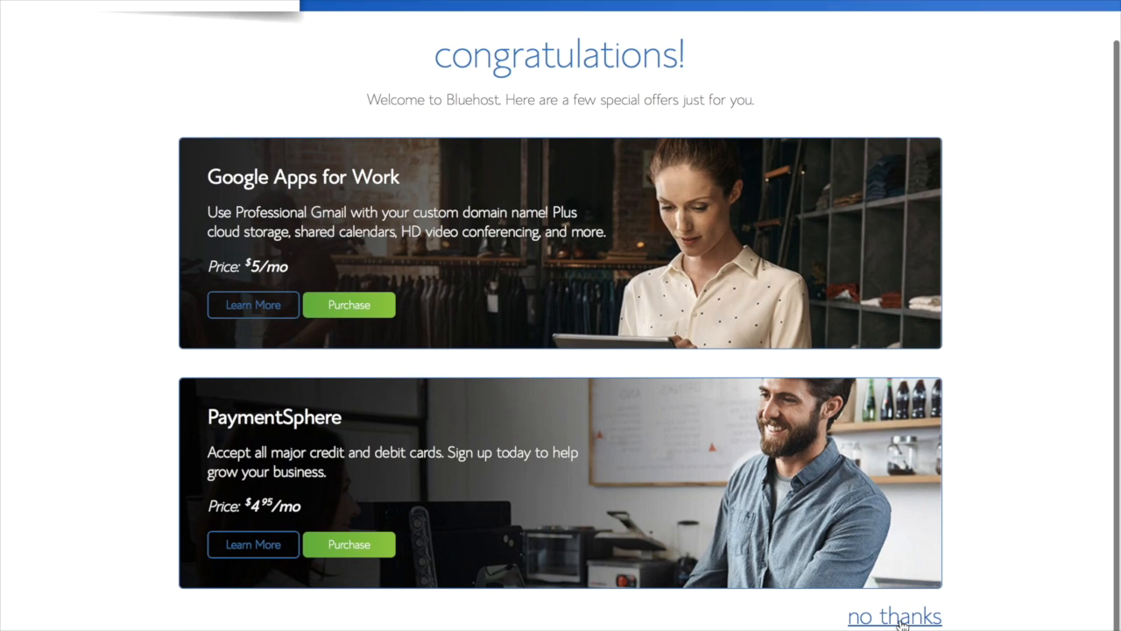
left_click(894, 617)
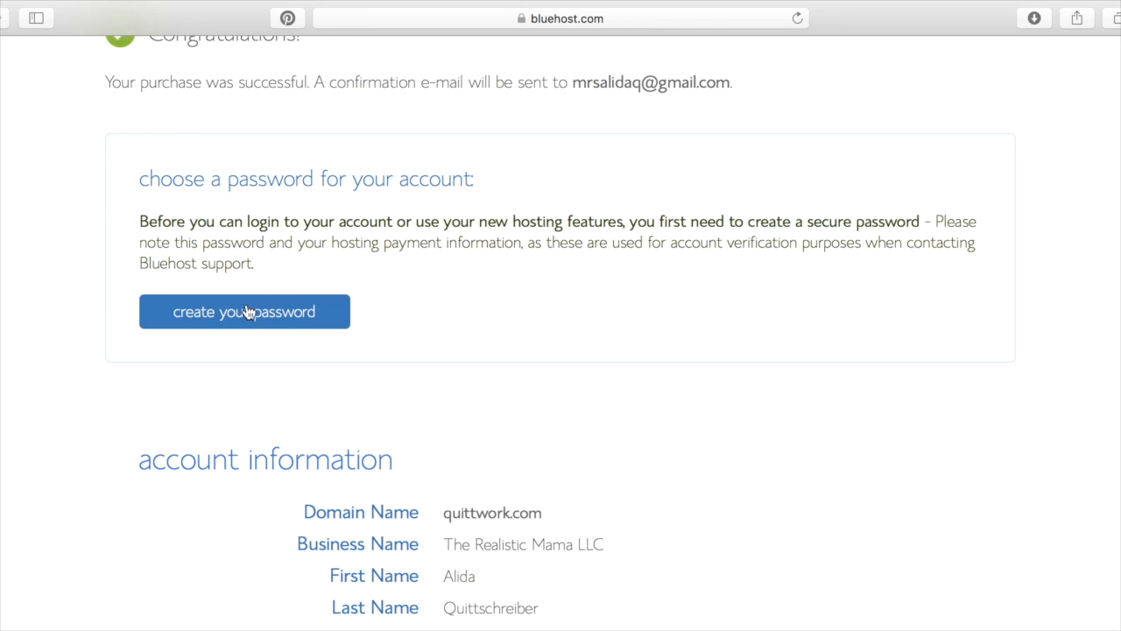
Step: Generate an account password repeatedly until it rates Excellent and use it
left_click(245, 312)
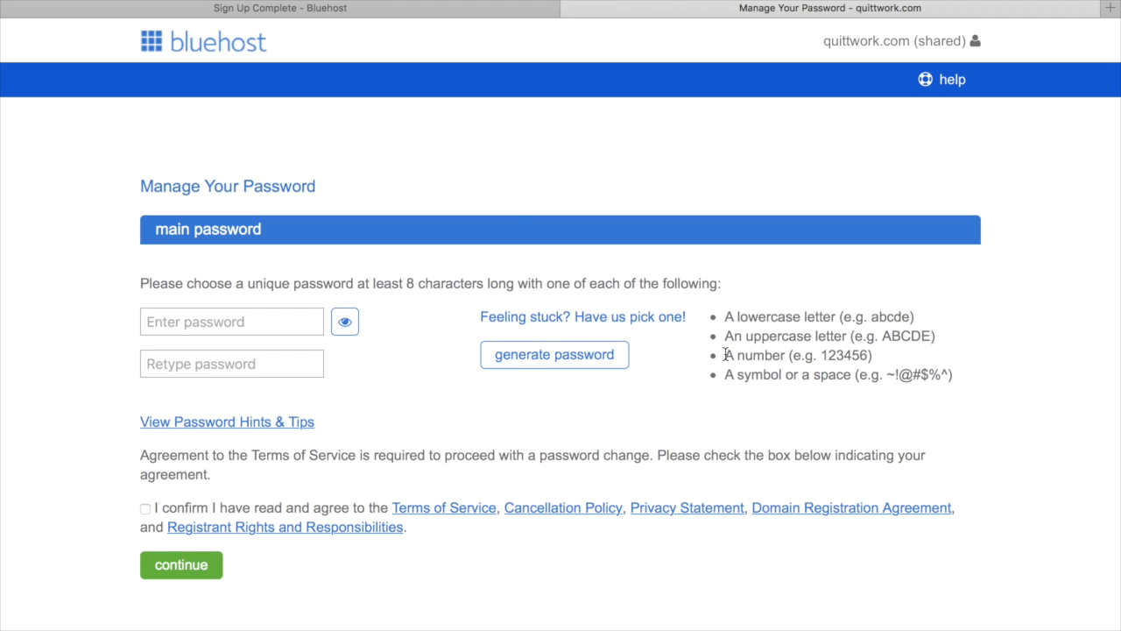
mouse_move(553, 353)
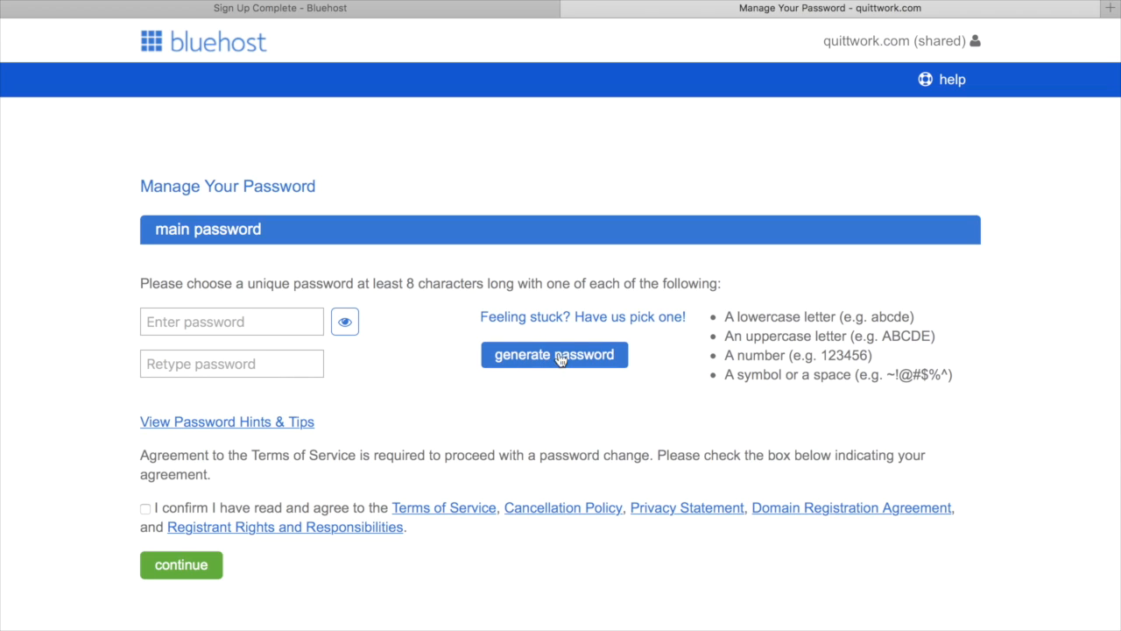
mouse_move(641, 398)
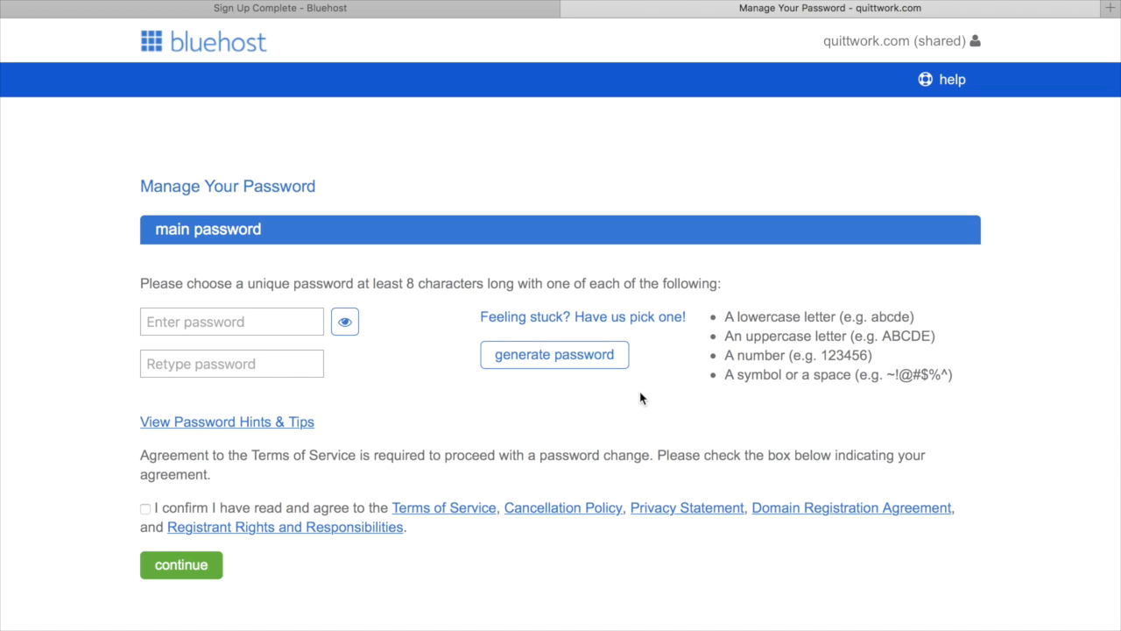
mouse_move(612, 402)
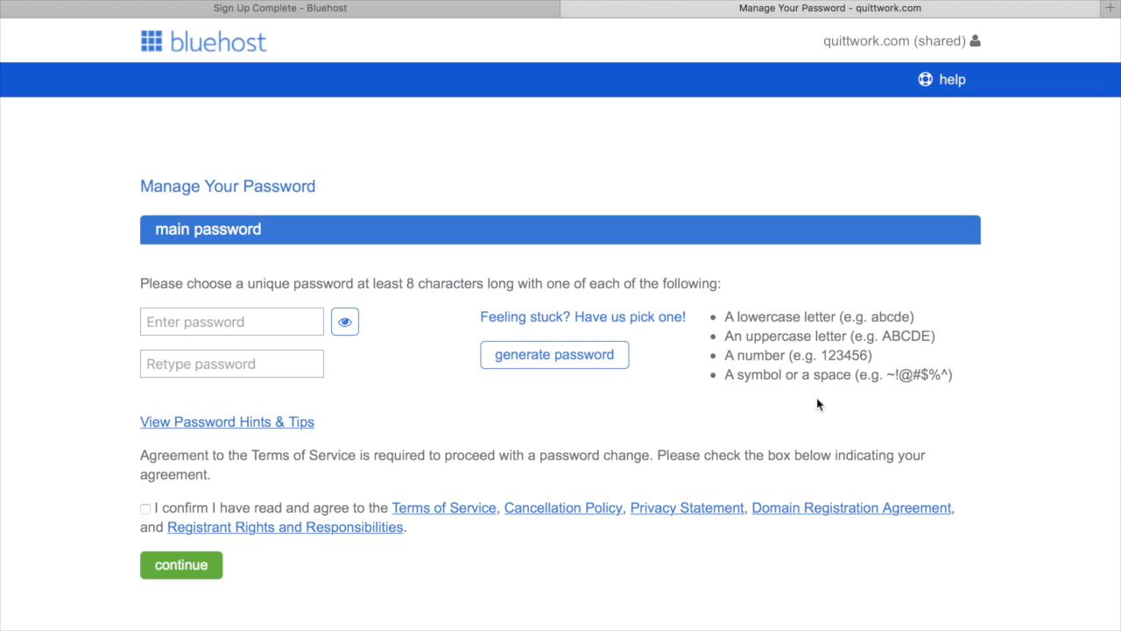
mouse_move(554, 354)
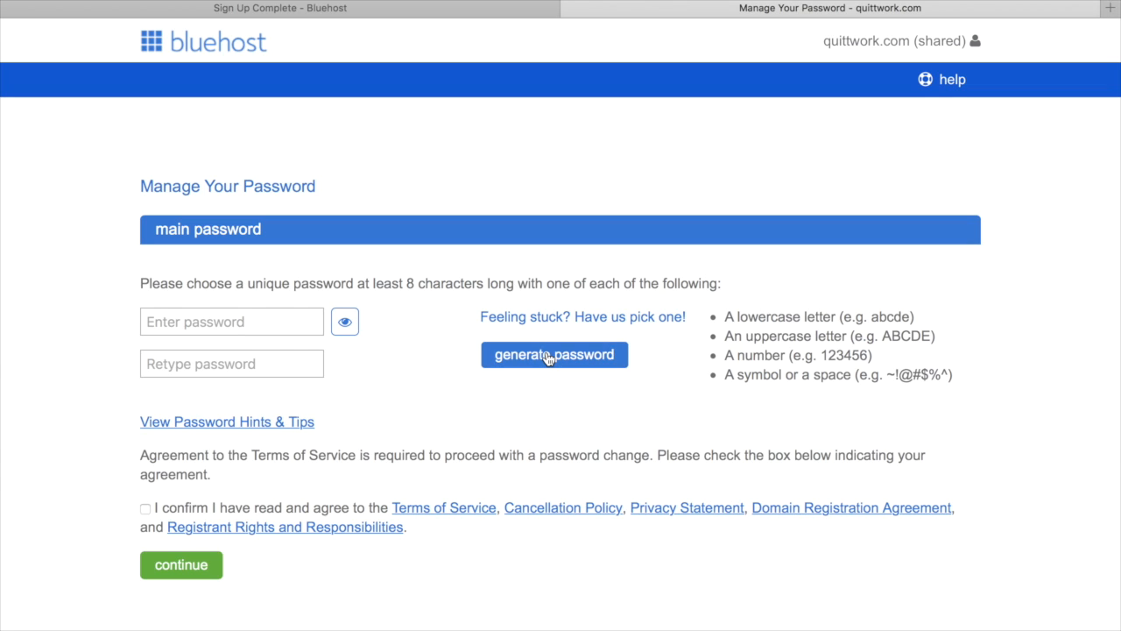
left_click(554, 353)
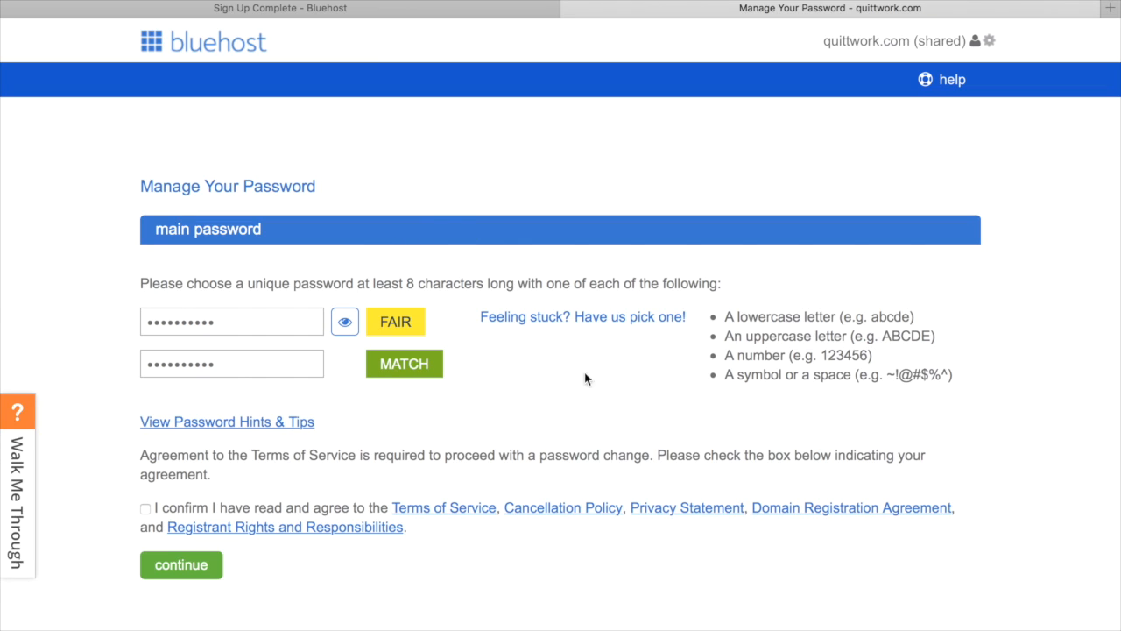
left_click(582, 315)
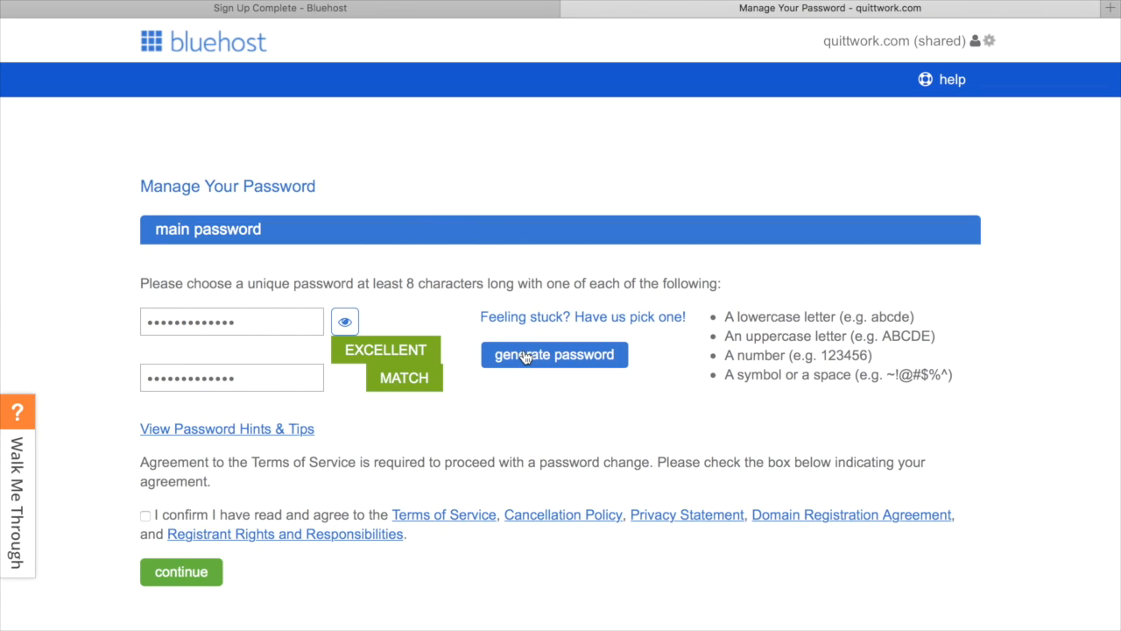
mouse_move(408, 356)
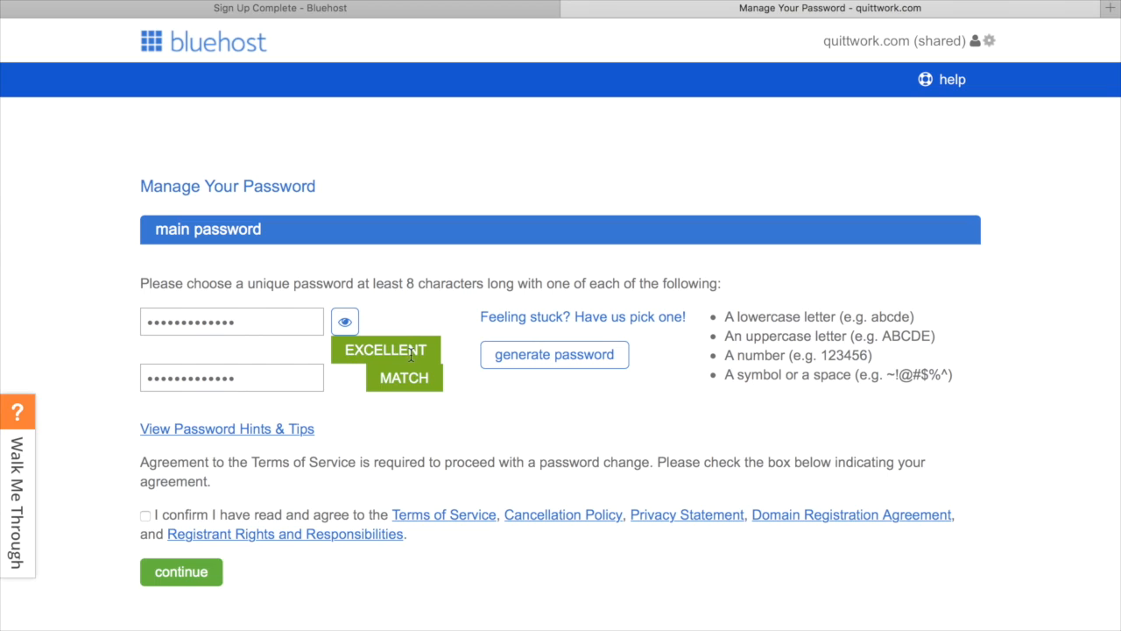
mouse_move(343, 321)
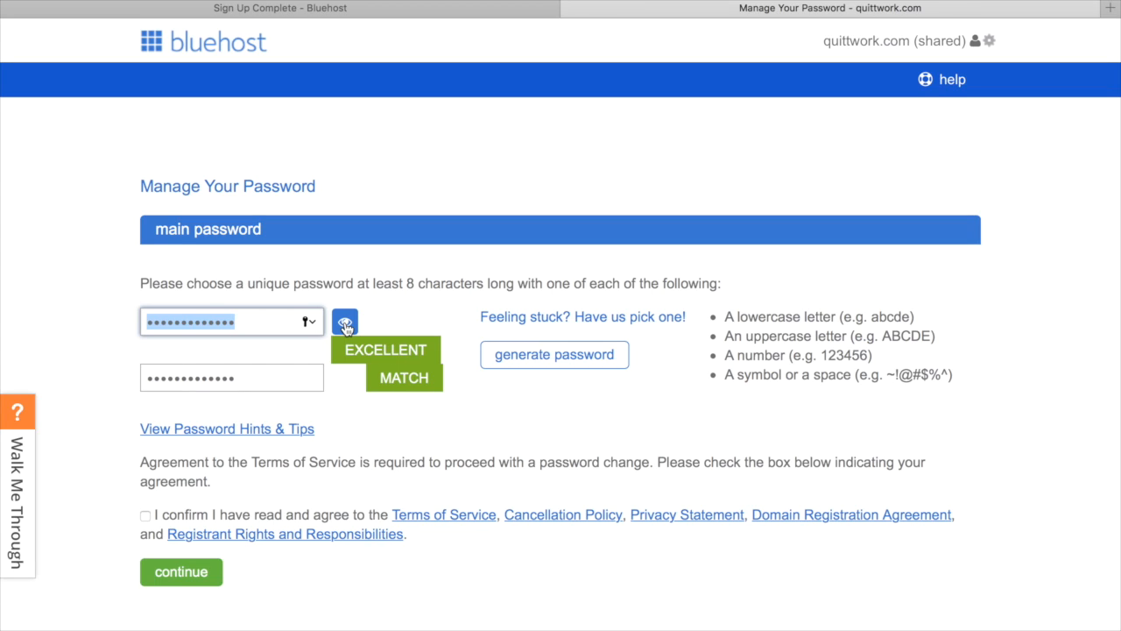
left_click(343, 323)
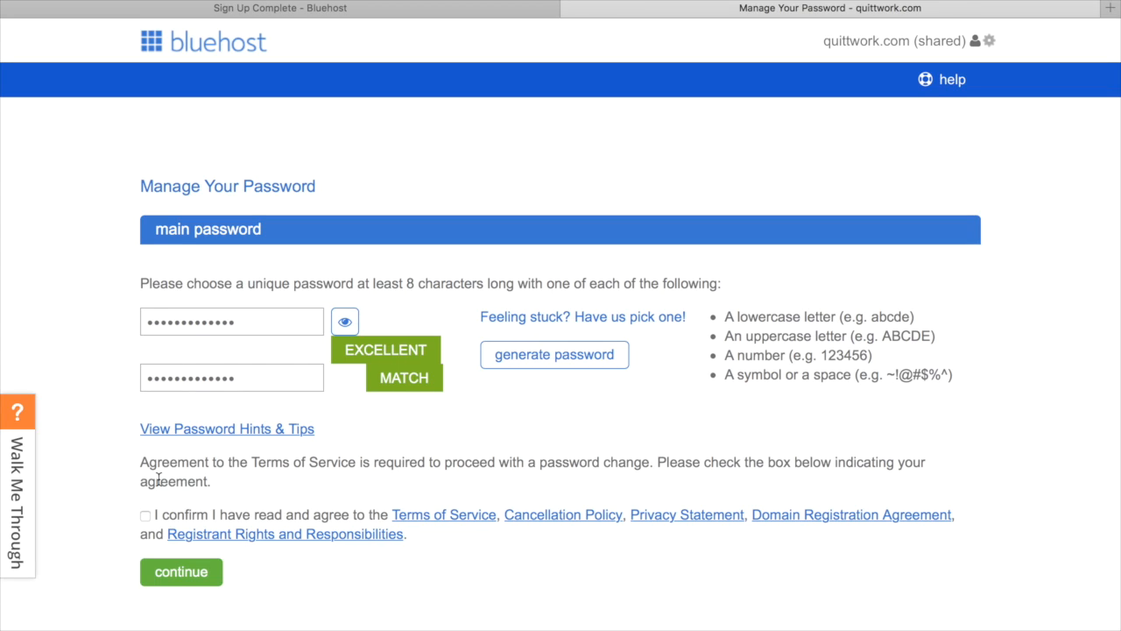
Step: Accept the terms of service, save the new password and dismiss the save prompt
left_click(145, 515)
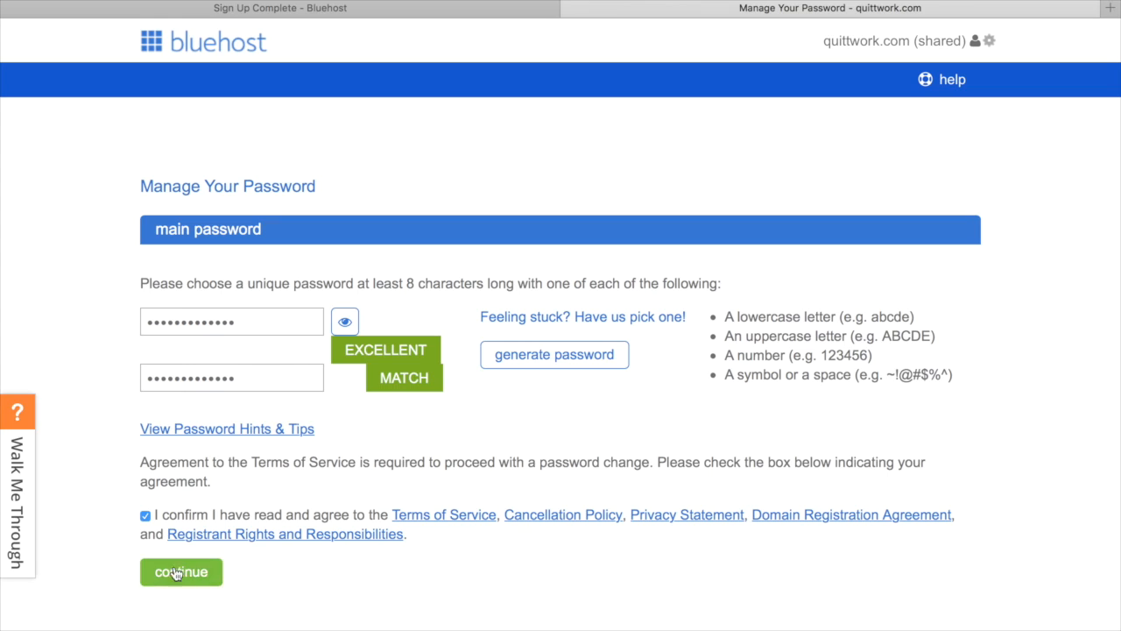
mouse_move(182, 571)
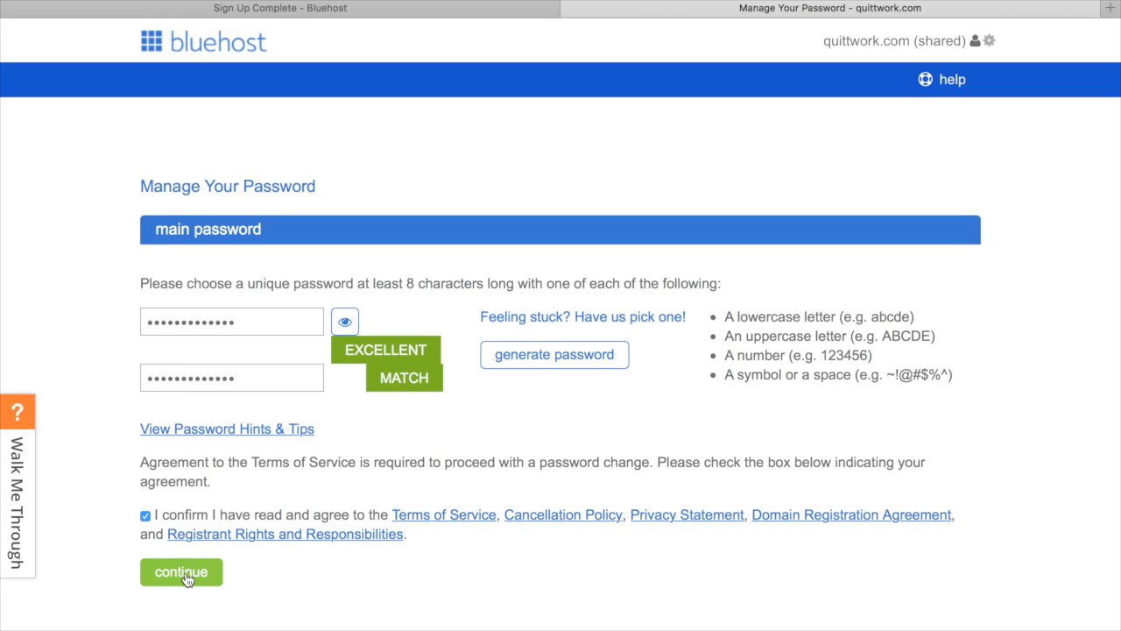
left_click(181, 571)
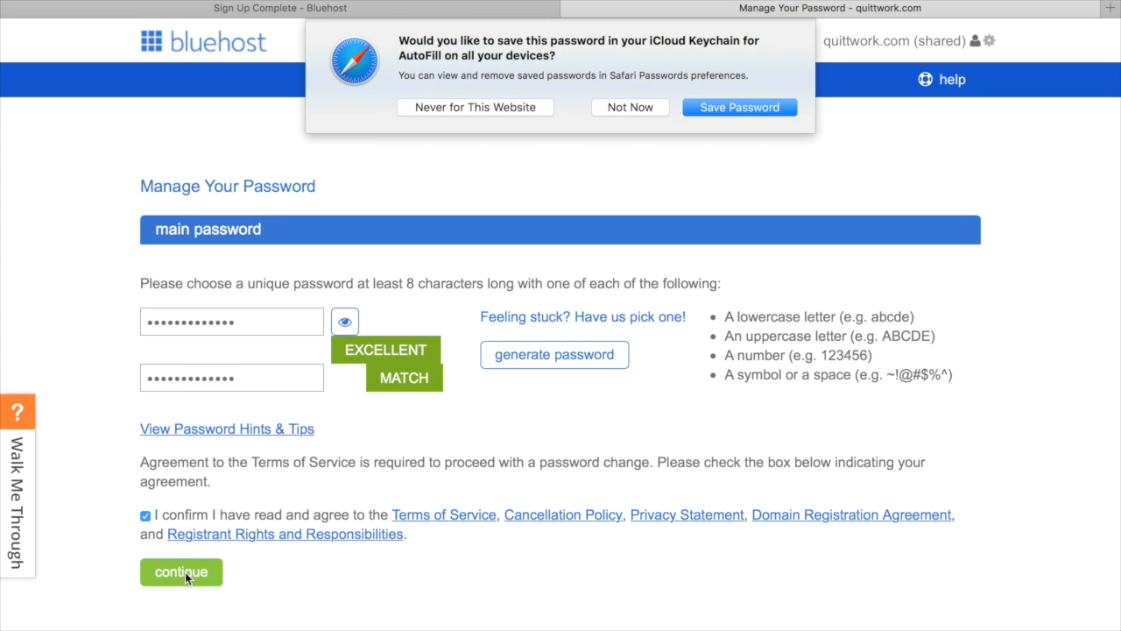
left_click(183, 572)
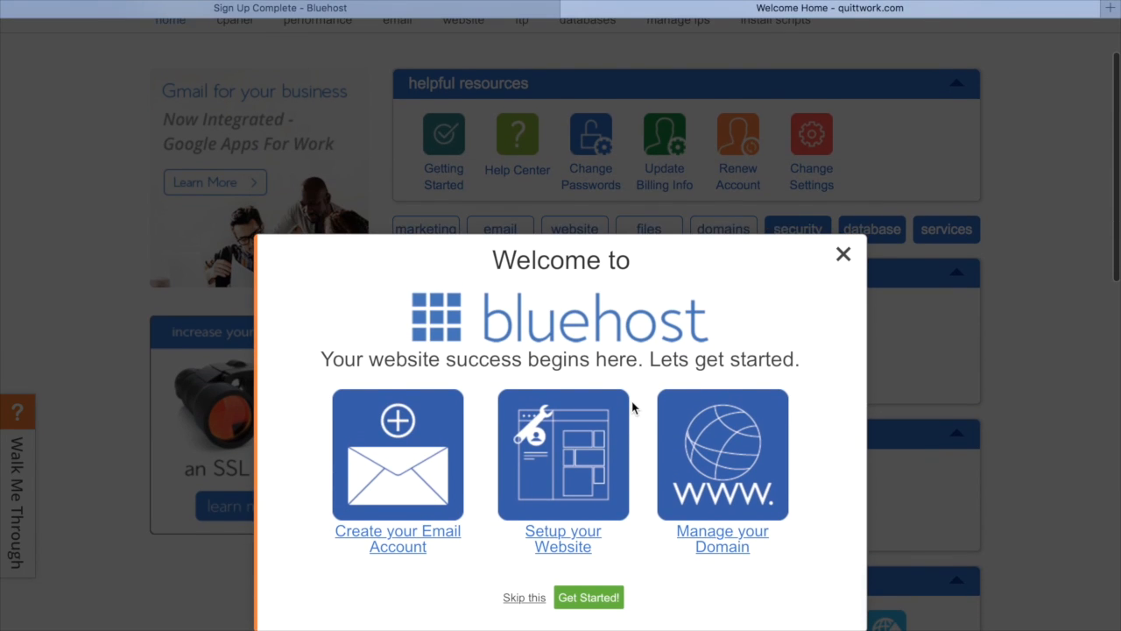
mouse_move(567, 540)
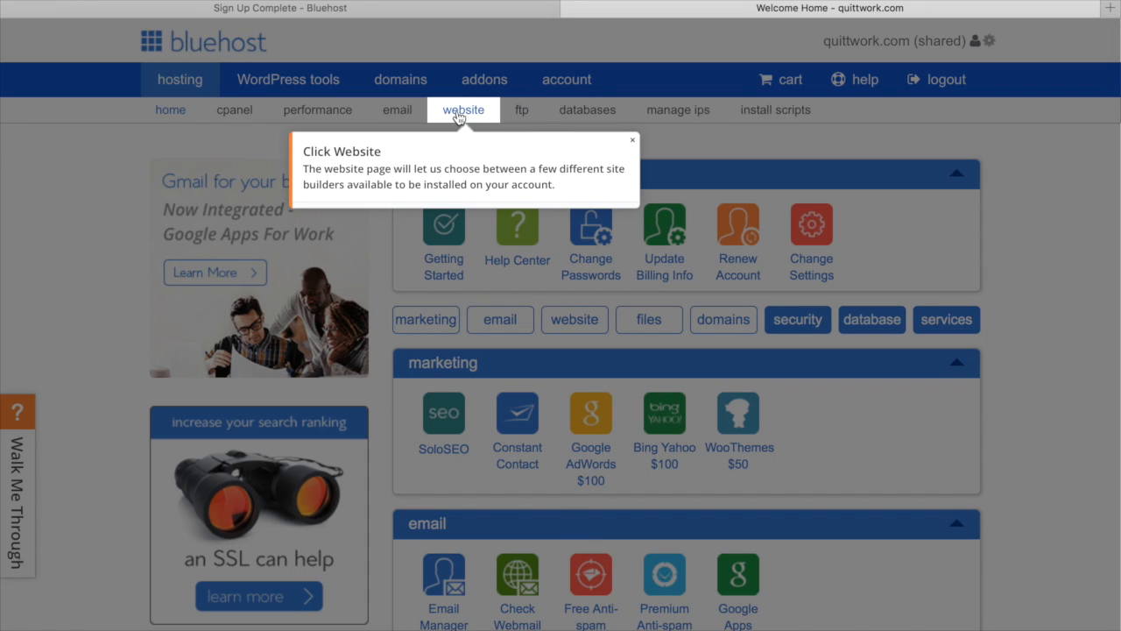
Step: Go to the website builders page and start the WordPress one-click install
left_click(462, 109)
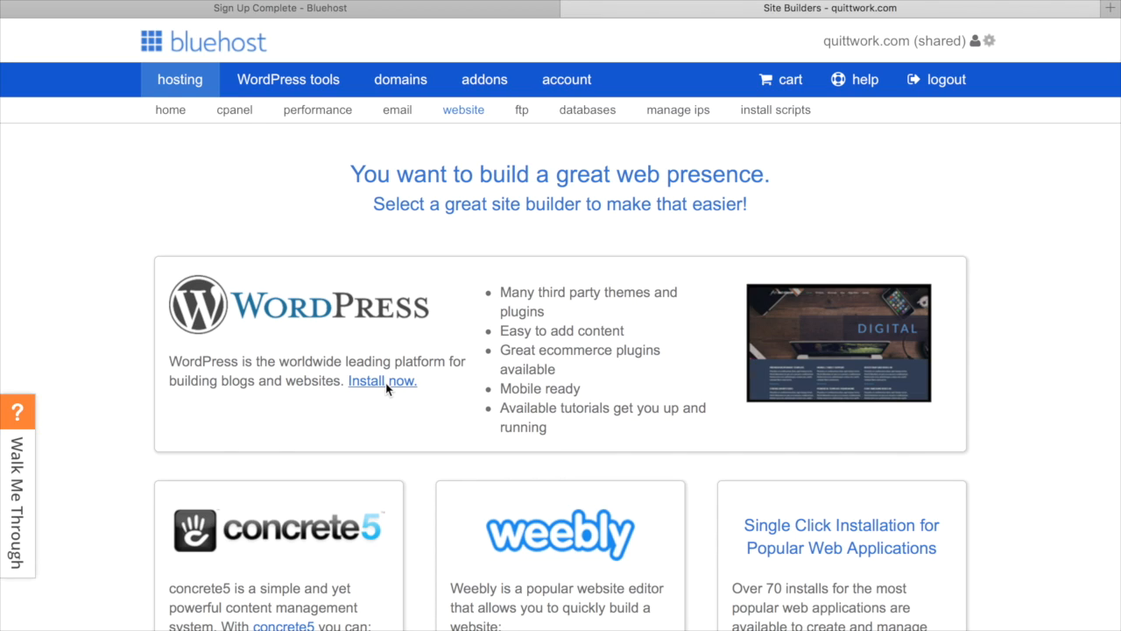
left_click(382, 380)
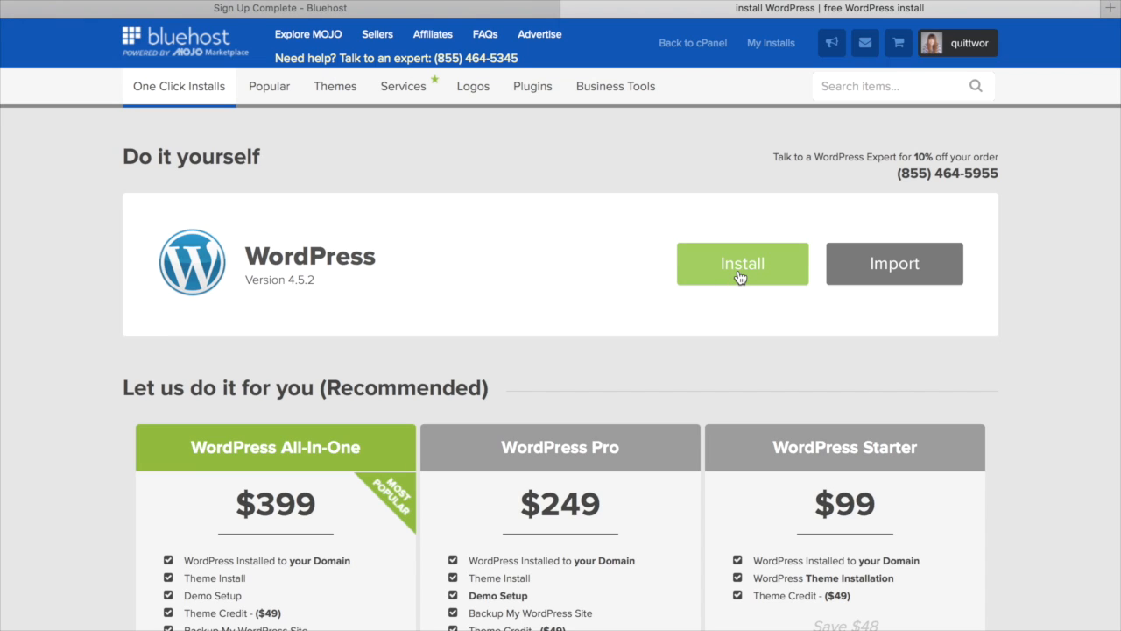
Step: Choose quittwork.com for the install, accept the GPLv2 terms and launch the WordPress installation
left_click(742, 263)
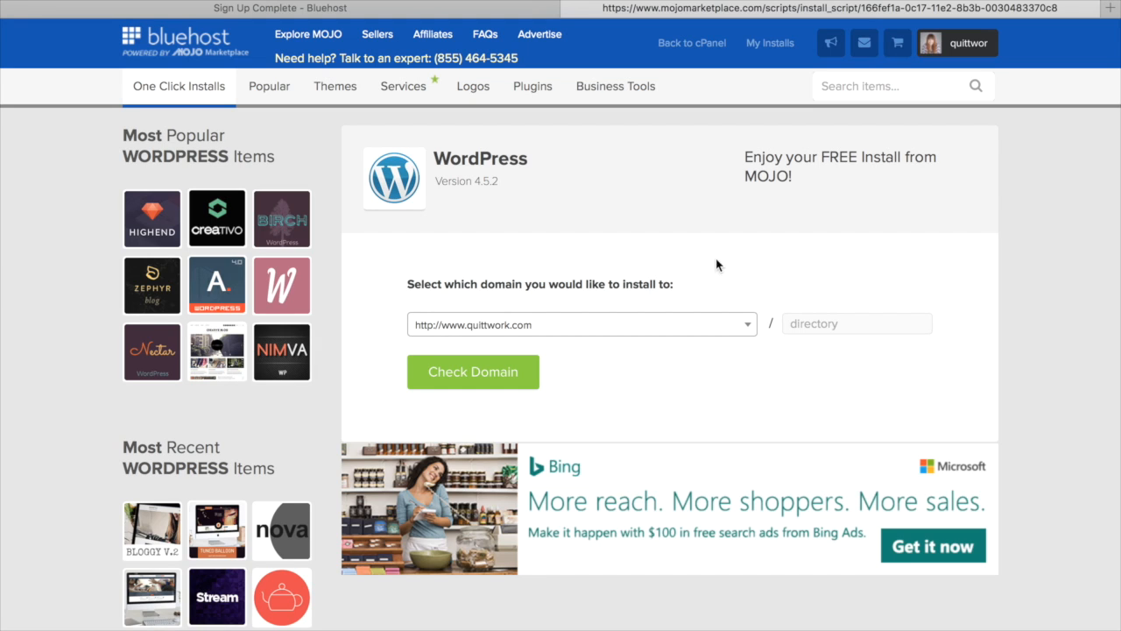
mouse_move(691, 332)
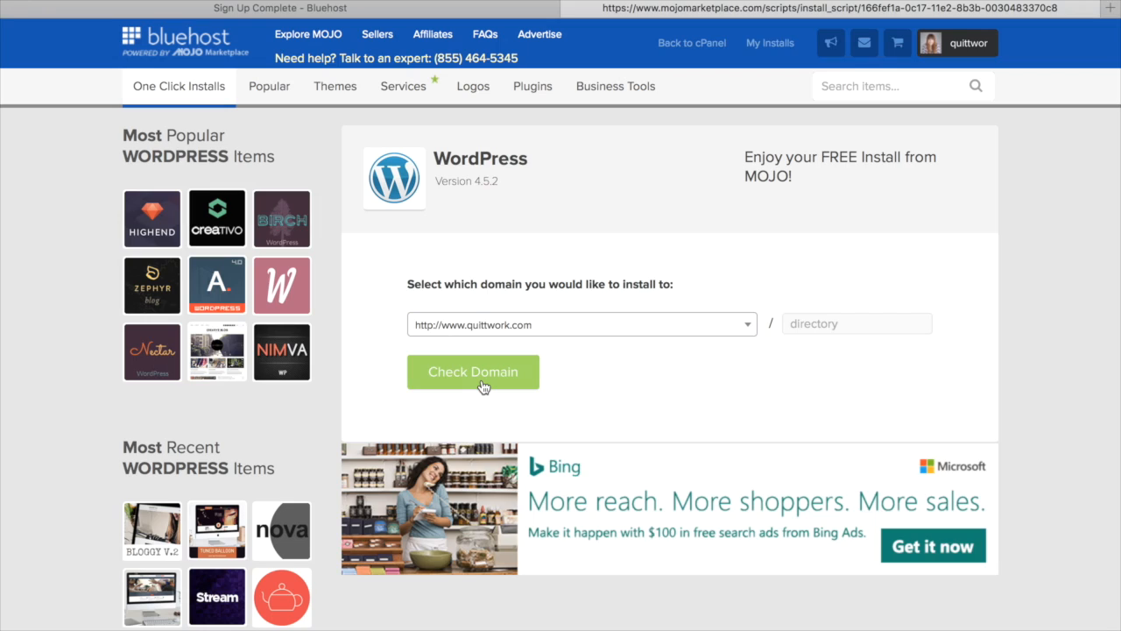
left_click(473, 371)
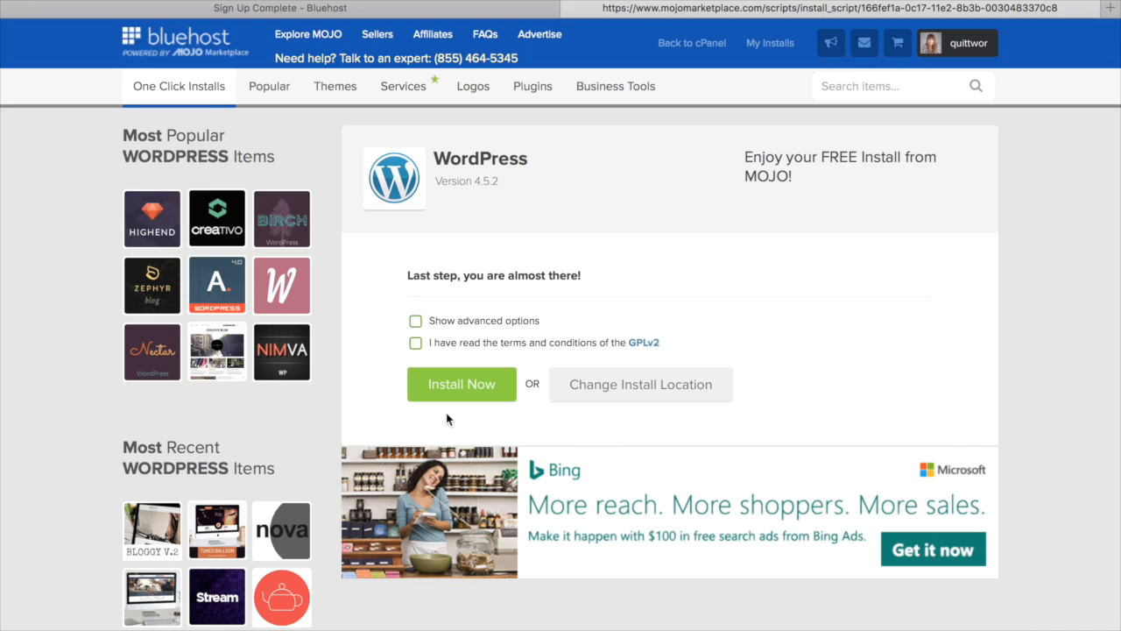
left_click(416, 342)
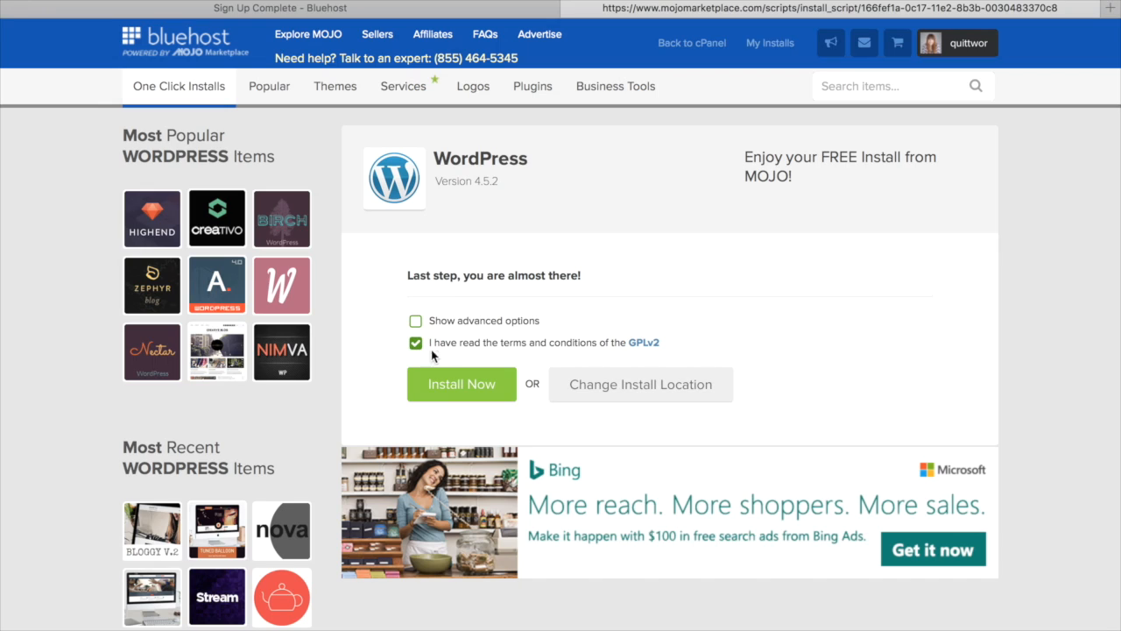
left_click(463, 384)
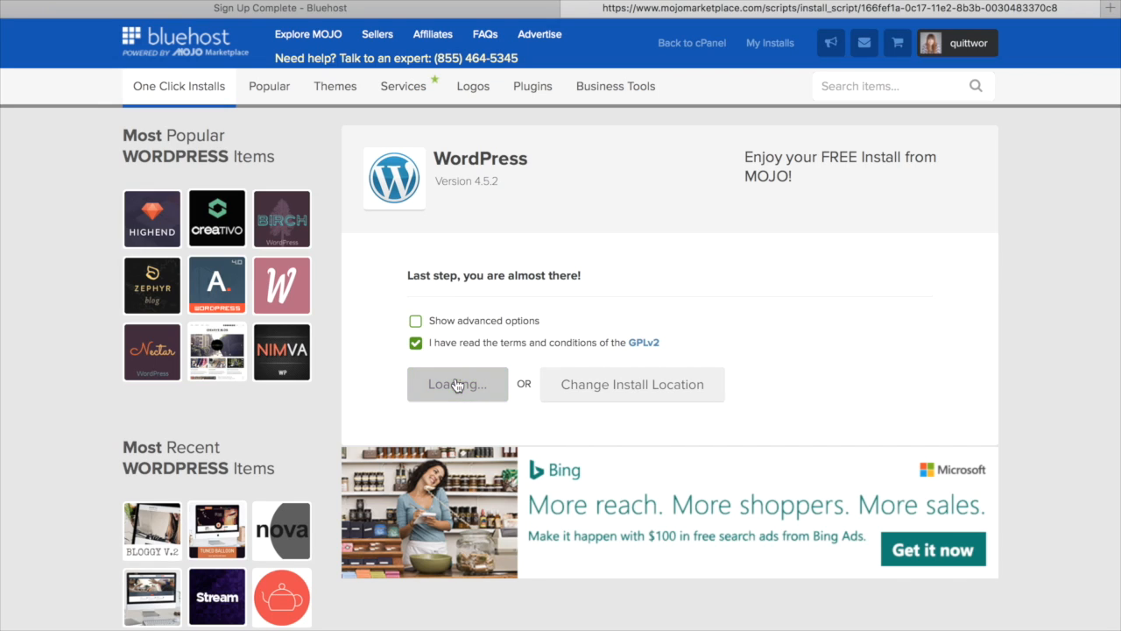
left_click(456, 384)
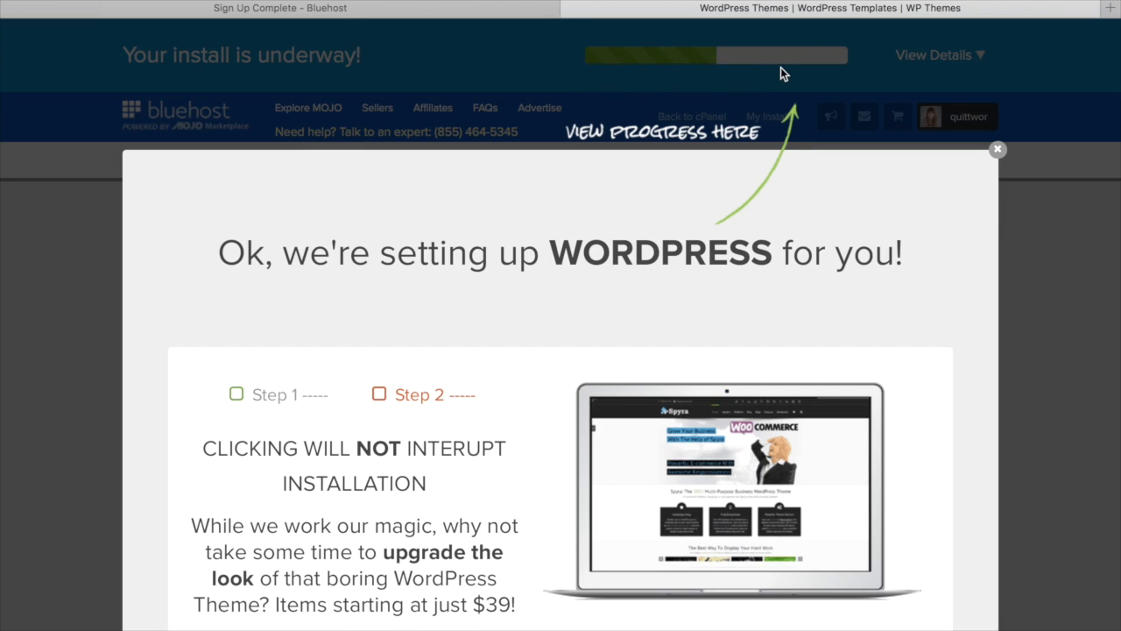
mouse_move(843, 77)
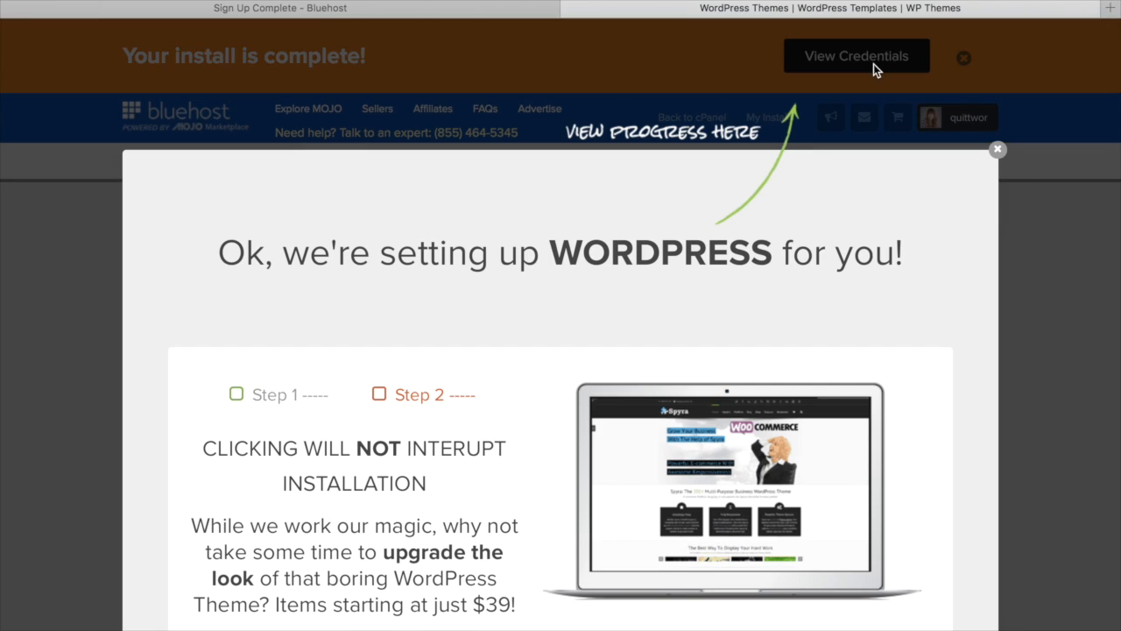
mouse_move(997, 150)
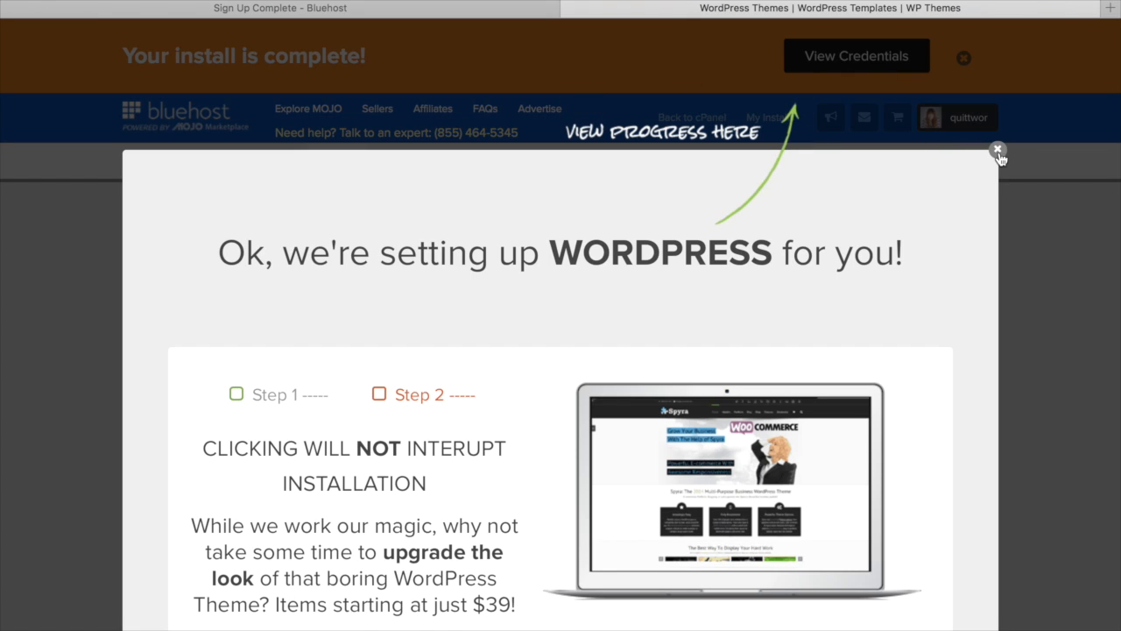
Step: Dismiss the upgrade popup, view the install credentials and go to the site's admin login URL
left_click(998, 149)
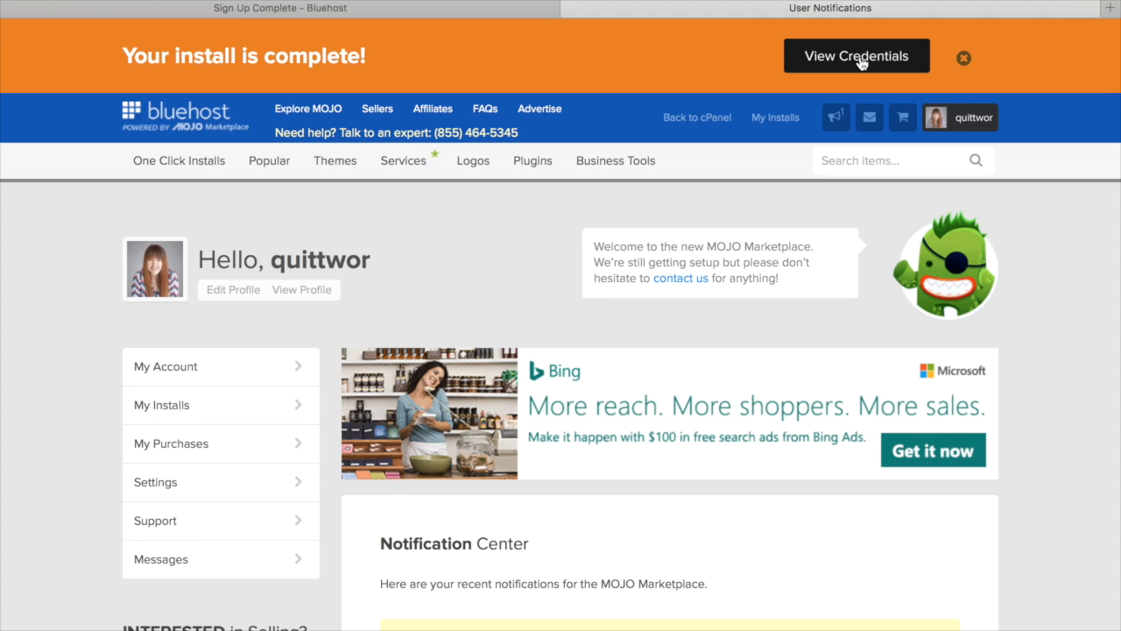
scroll("down", 3)
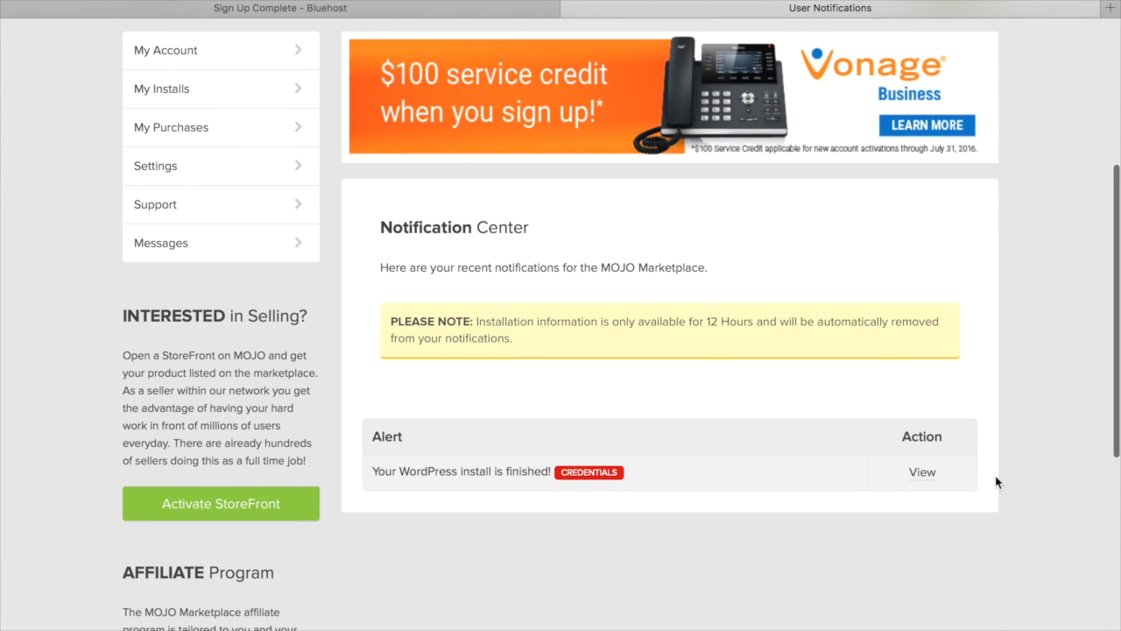
mouse_move(634, 398)
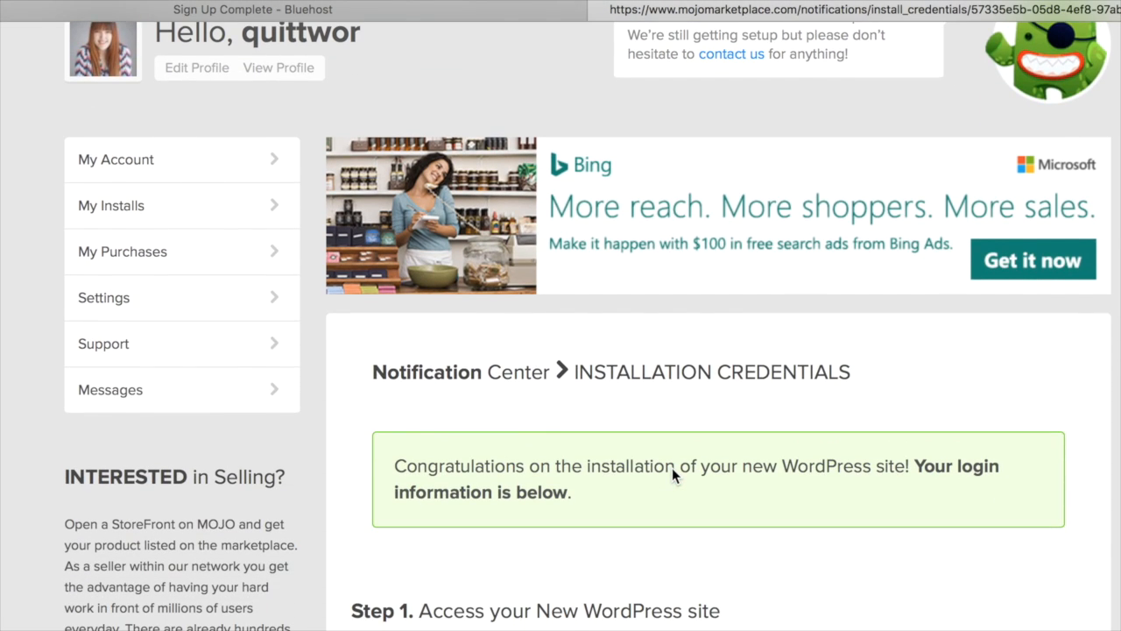
scroll("down", 3)
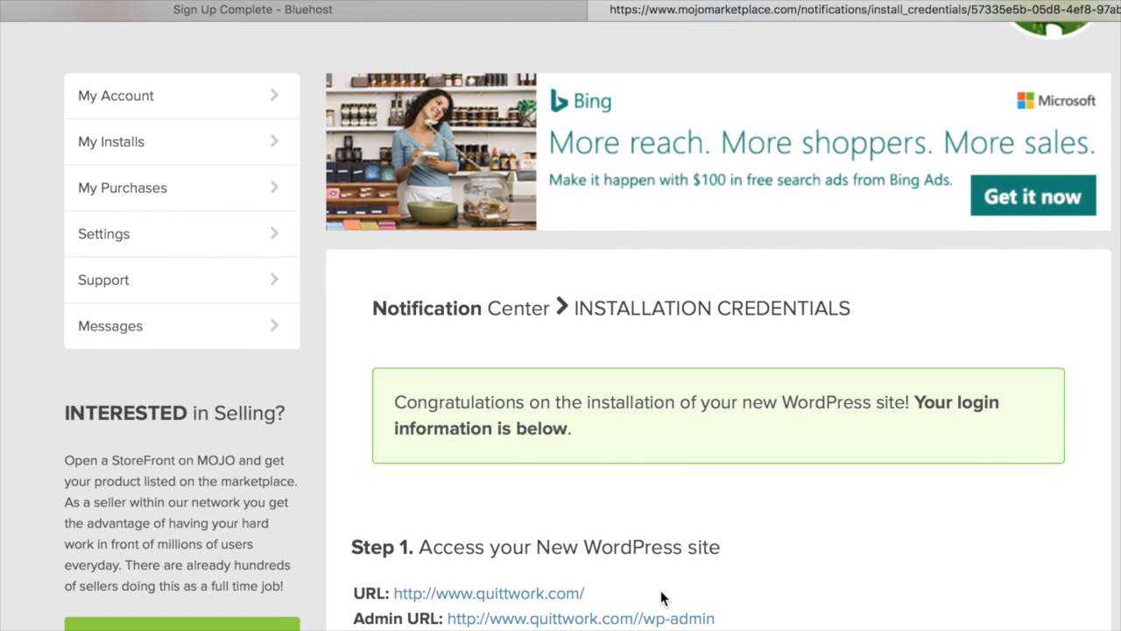
mouse_move(500, 617)
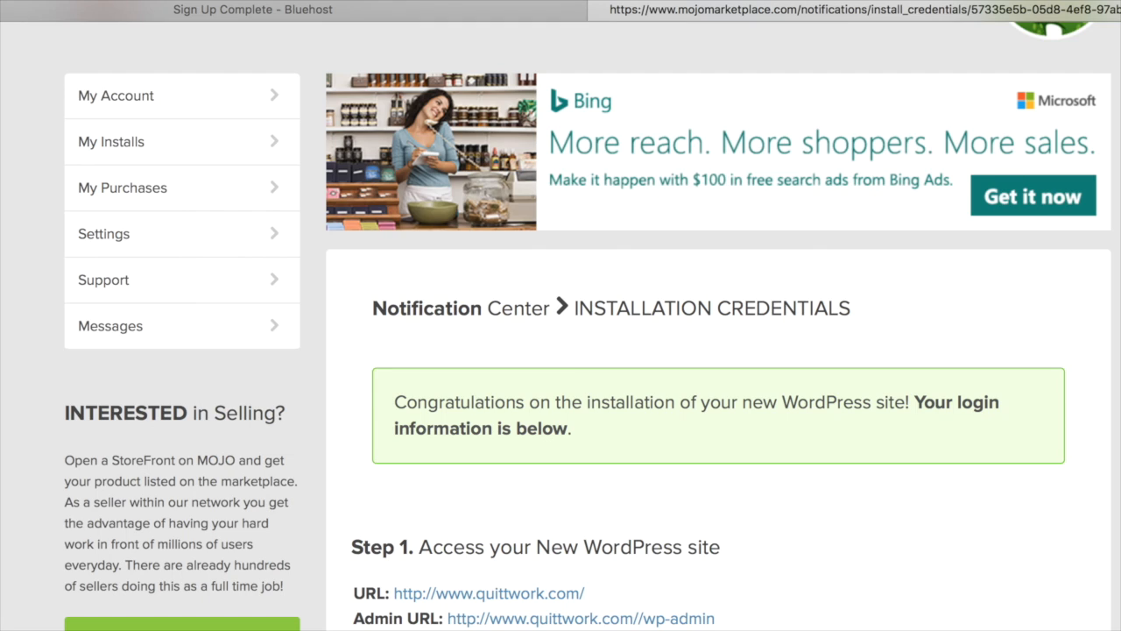
mouse_move(499, 616)
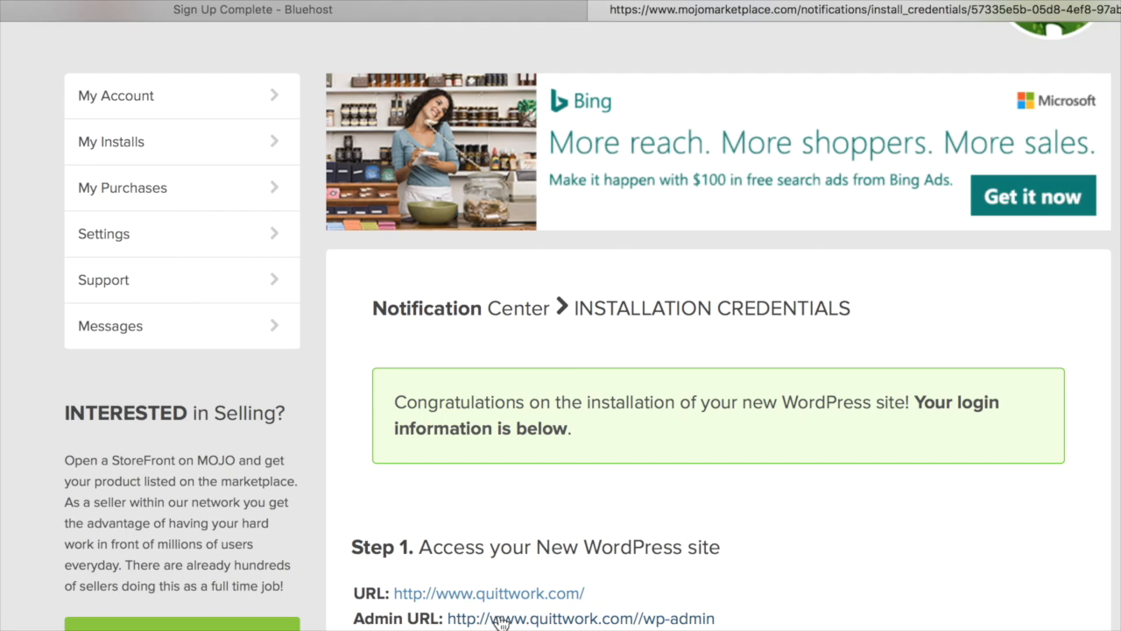
left_click(582, 617)
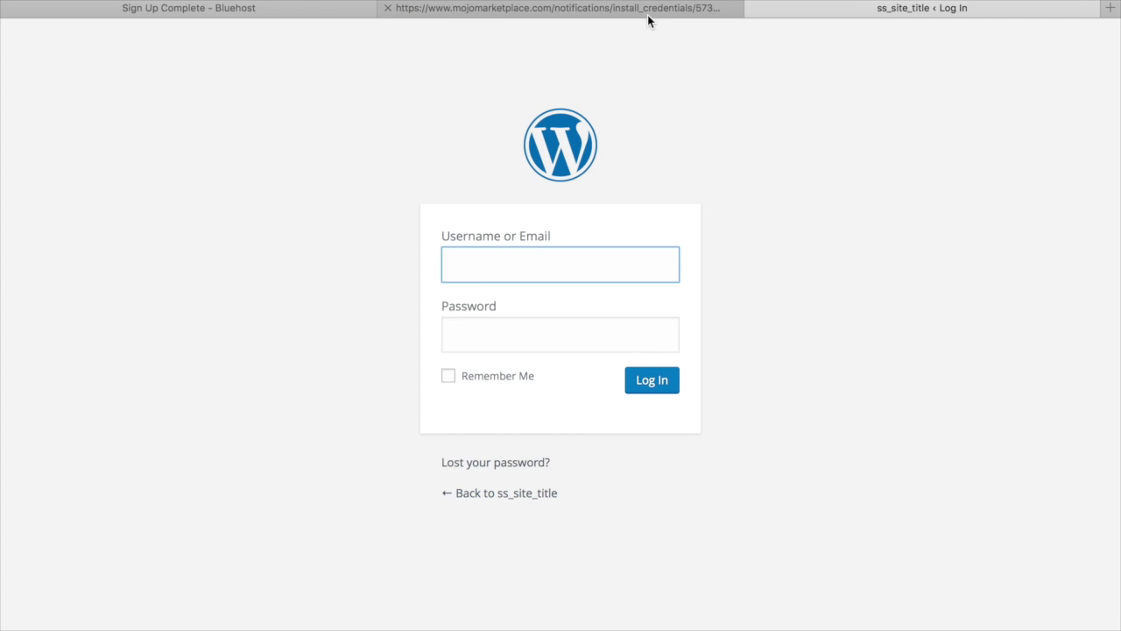
Step: Enter the admin password and log in to the WordPress Dashboard
type("password")
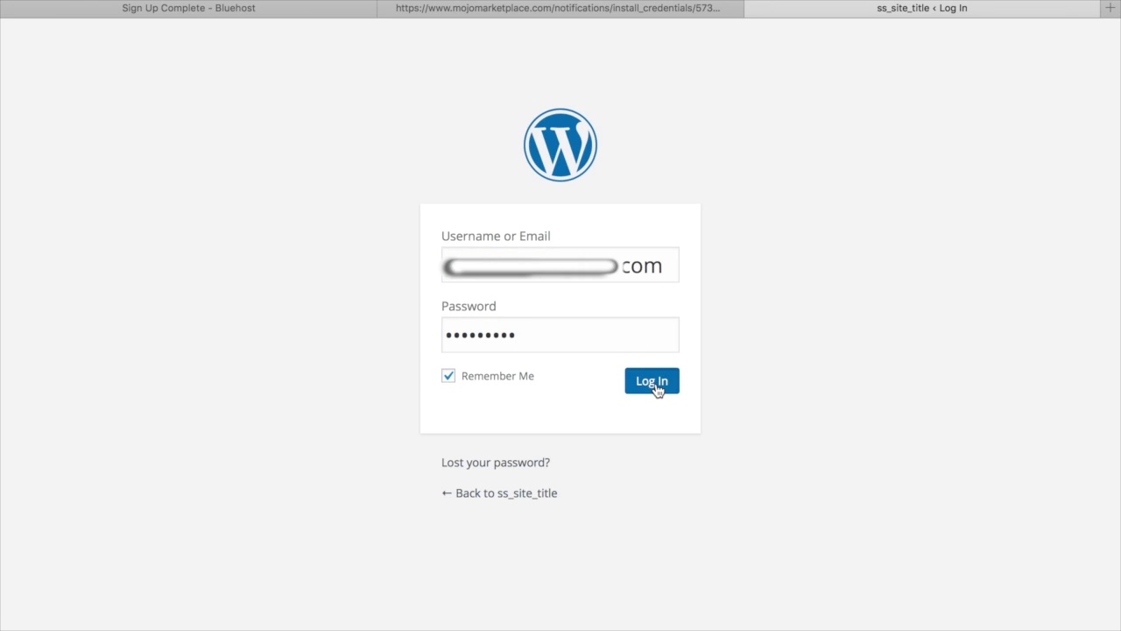
mouse_move(739, 229)
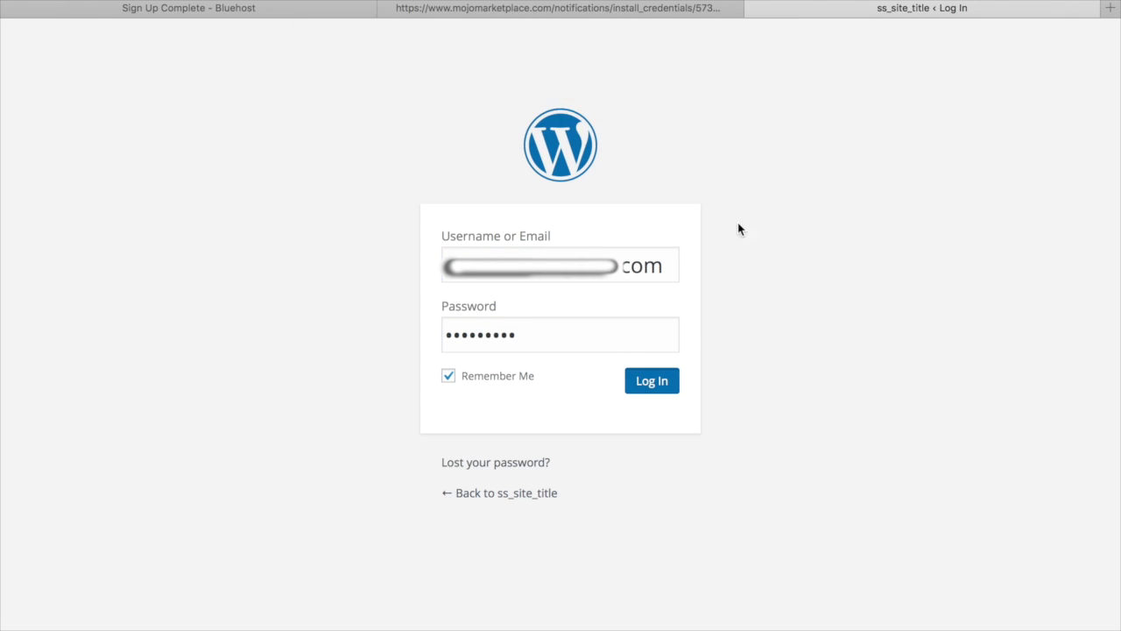
left_click(652, 380)
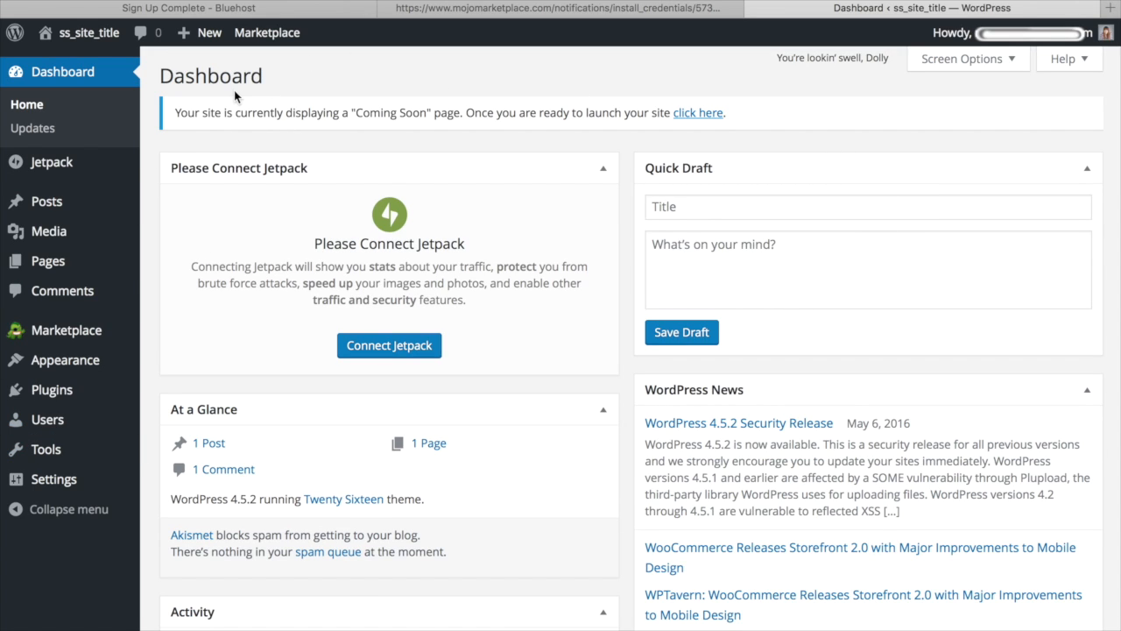
mouse_move(70, 167)
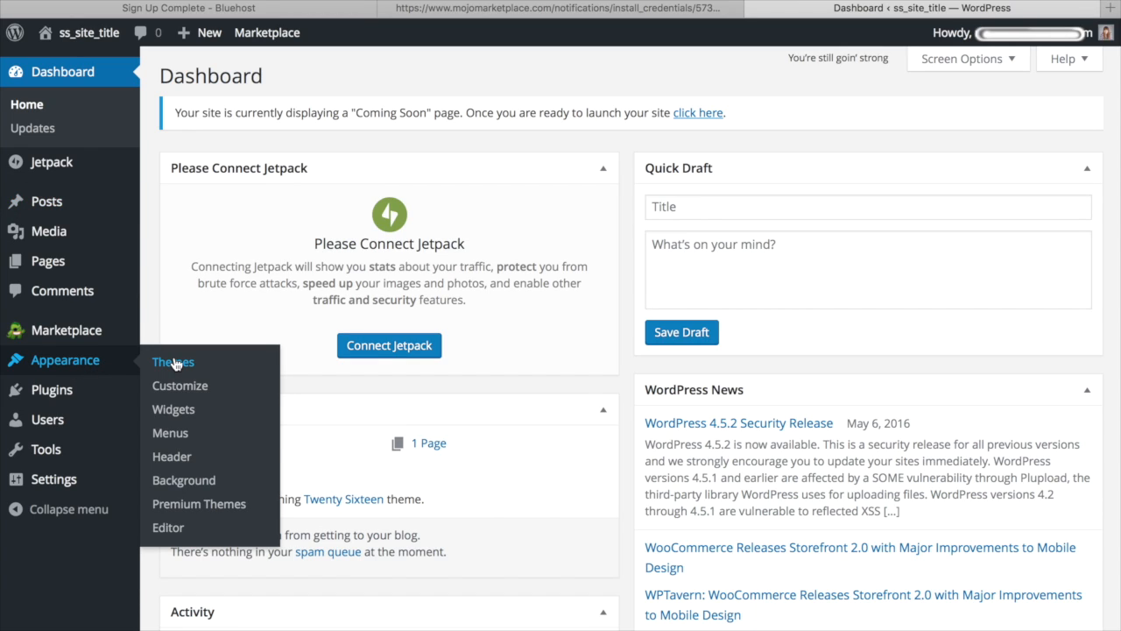
Step: Reach Appearance > Themes > Add New Theme and show the zip theme upload area
left_click(172, 361)
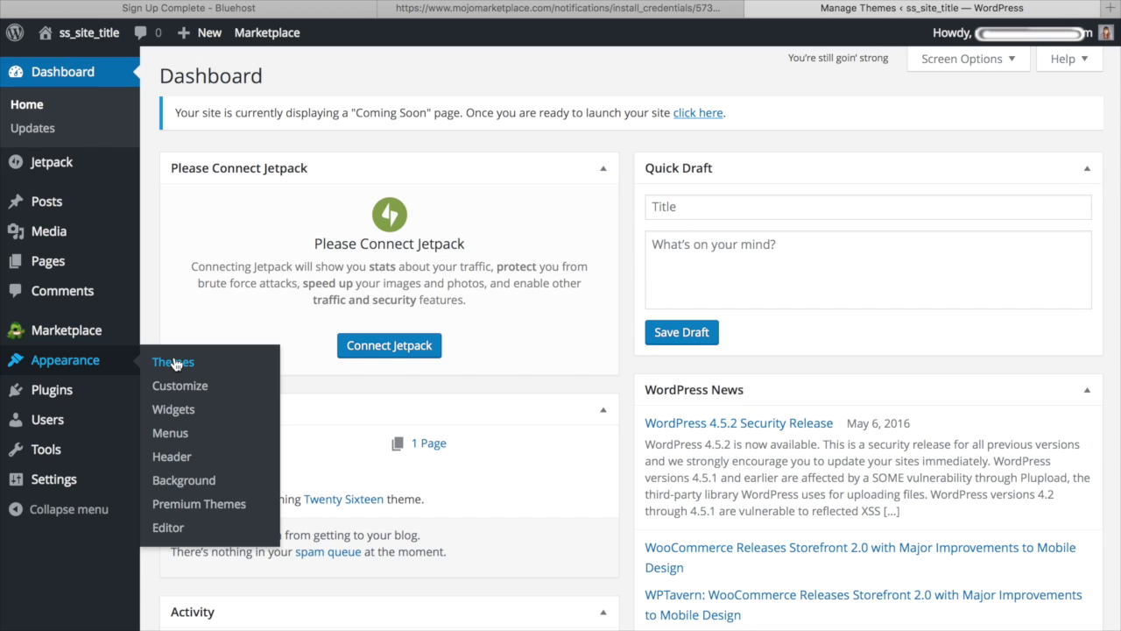
left_click(171, 361)
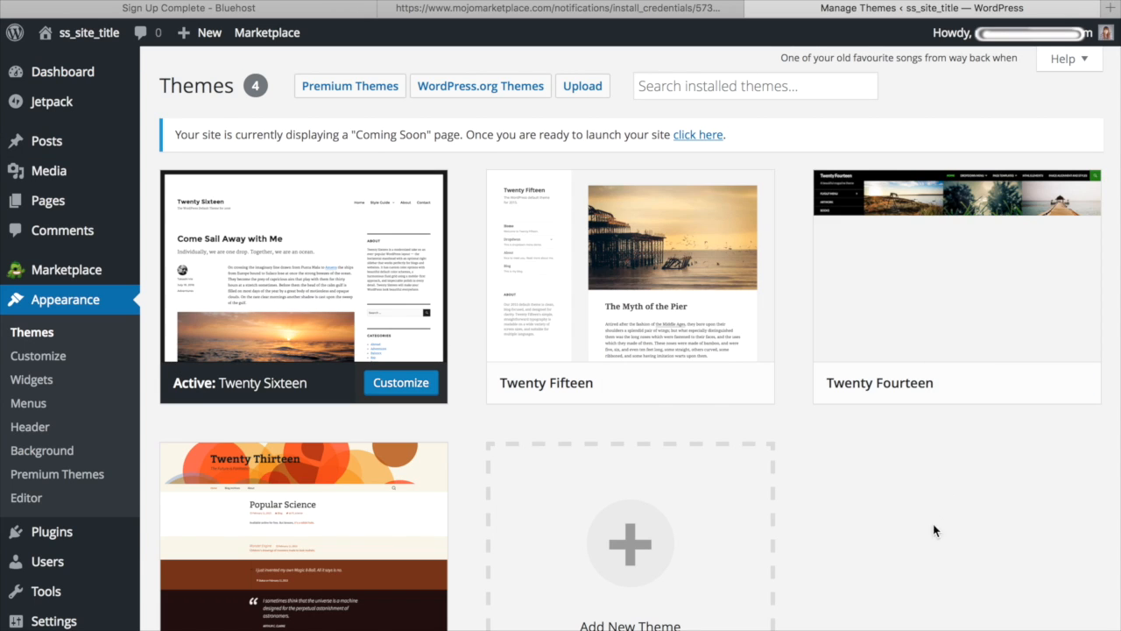
mouse_move(631, 543)
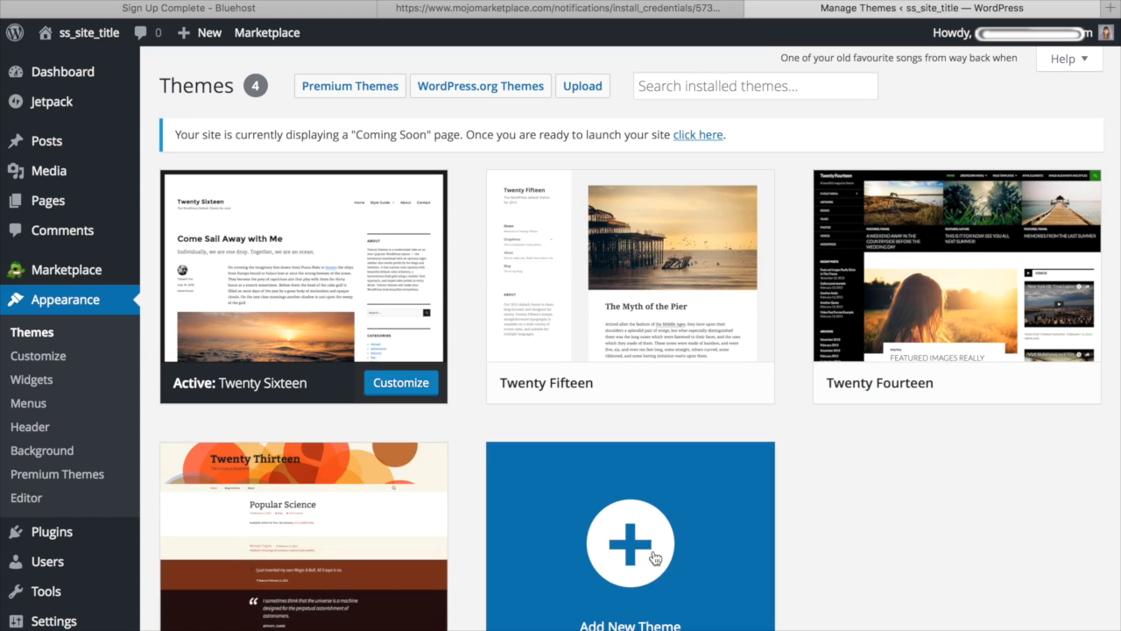
mouse_move(303, 534)
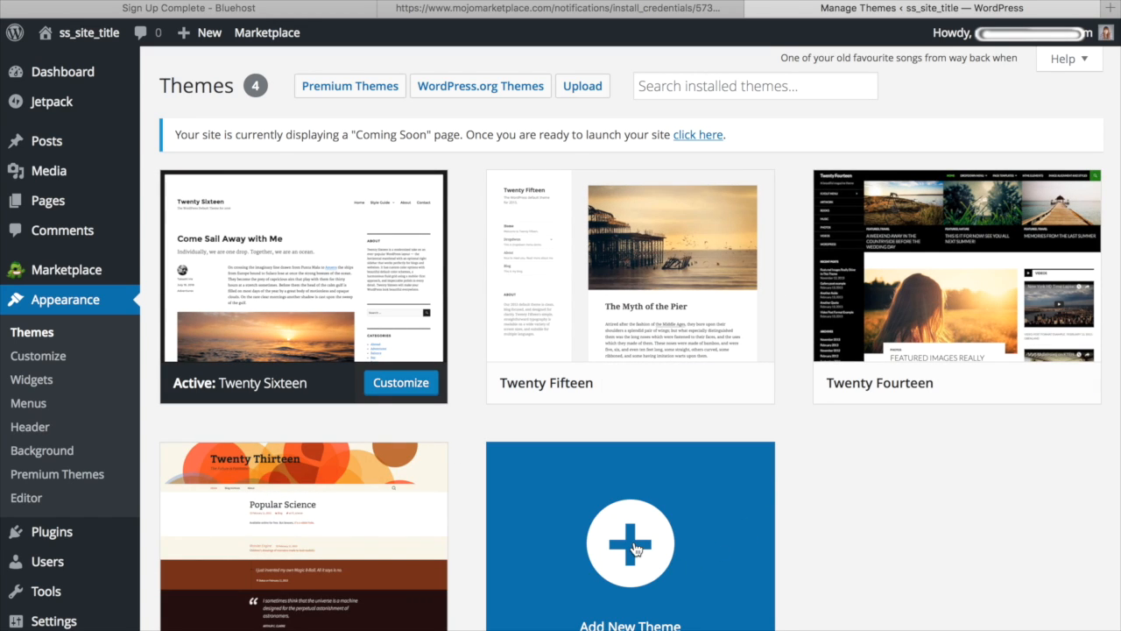
mouse_move(605, 581)
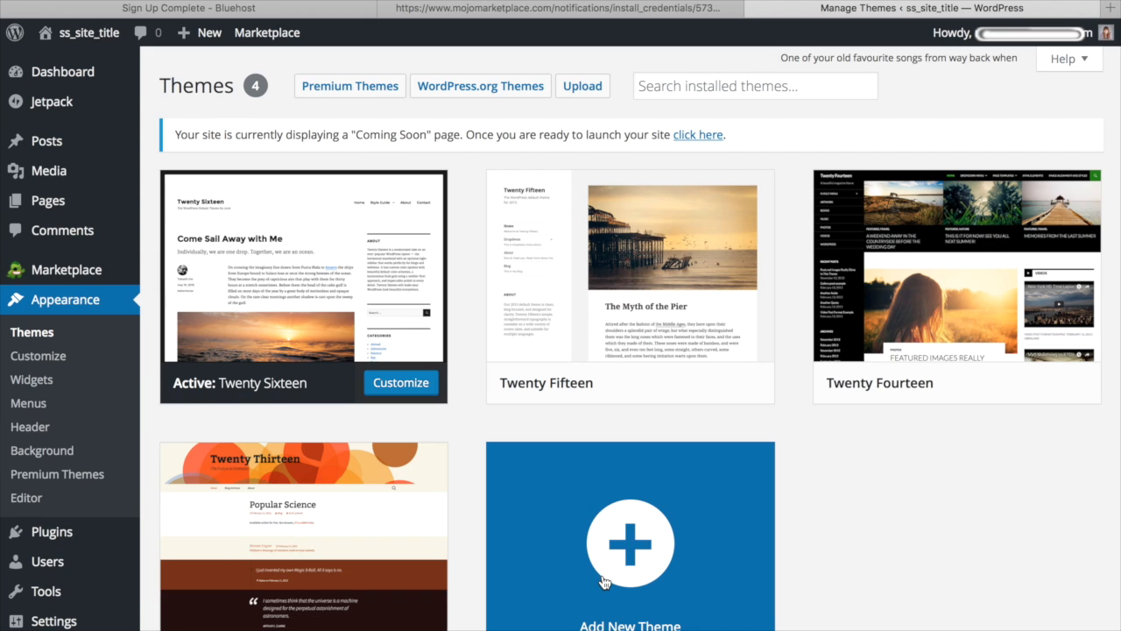
left_click(628, 543)
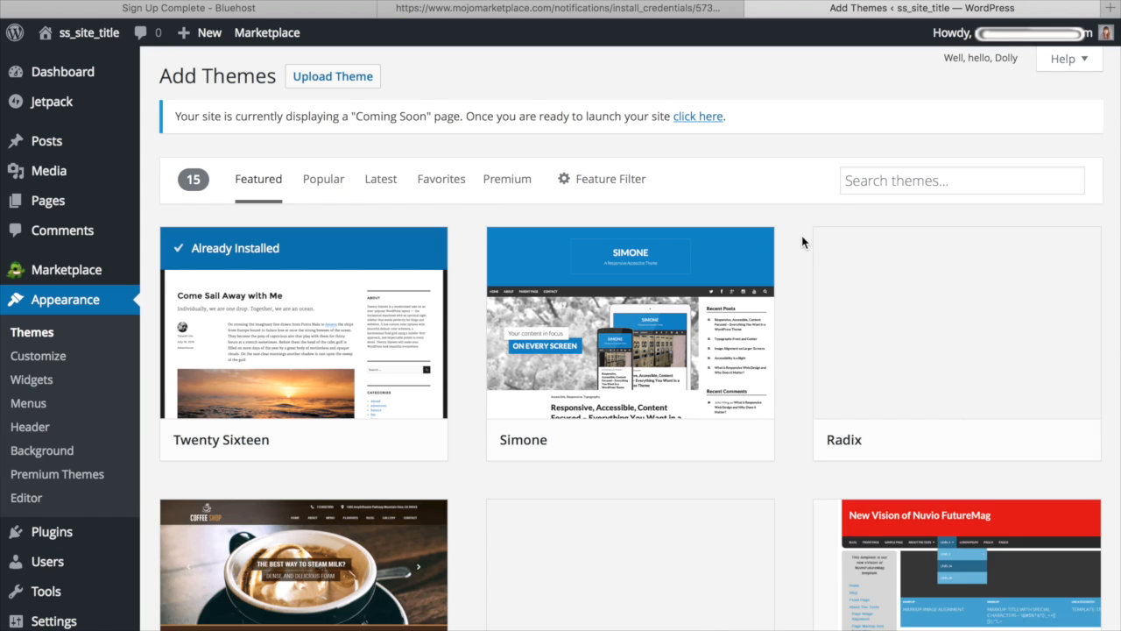
mouse_move(792, 224)
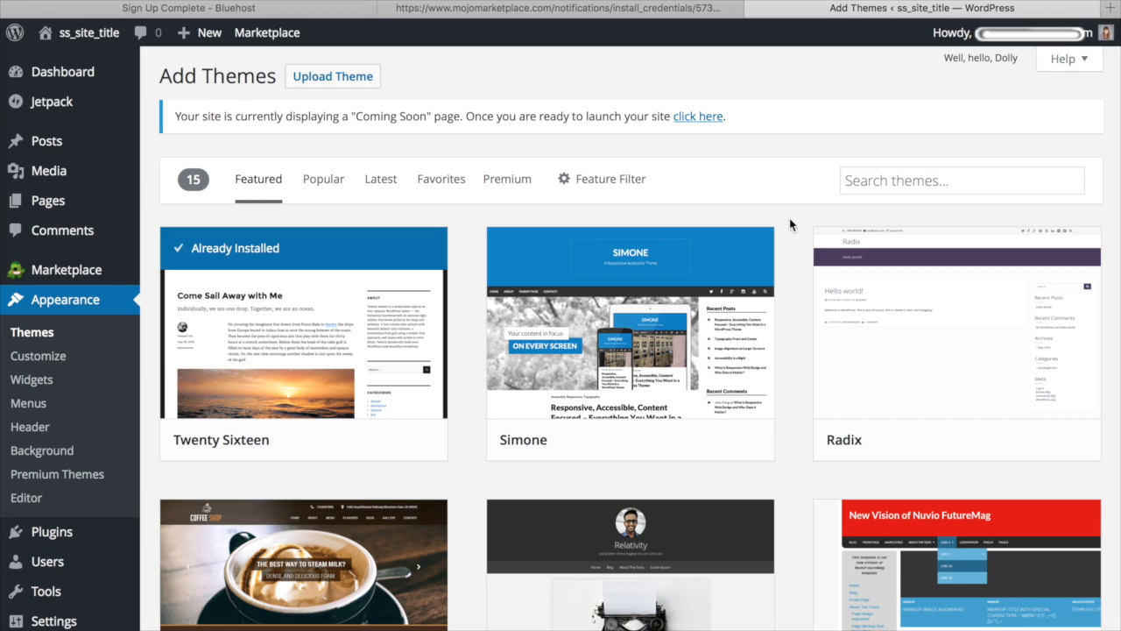
mouse_move(368, 71)
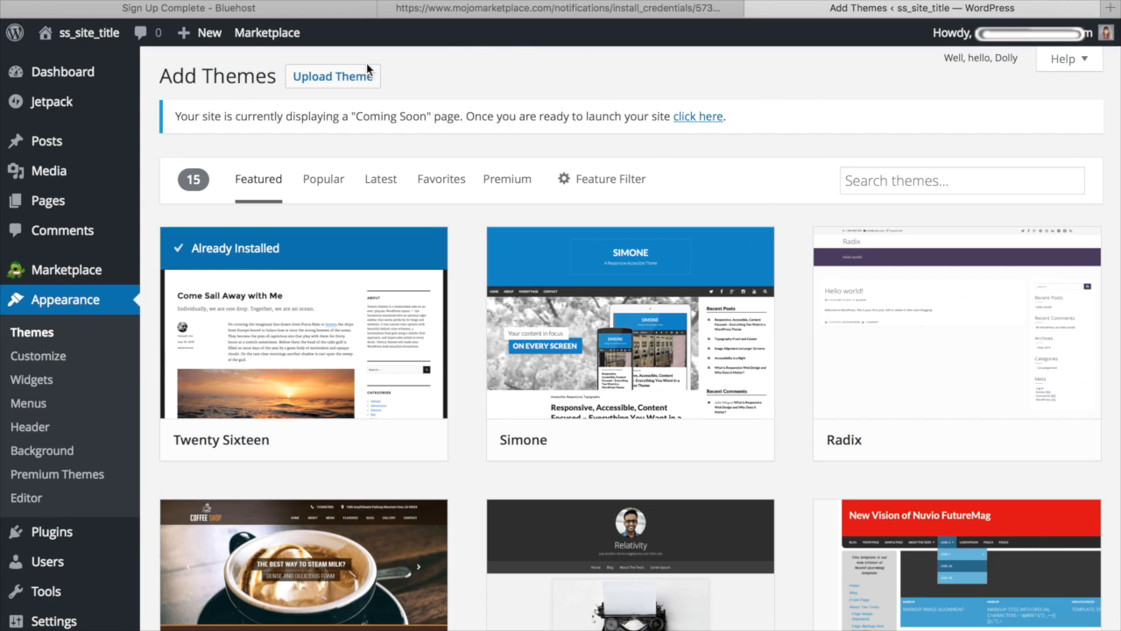
left_click(333, 77)
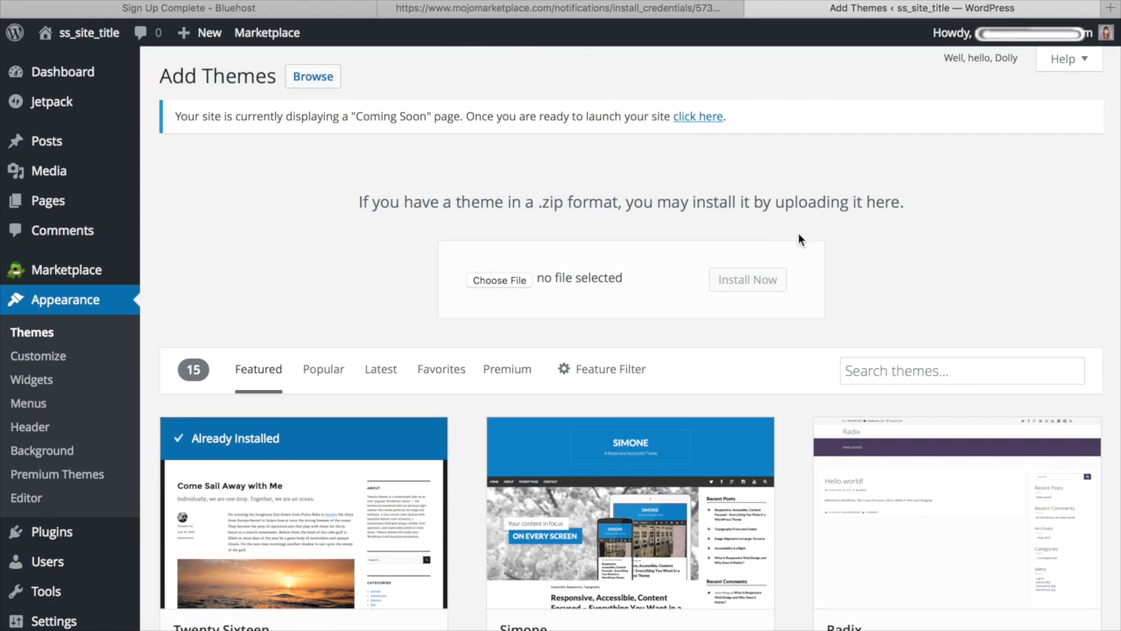
mouse_move(568, 274)
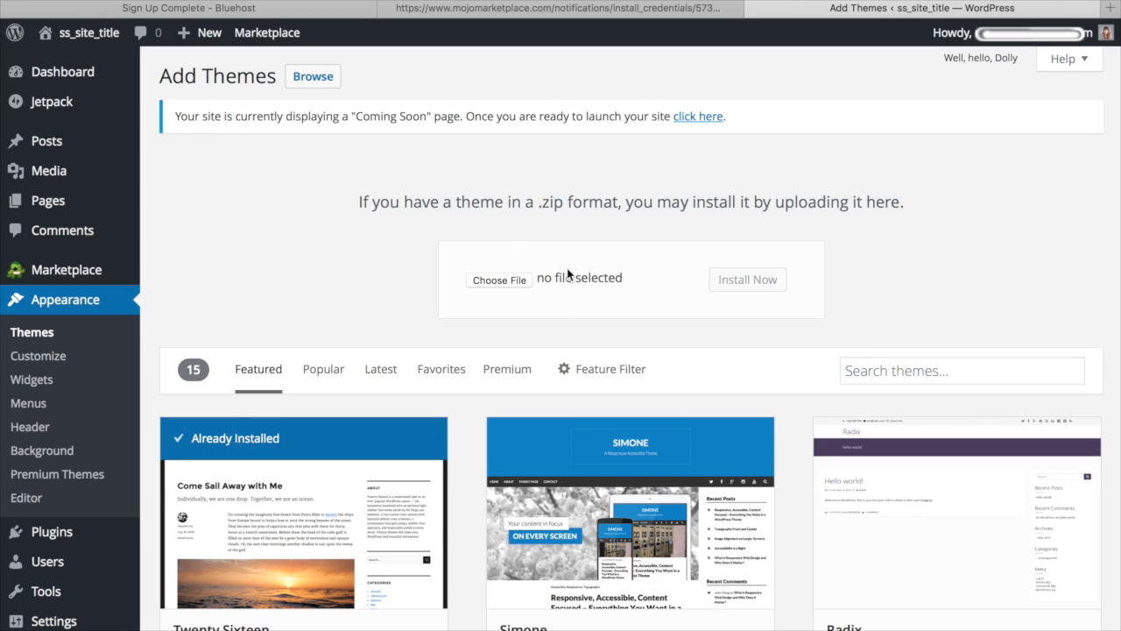
mouse_move(720, 289)
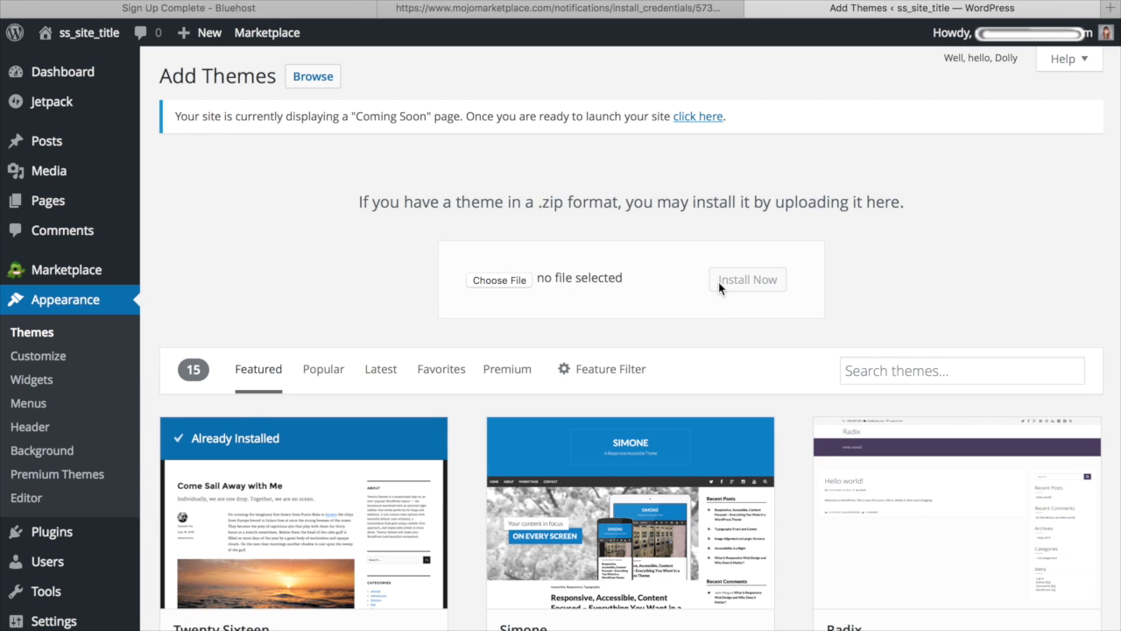
mouse_move(698, 366)
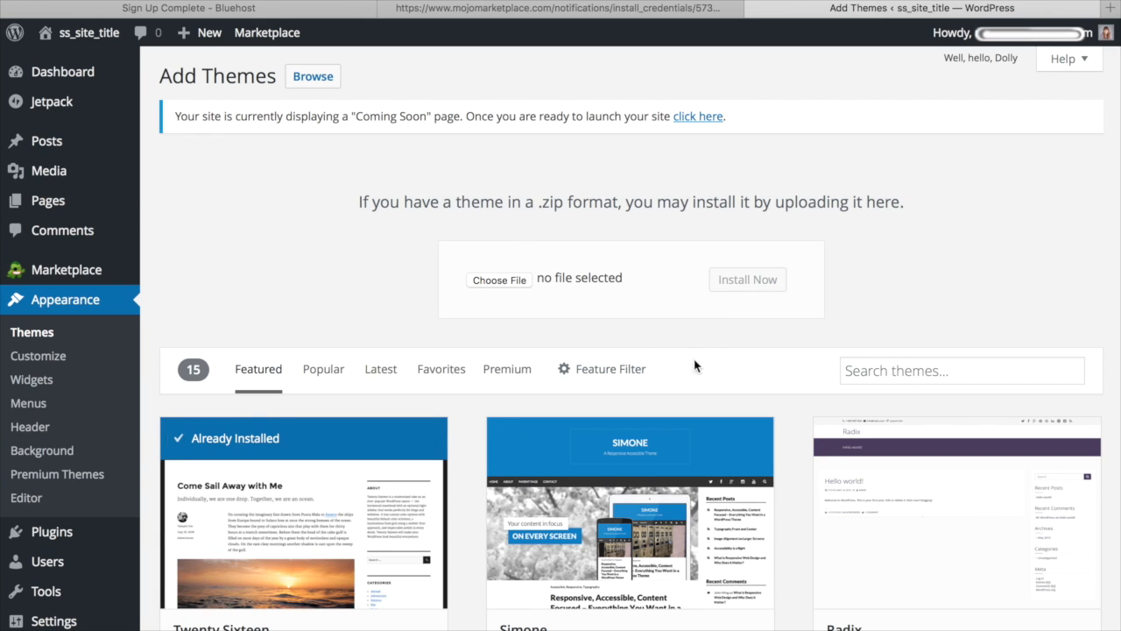
Step: Search the theme directory for 'sugar and spice' to find the Sugar and Spice theme
scroll("down", 3)
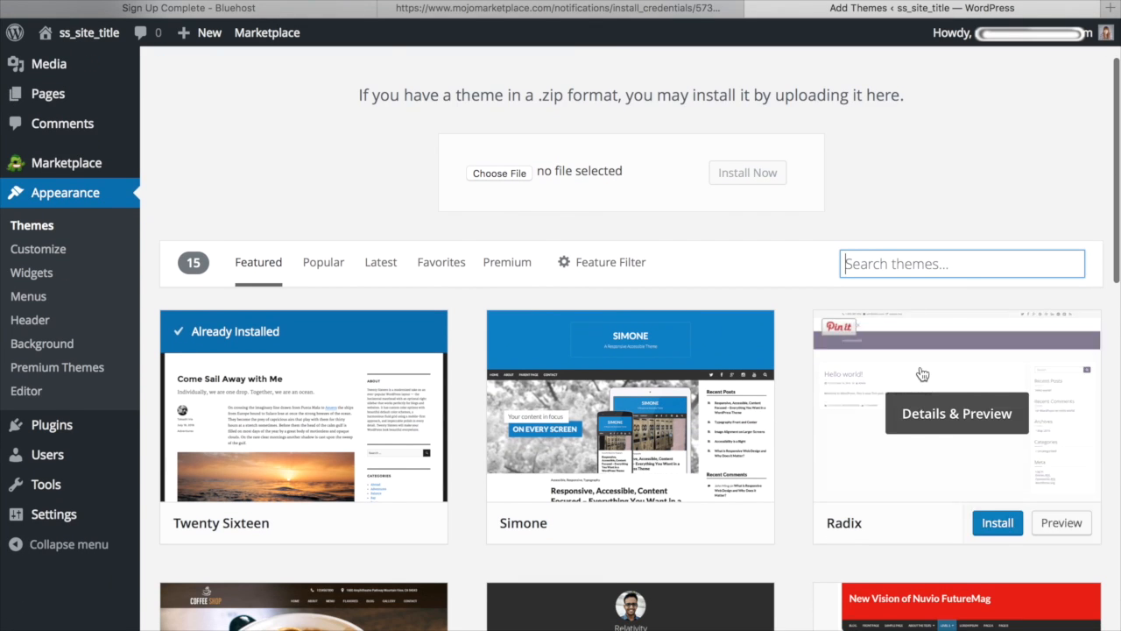
type("sugar and spi")
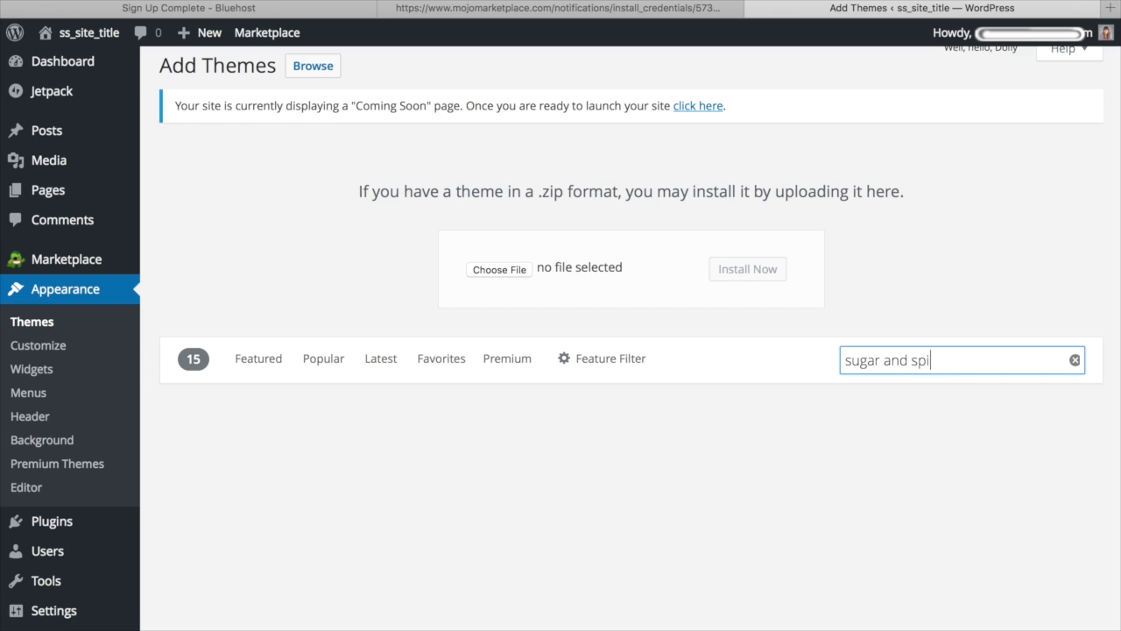
type("ce")
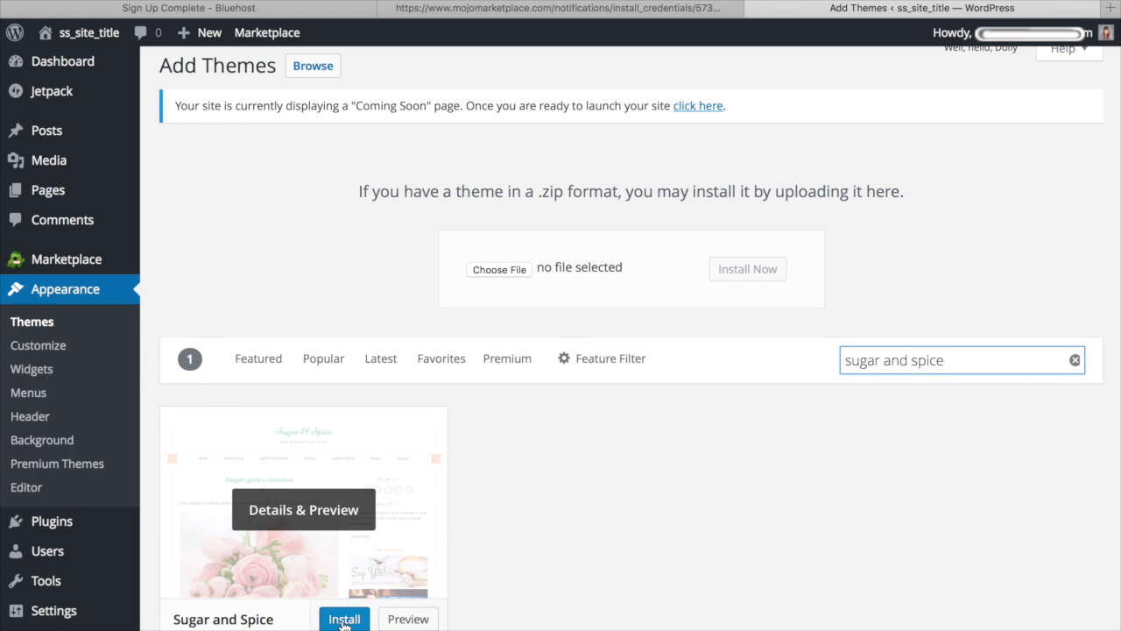
mouse_move(407, 618)
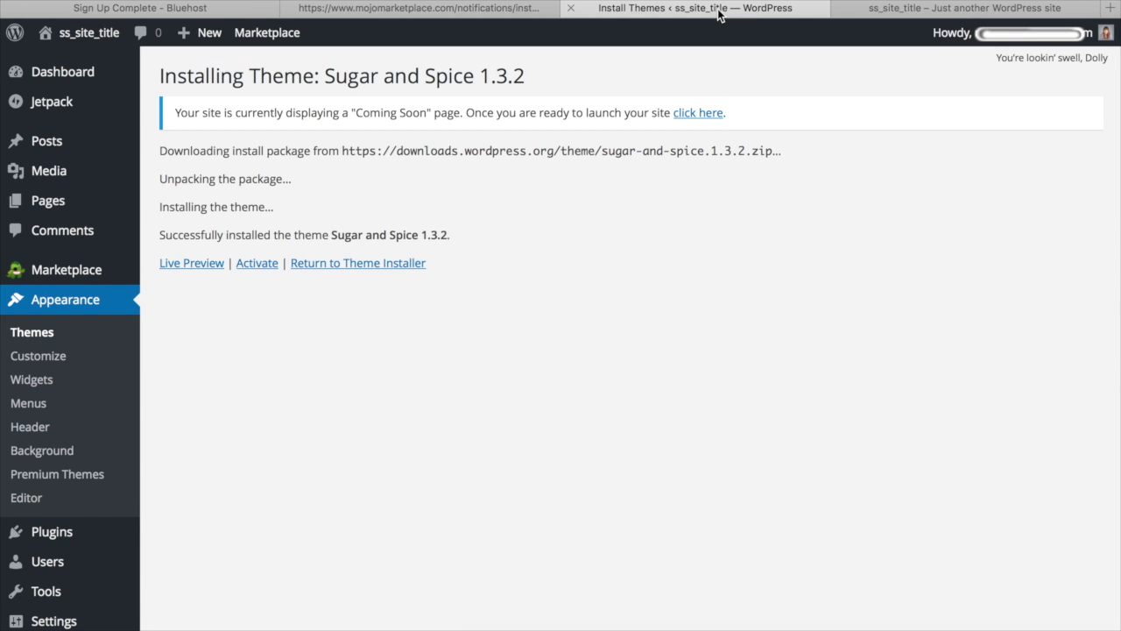
mouse_move(255, 263)
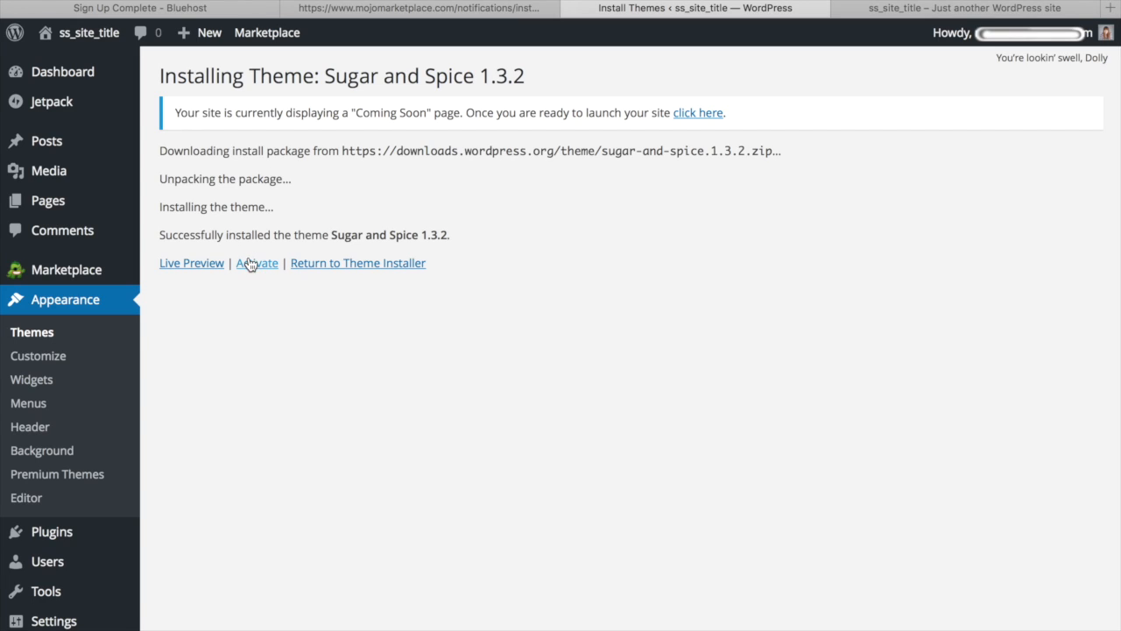
mouse_move(256, 270)
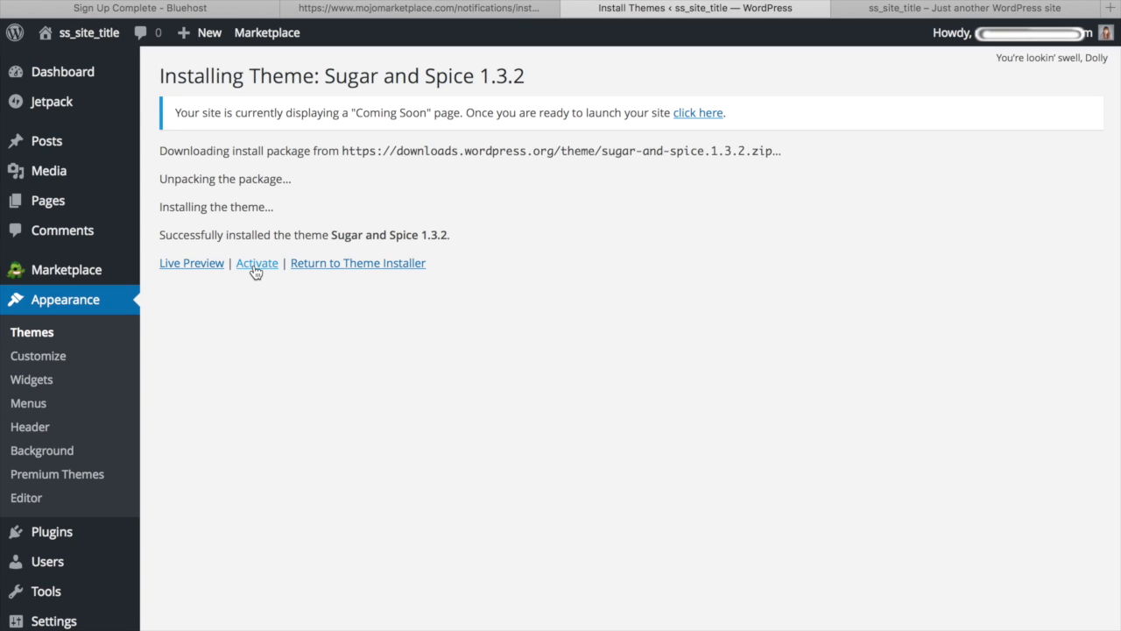
mouse_move(592, 235)
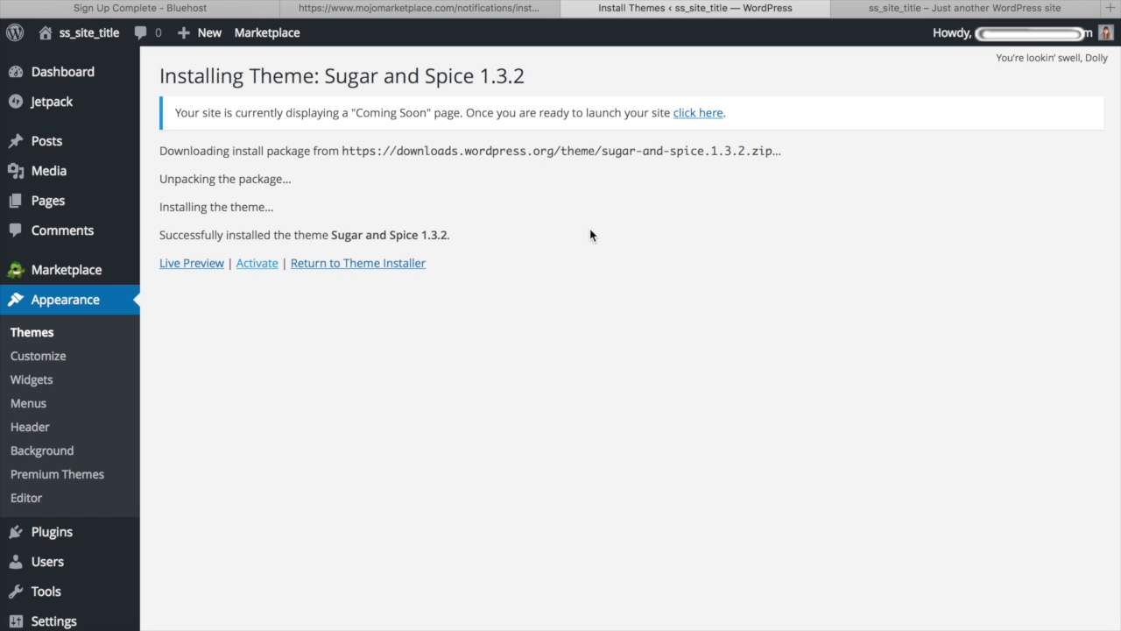
Step: Activate Sugar and Spice 1.3.2 and switch to the live-site tab to see it
left_click(256, 262)
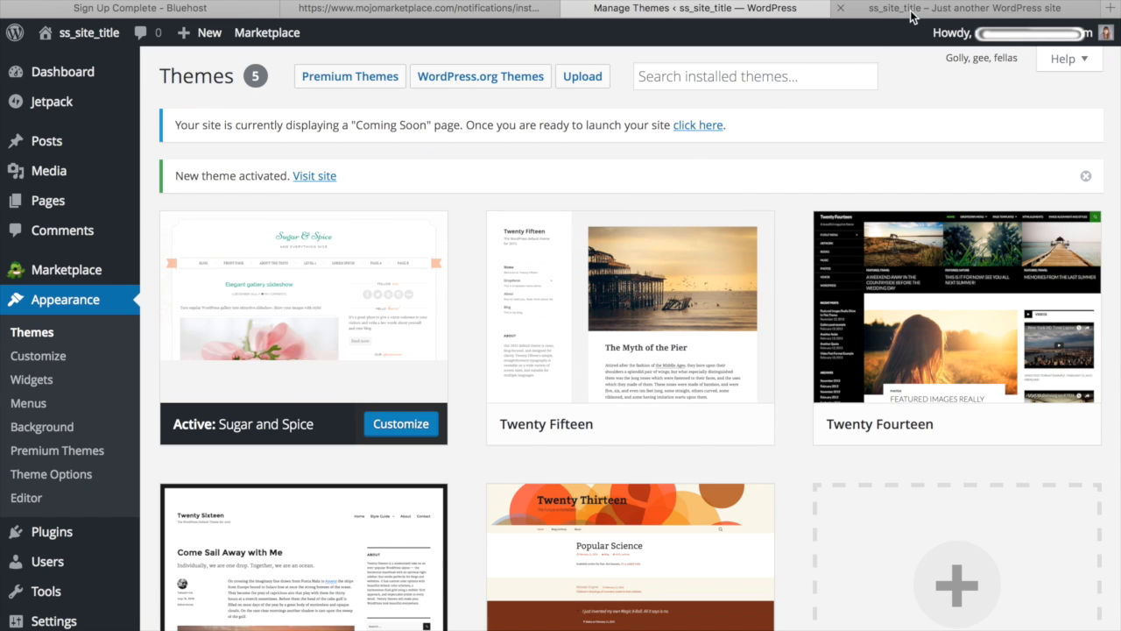
left_click(963, 7)
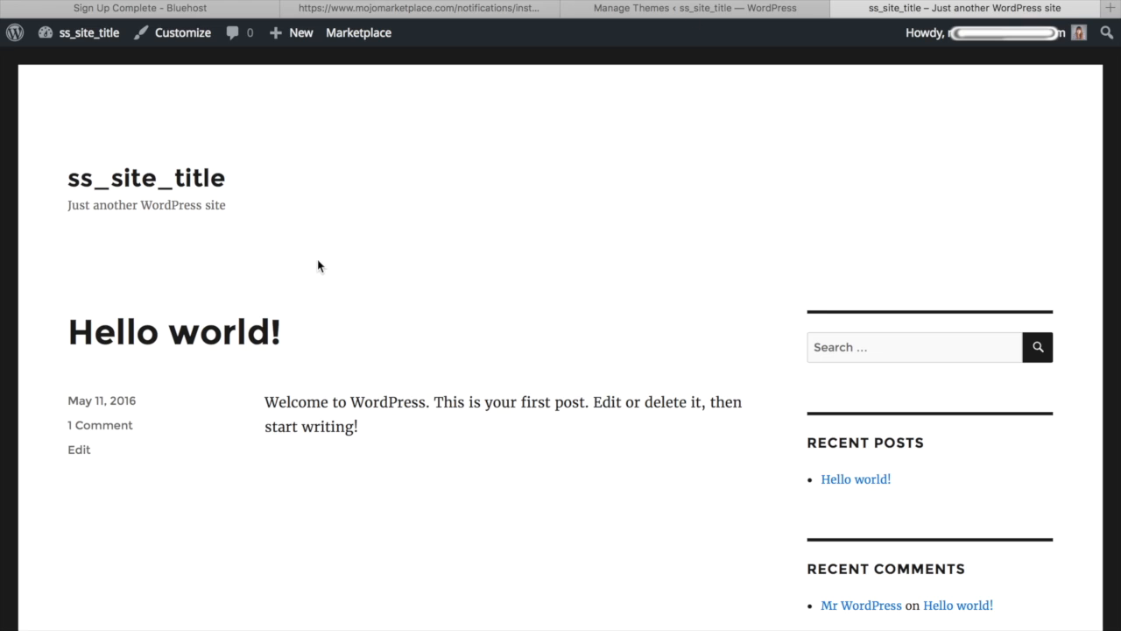
mouse_move(859, 184)
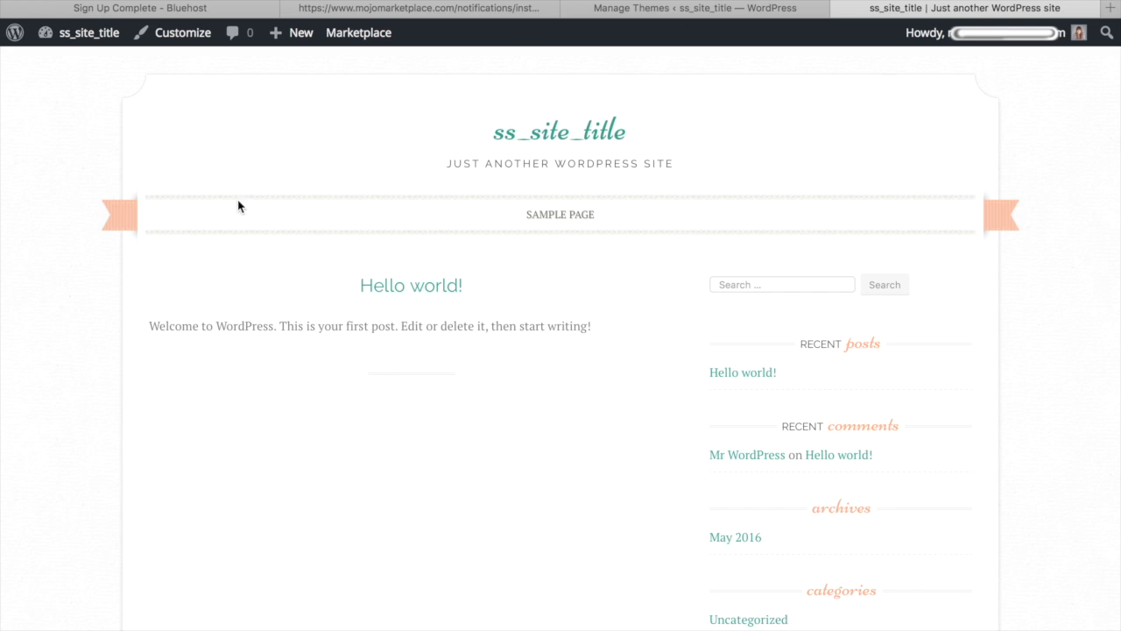
mouse_move(301, 181)
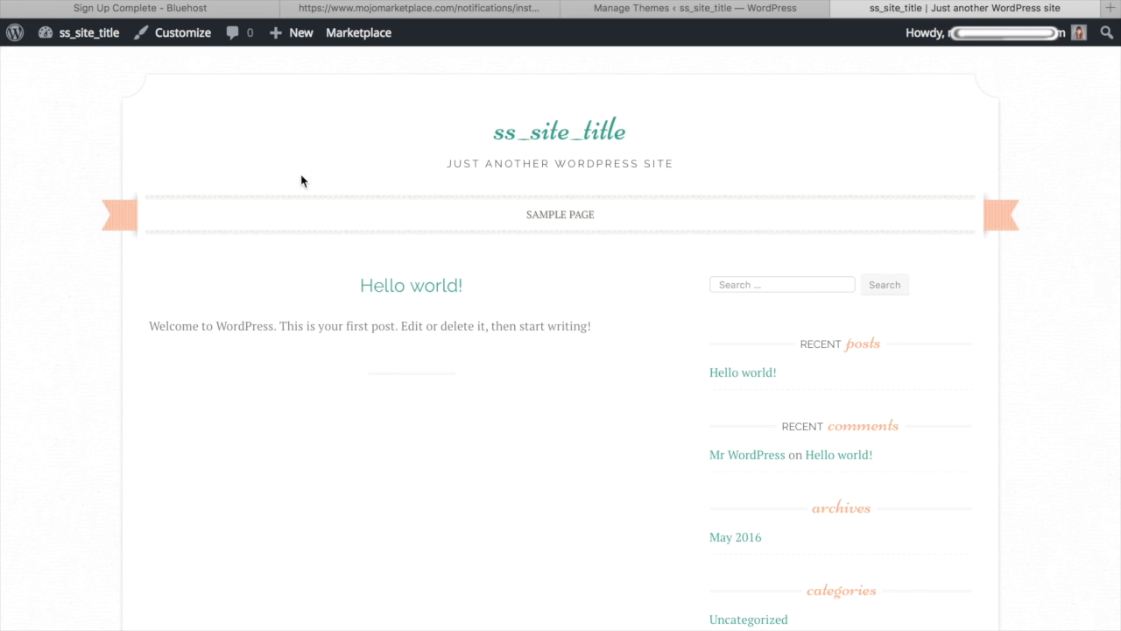
mouse_move(561, 214)
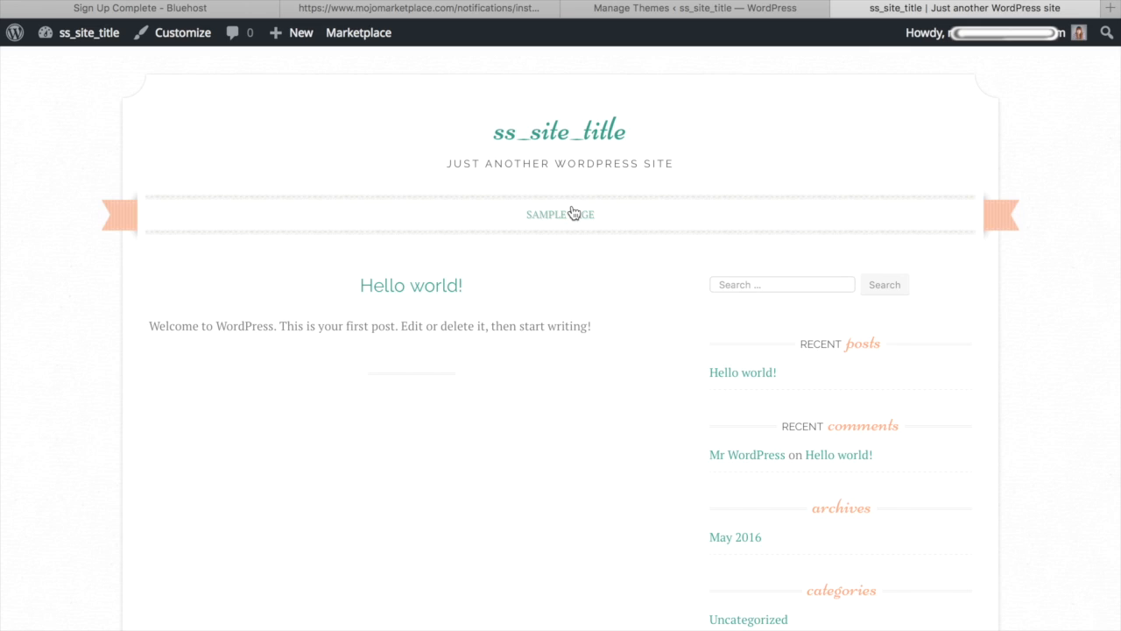
Step: In the customizer's Site Identity, replace the site title with 'Quitt Work' and select the tagline
left_click(692, 7)
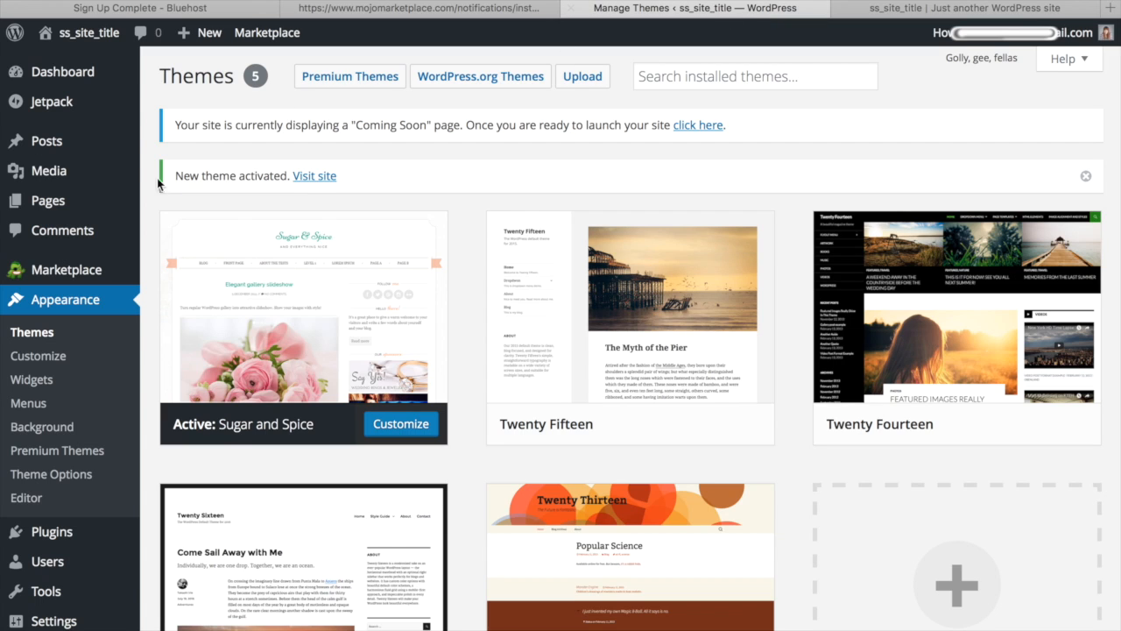
mouse_move(39, 355)
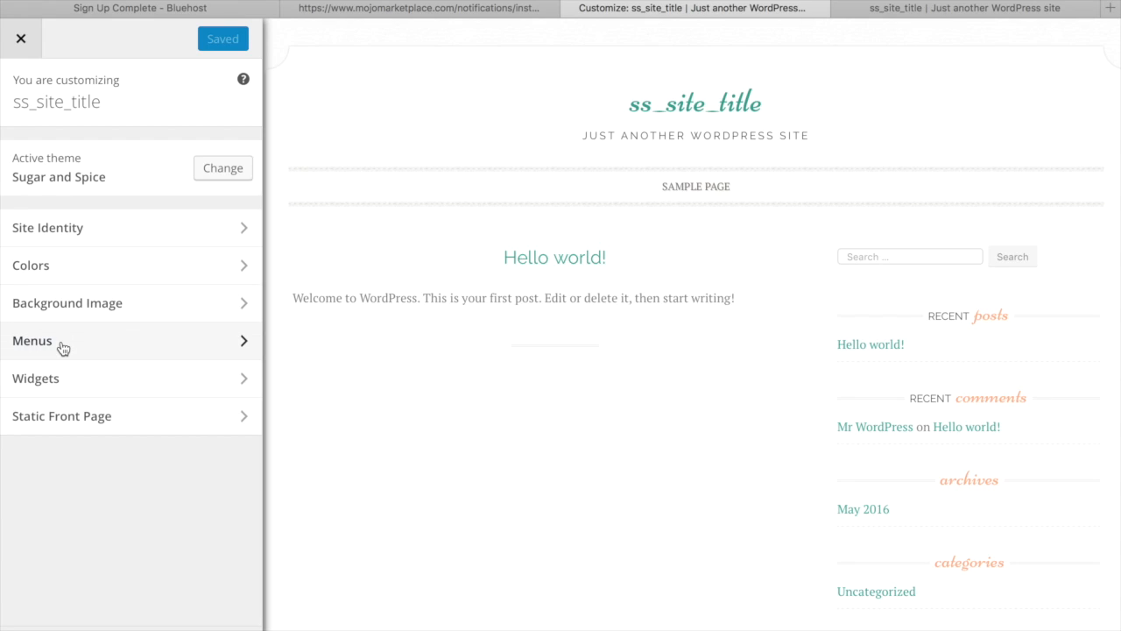
mouse_move(106, 126)
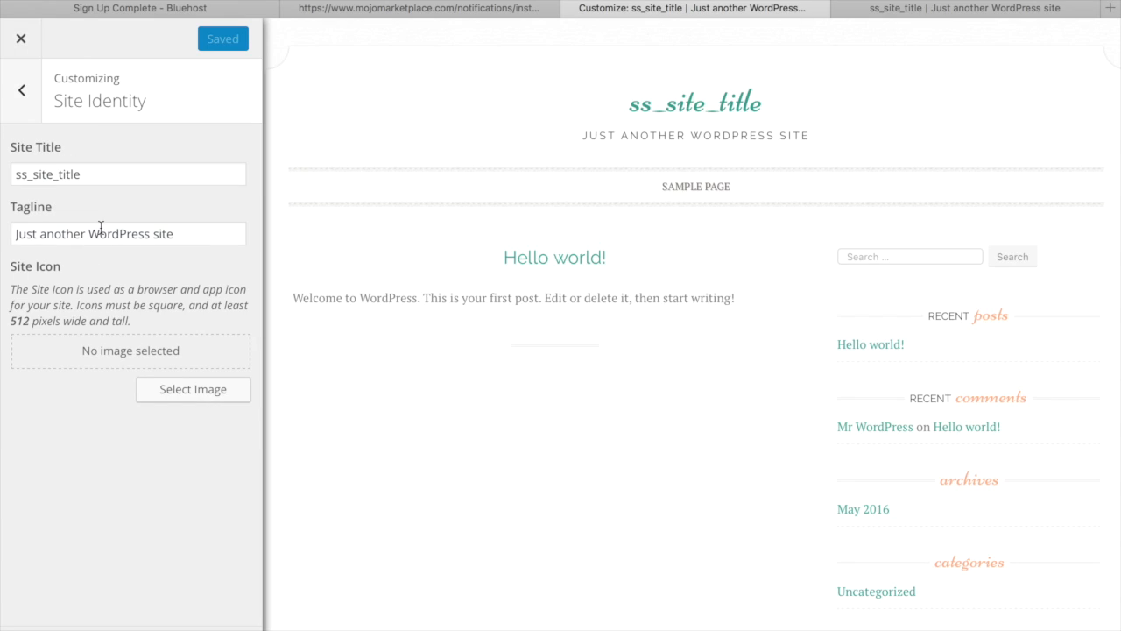
triple_click(128, 174)
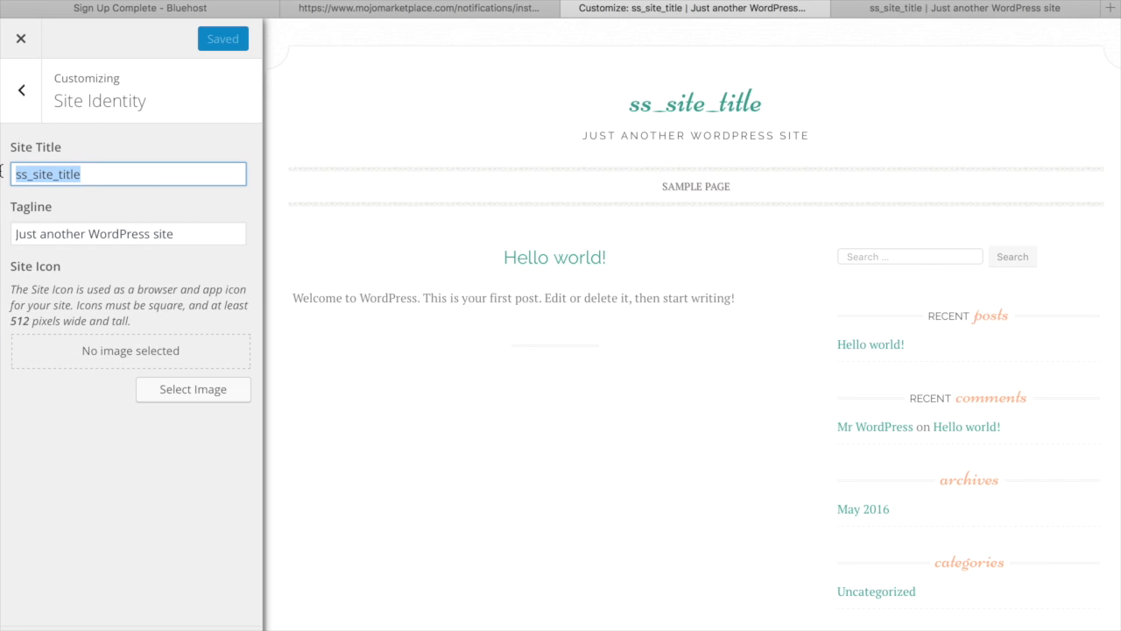
type("Quitt Wor")
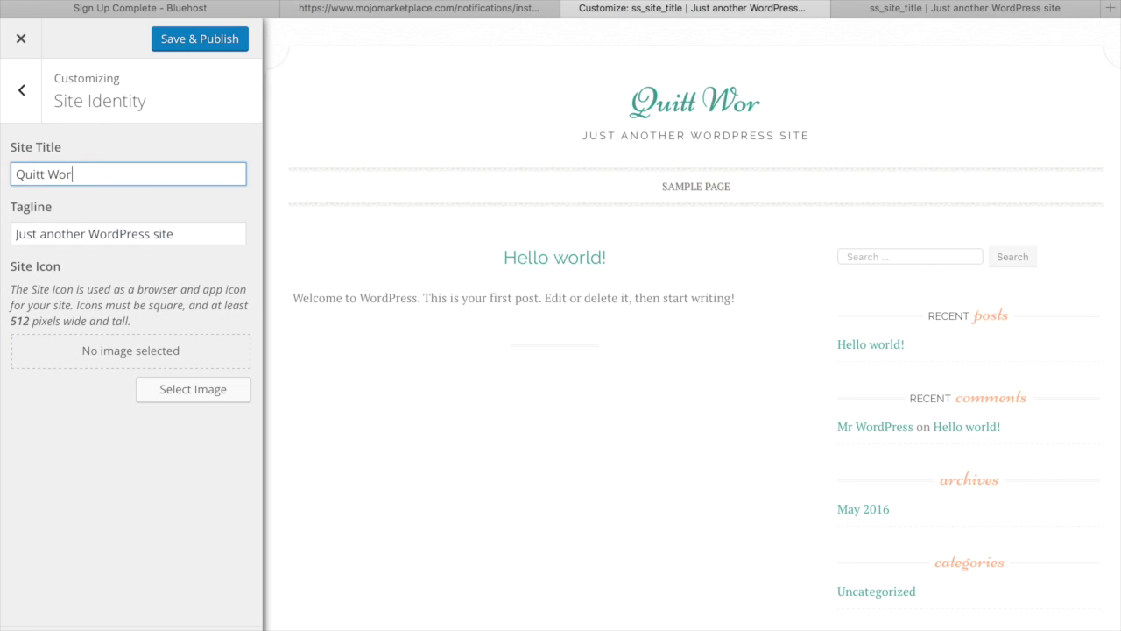
type("k")
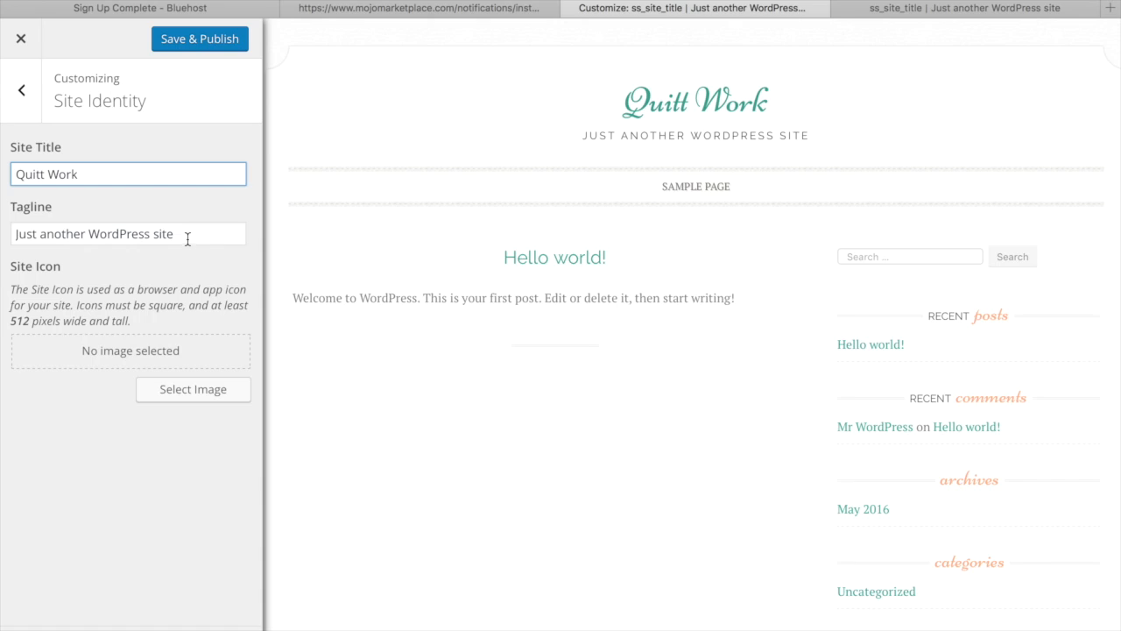
triple_click(128, 233)
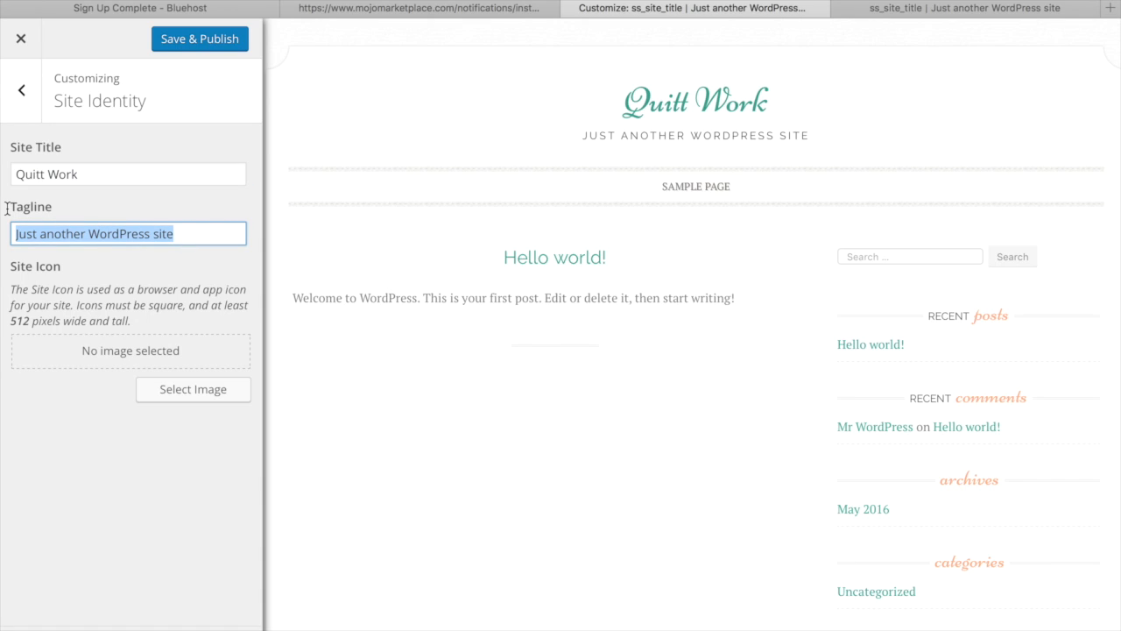
mouse_move(192, 388)
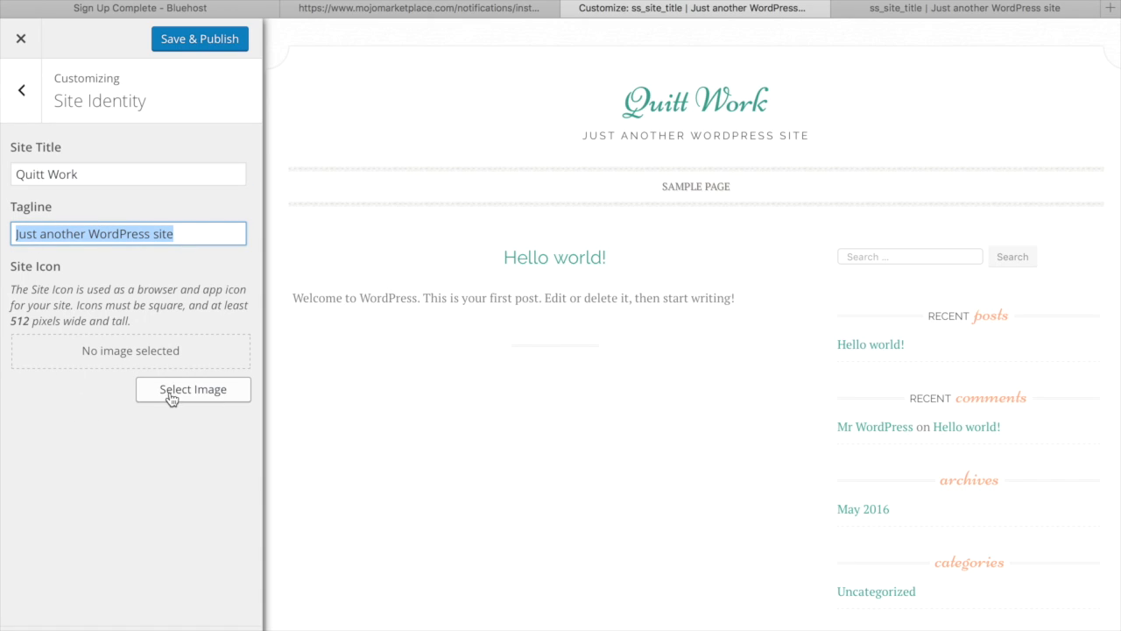
mouse_move(95, 73)
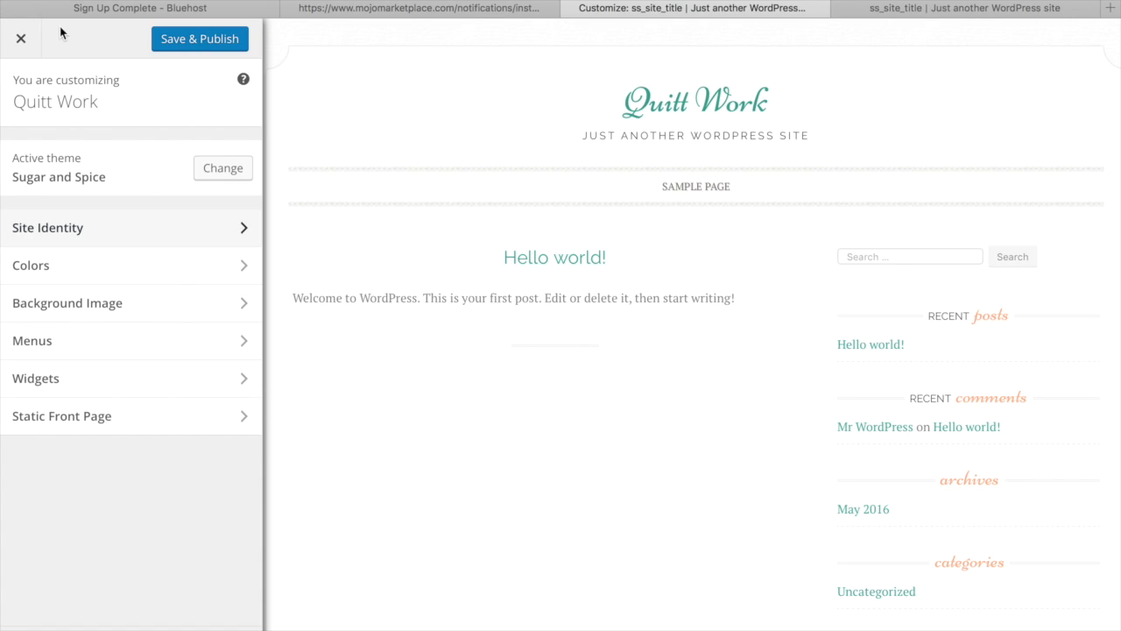
Step: Start closing the customizer and choose Stay on Page so the Quitt Work title is kept
left_click(21, 39)
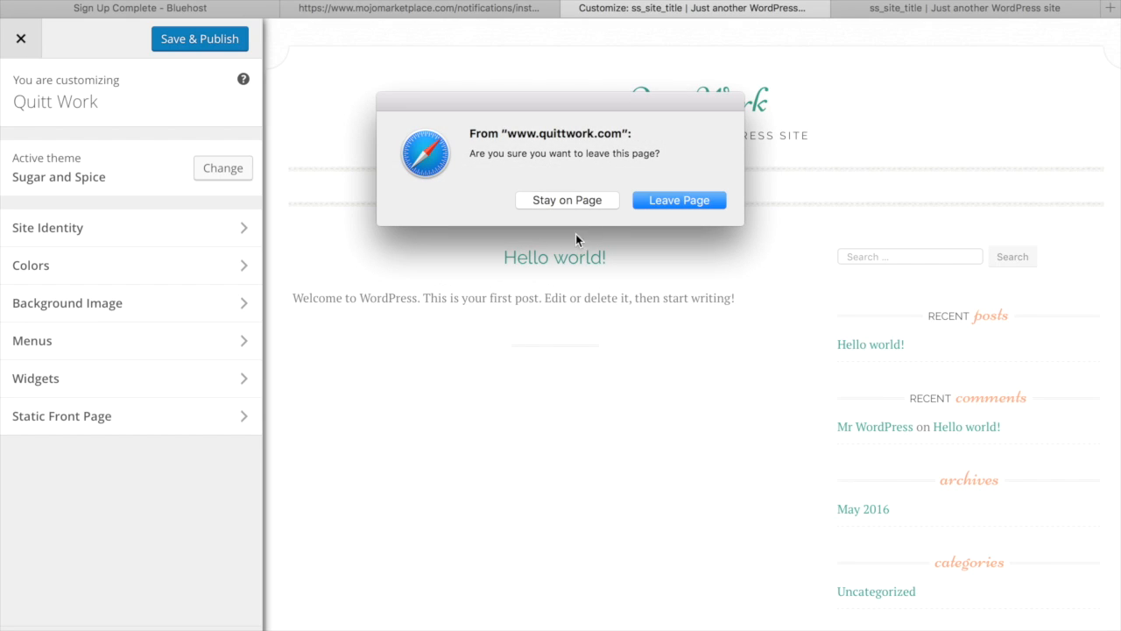
mouse_move(568, 199)
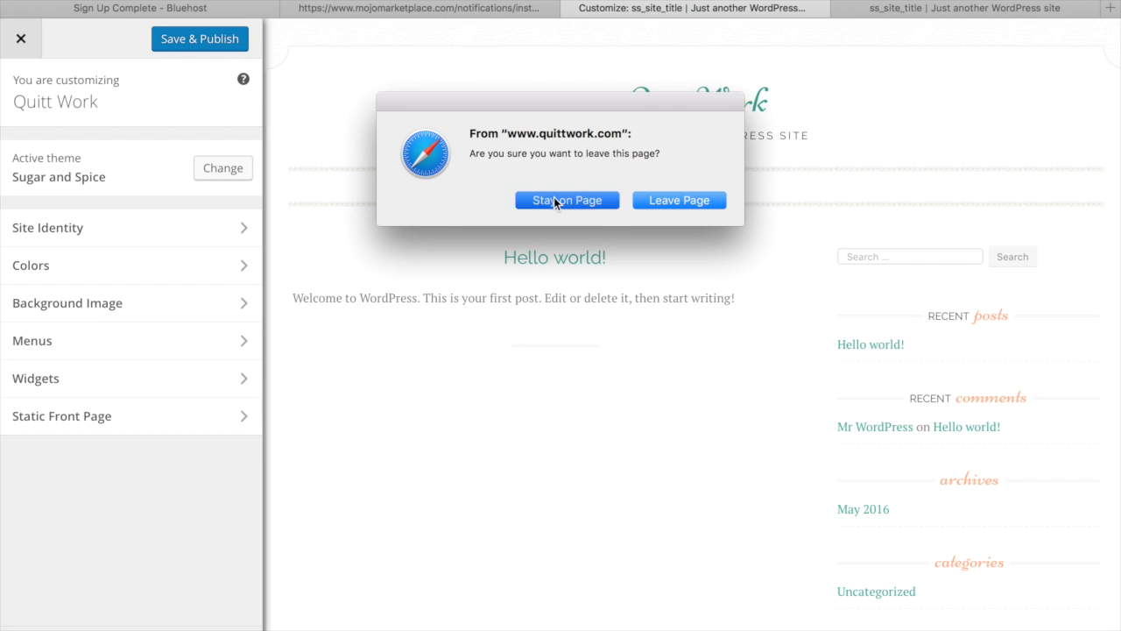
left_click(568, 200)
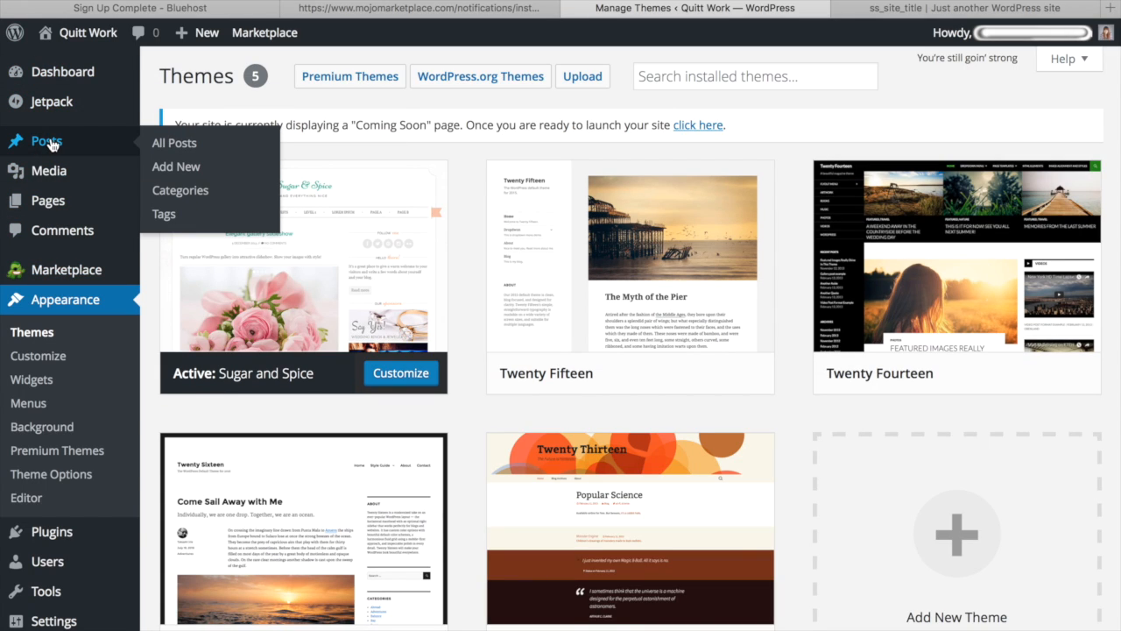
Step: From All Posts start Add New Post, briefly opening and closing the Insert Media dialog
left_click(174, 142)
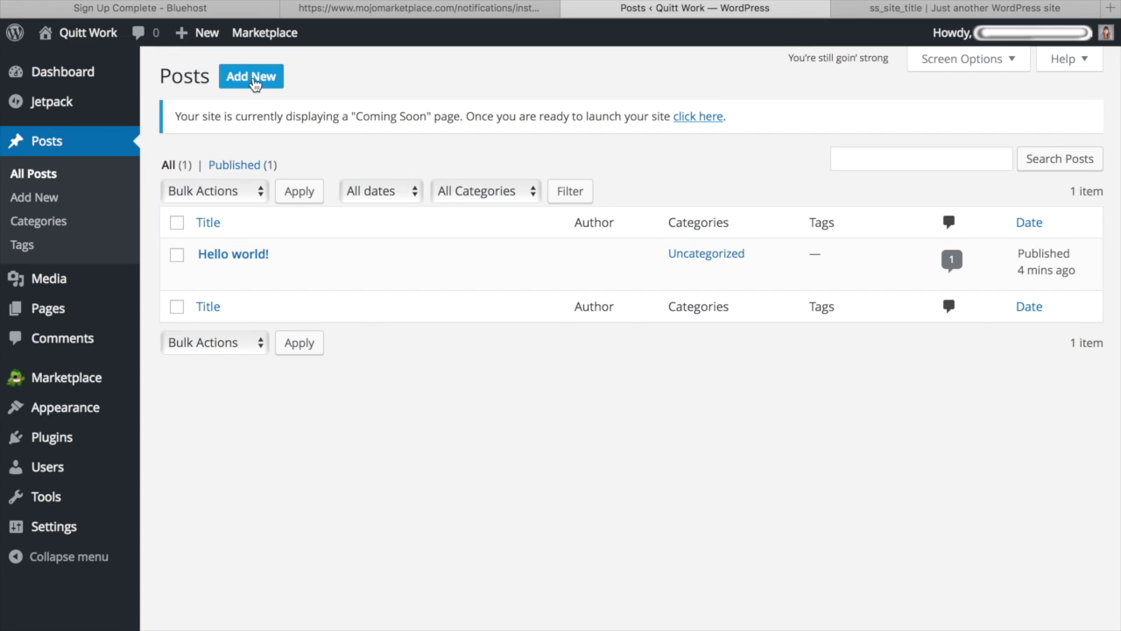
left_click(250, 77)
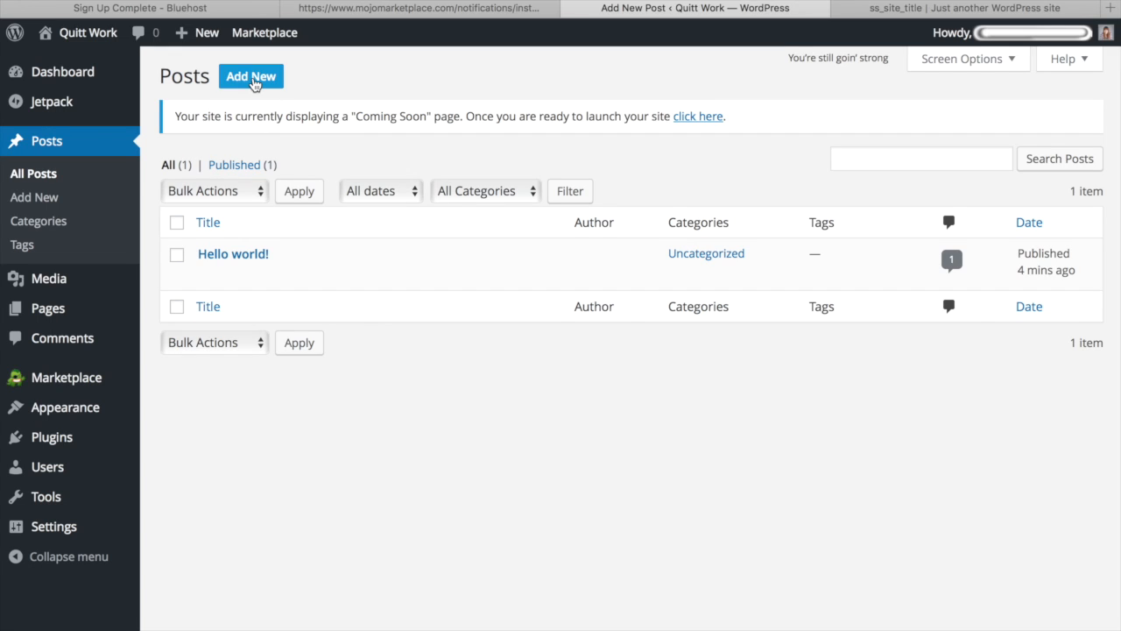
left_click(251, 77)
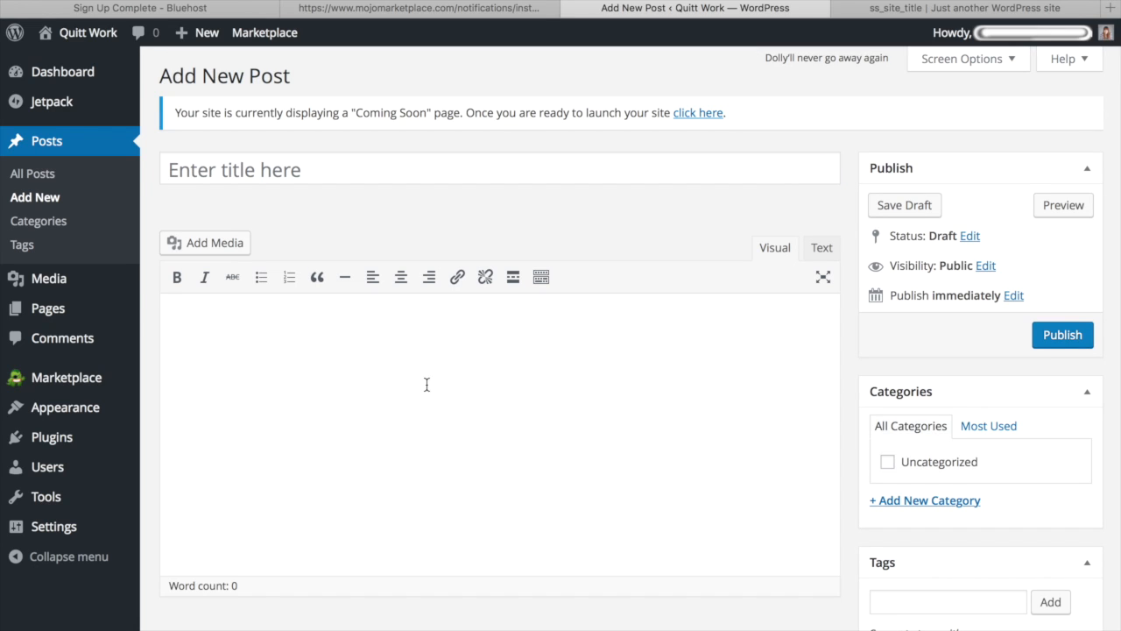
mouse_move(205, 242)
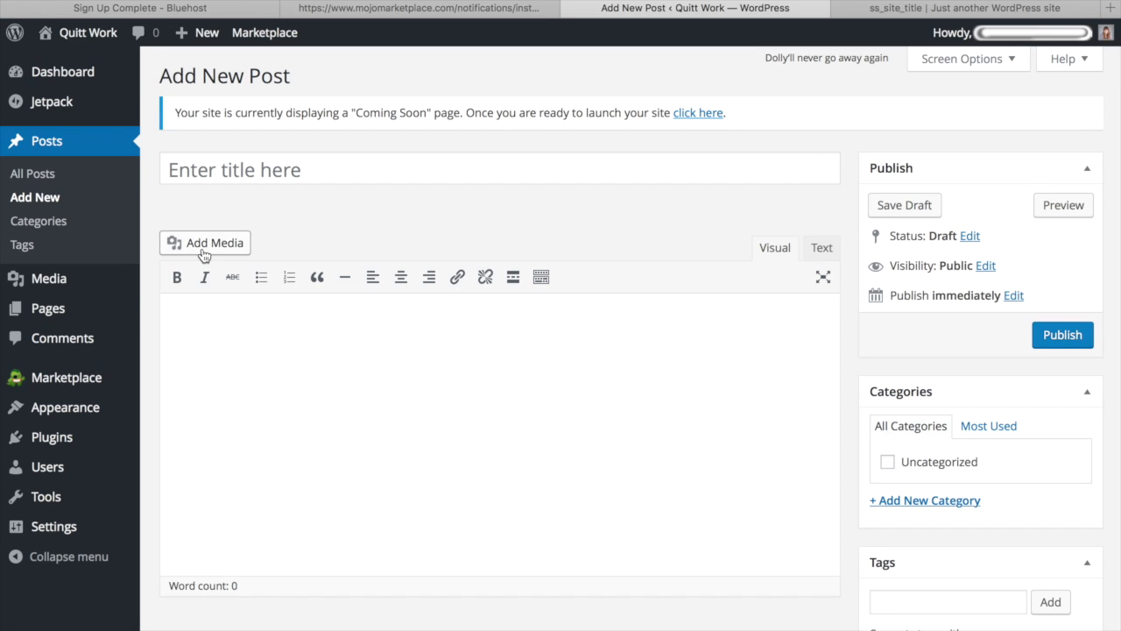
left_click(205, 242)
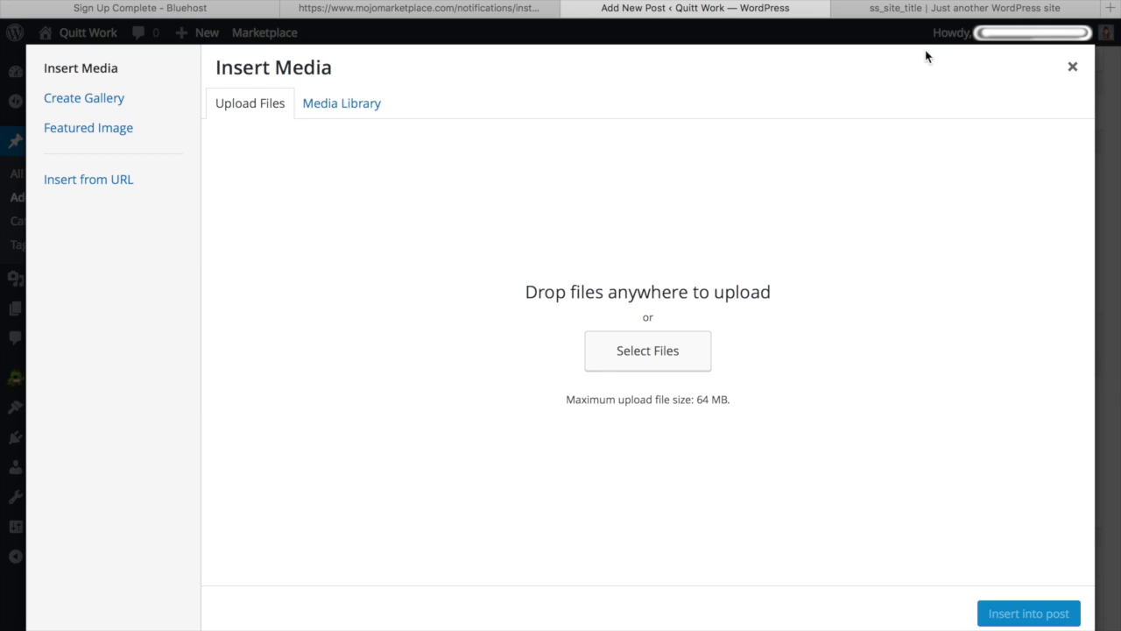
left_click(1072, 67)
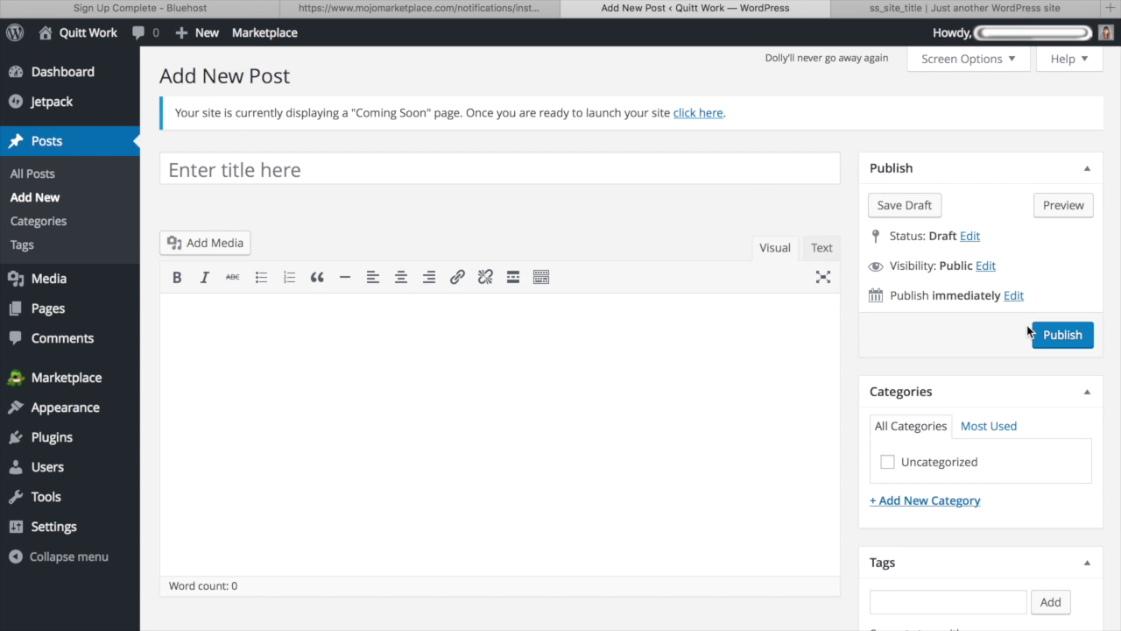
mouse_move(946, 171)
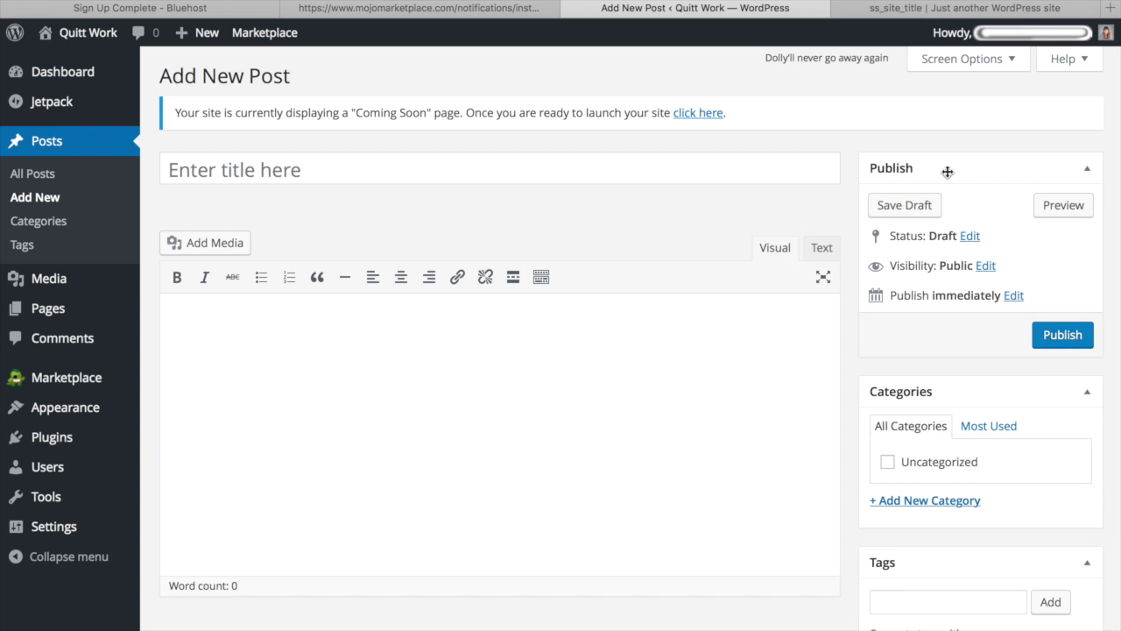
mouse_move(937, 7)
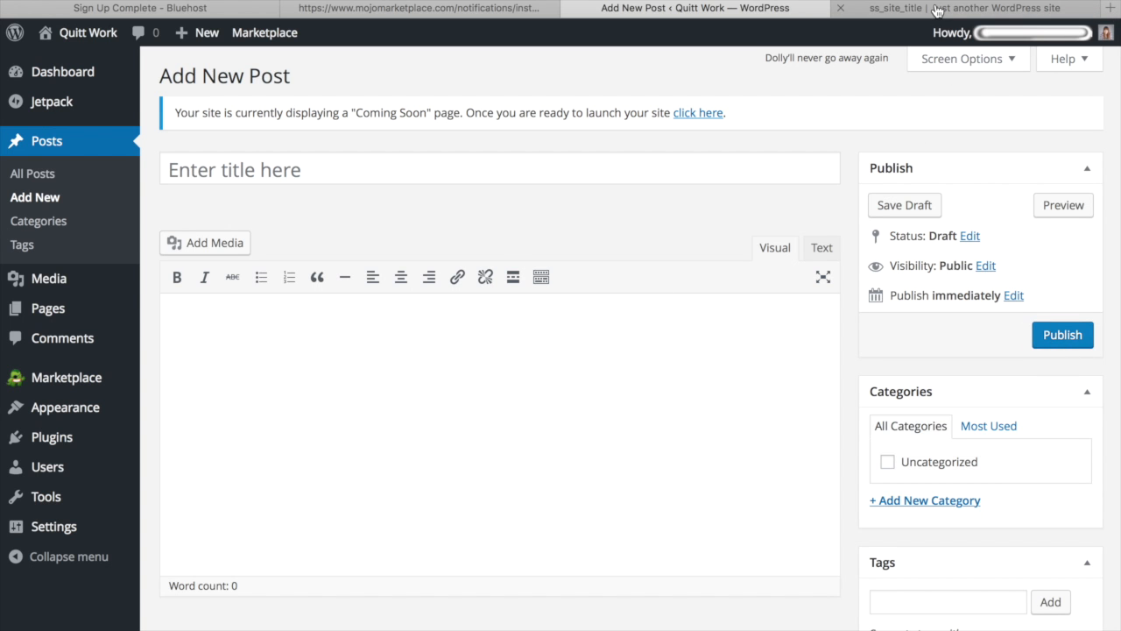